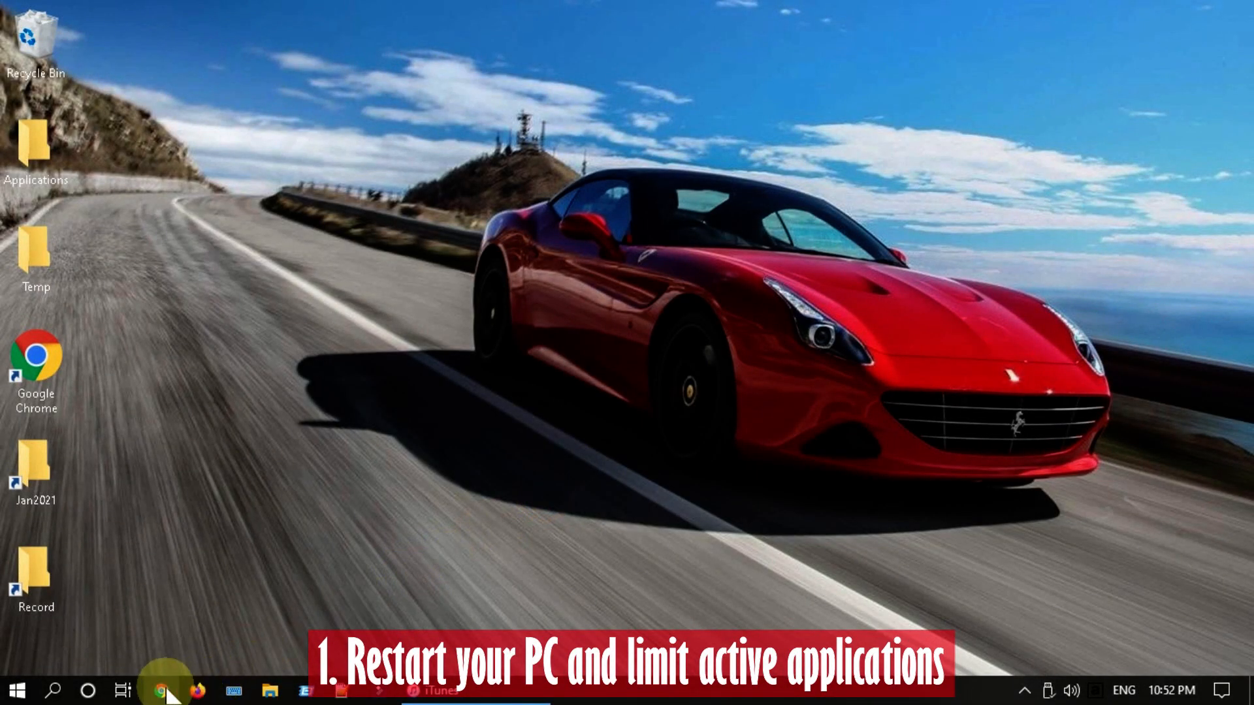
Launch Chrome and close all tabs other than the current one.
{"action": "left_click", "coordinate": [159, 689]}
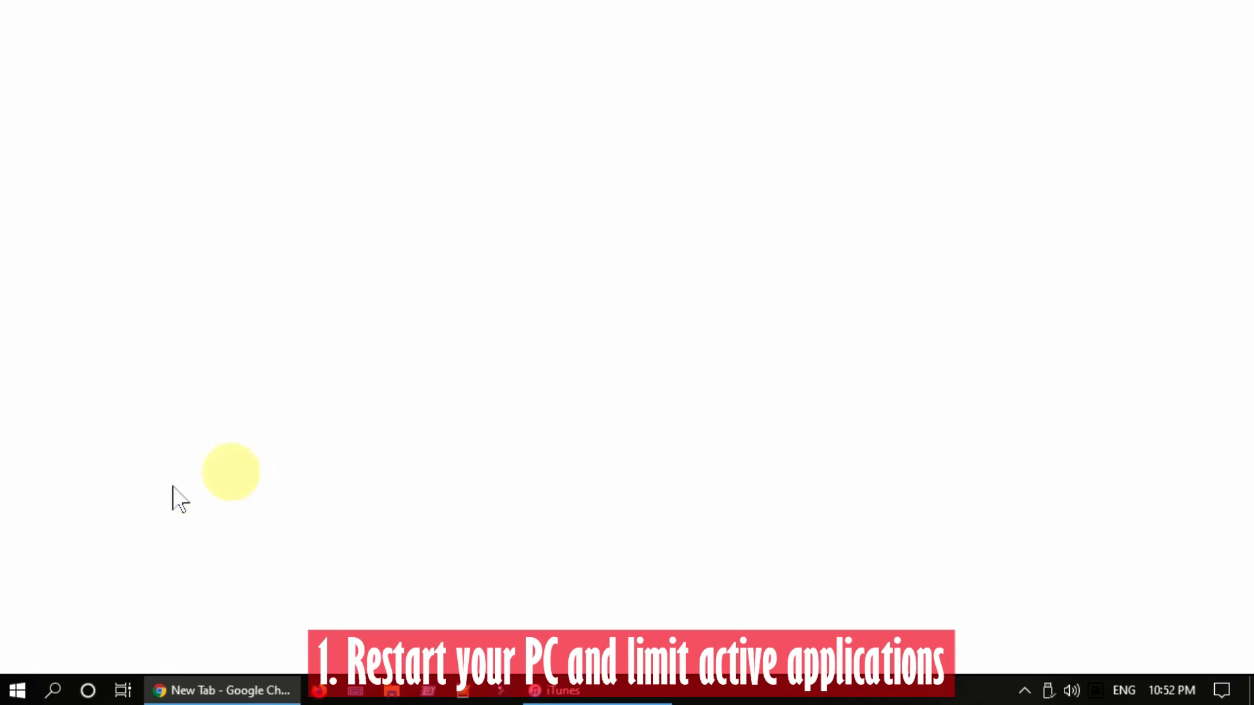
{"action": "left_click", "coordinate": [224, 690]}
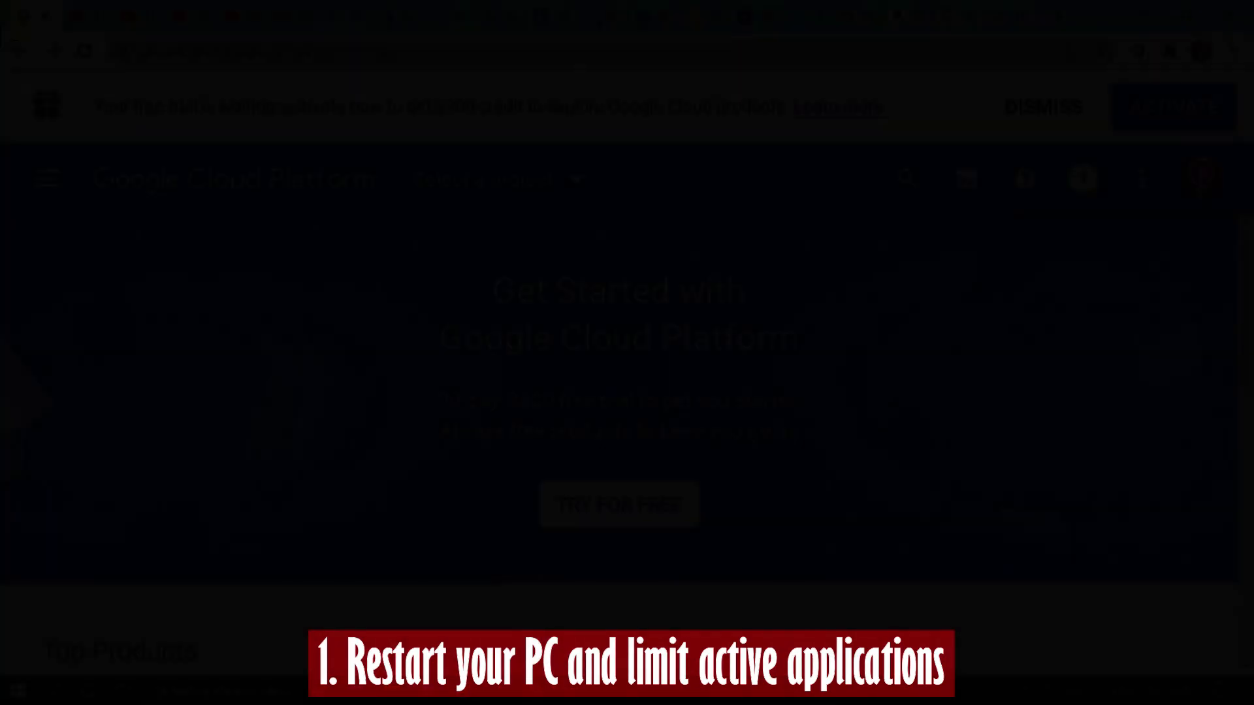
{"action": "right_click", "coordinate": [23, 14]}
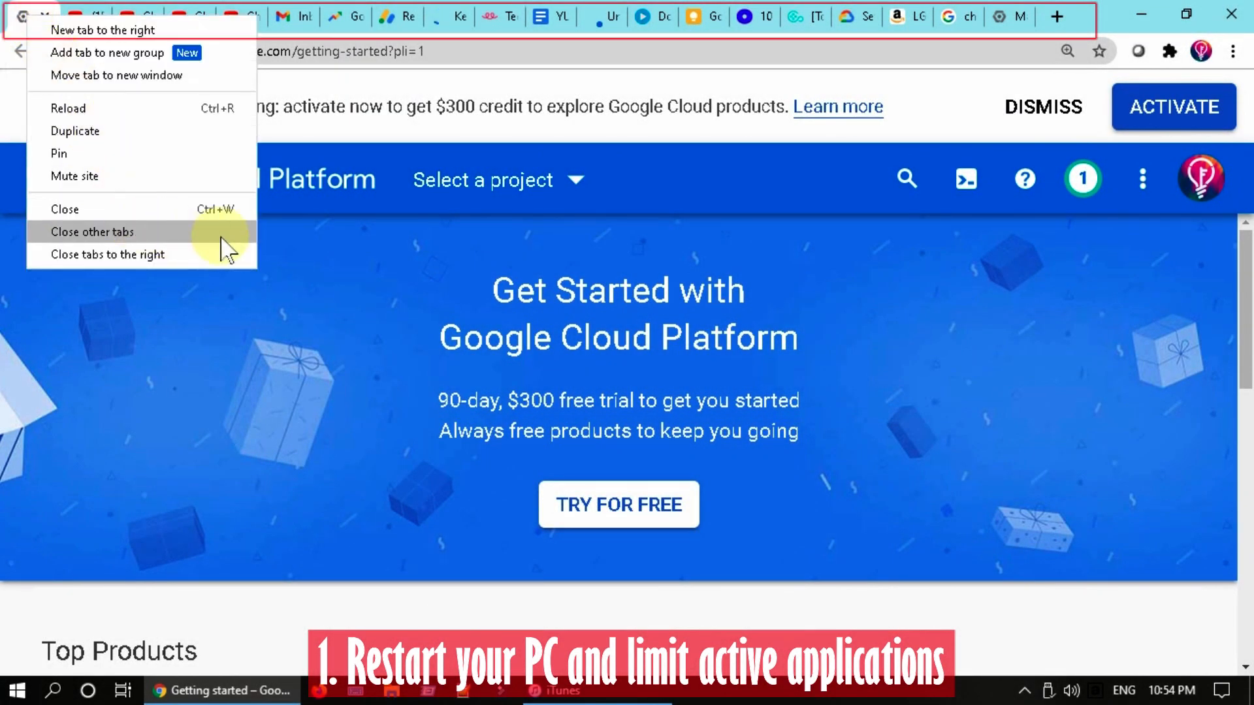
{"action": "left_click", "coordinate": [91, 232]}
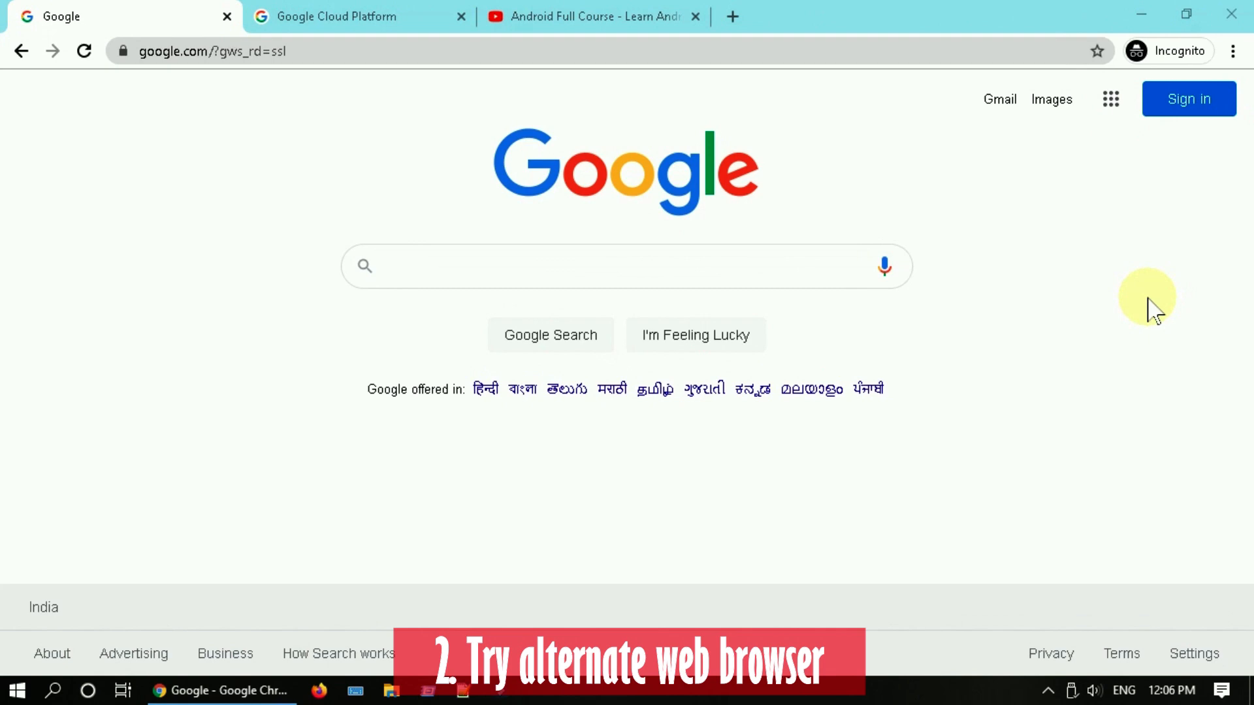
{"action": "mouse_move", "coordinate": [392, 198]}
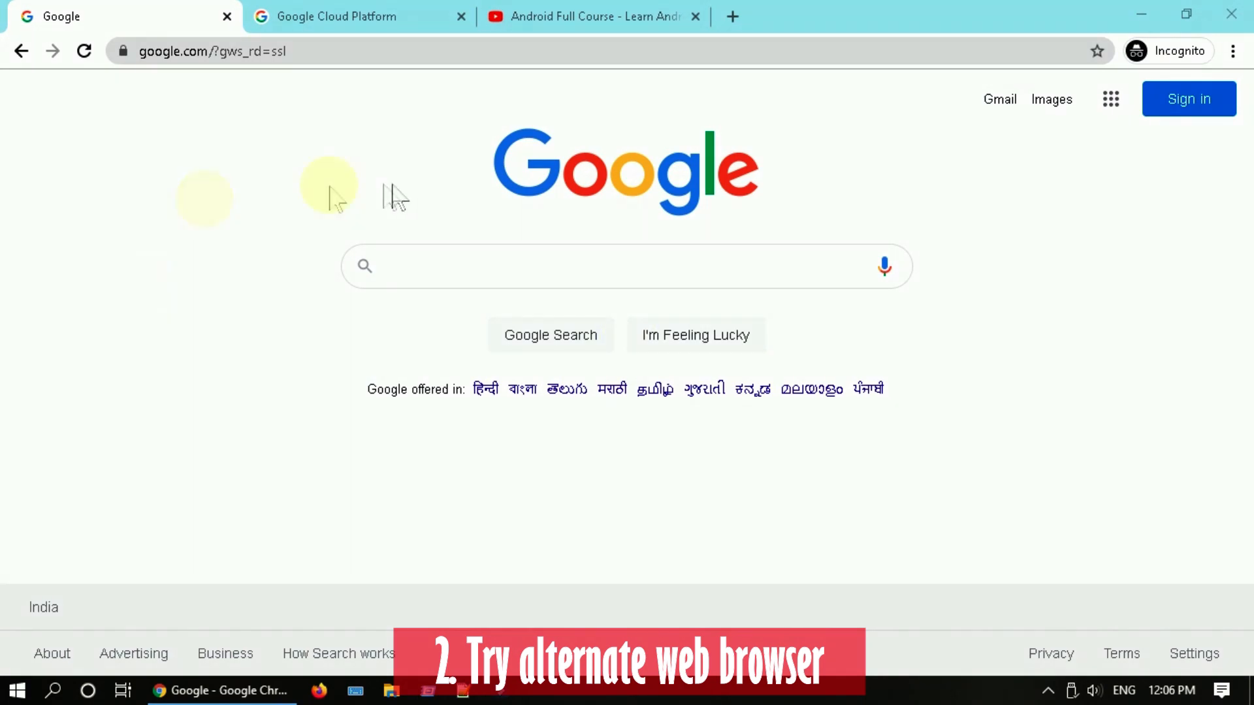
{"action": "mouse_move", "coordinate": [994, 261]}
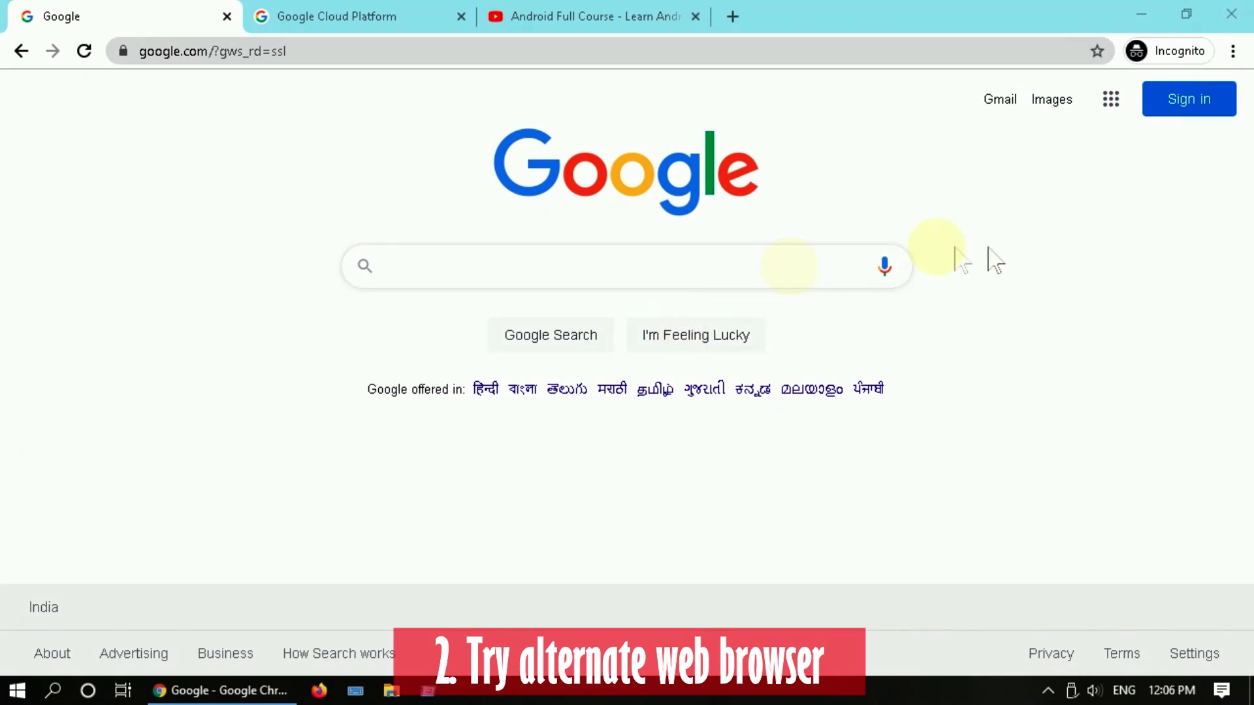
{"action": "mouse_move", "coordinate": [1231, 14]}
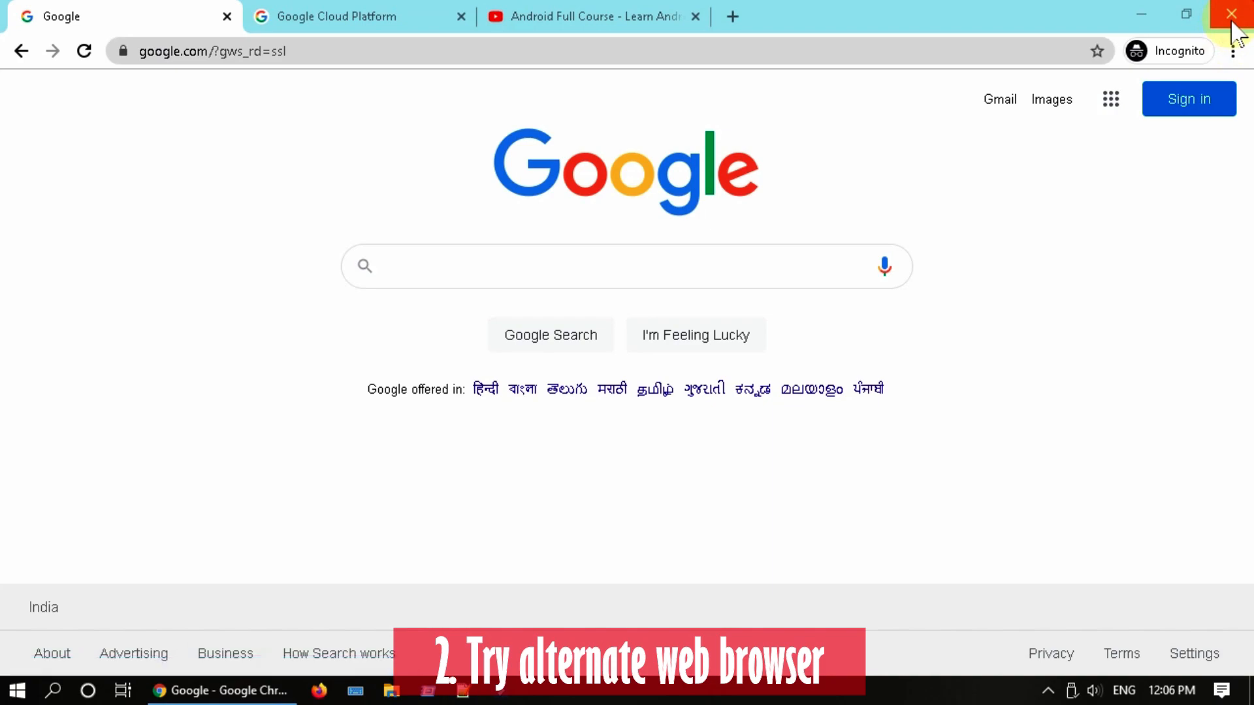
Close the Chrome window, returning to the desktop.
{"action": "left_click", "coordinate": [1231, 15]}
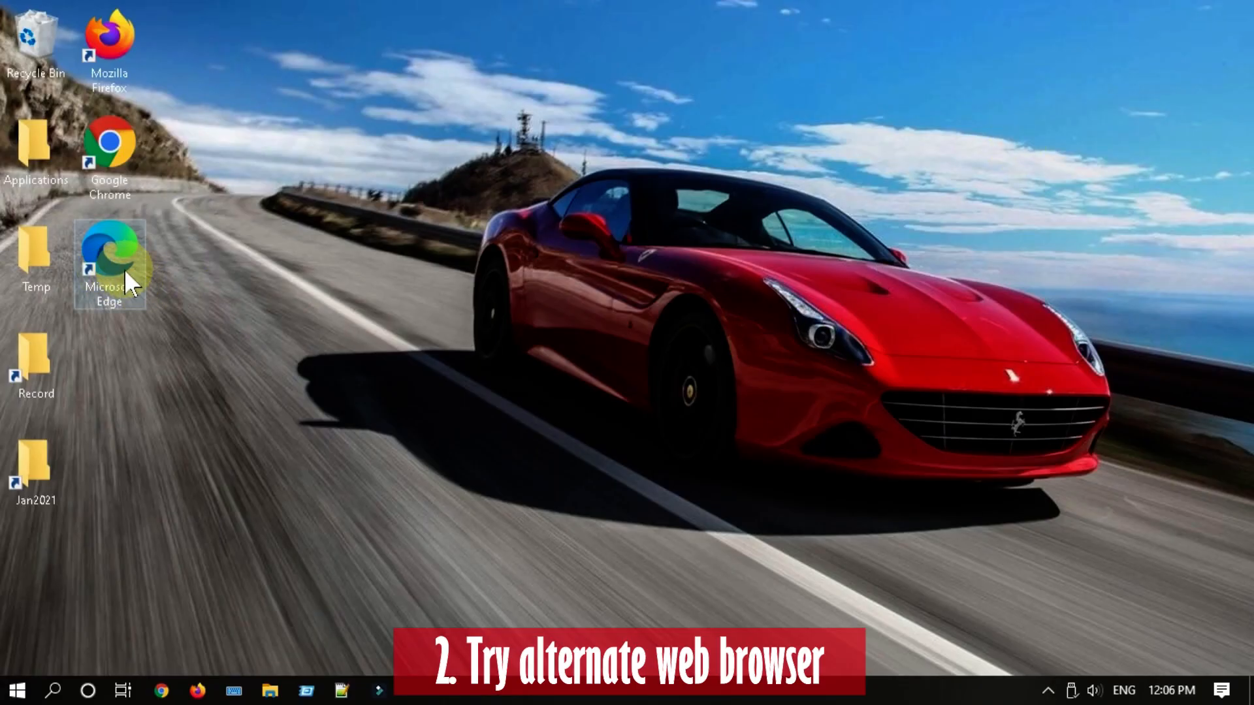
{"action": "mouse_move", "coordinate": [396, 380]}
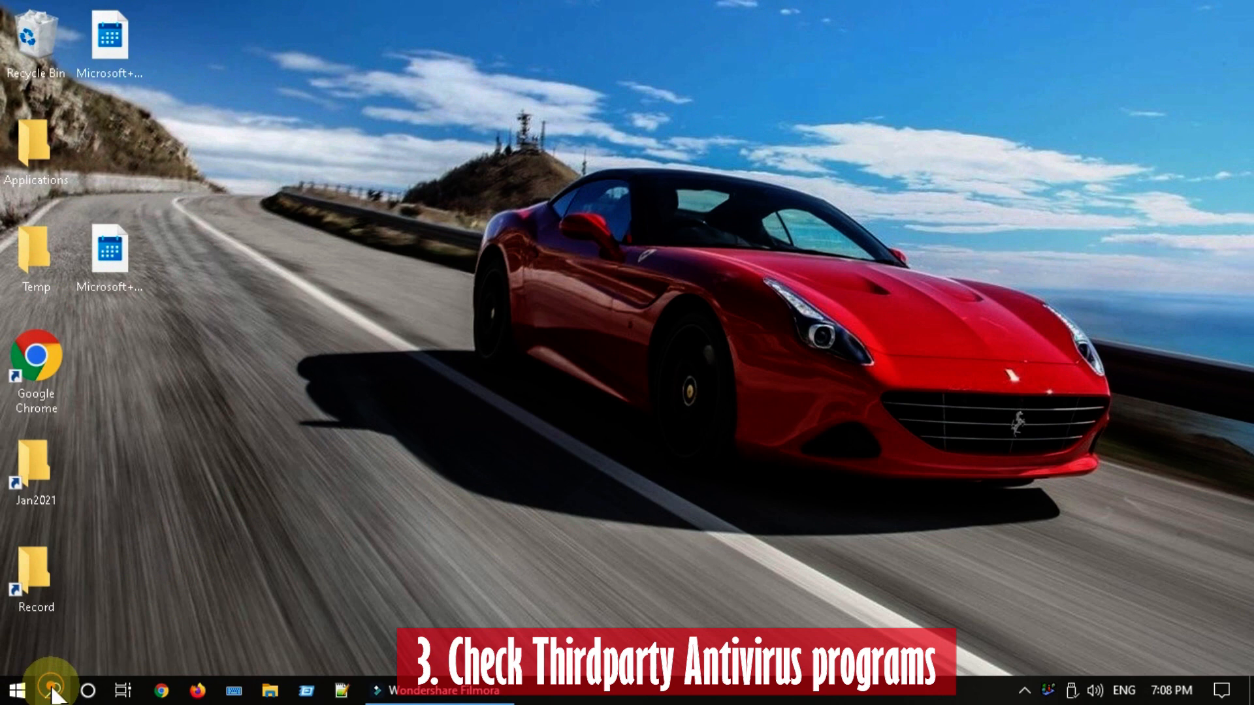
In Programs and Features sorted by install date, start uninstalling Avast Free Antivirus.
{"action": "type", "text": "con"}
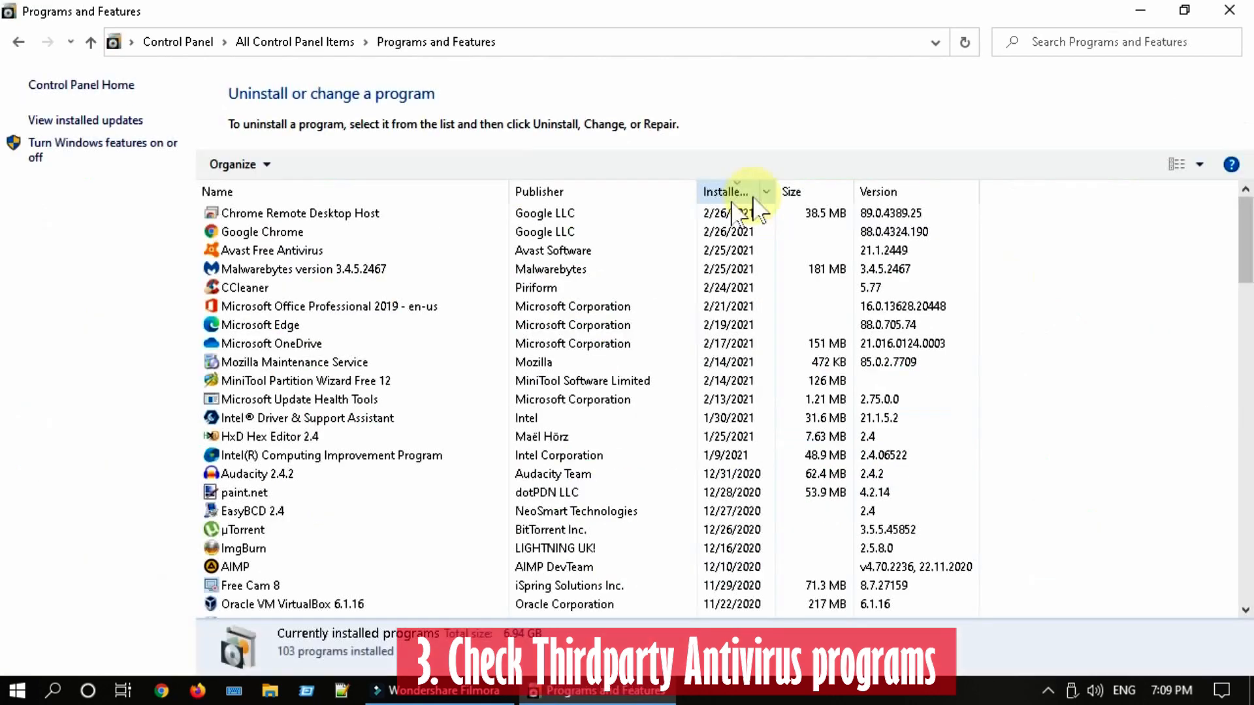
{"action": "left_click", "coordinate": [271, 250]}
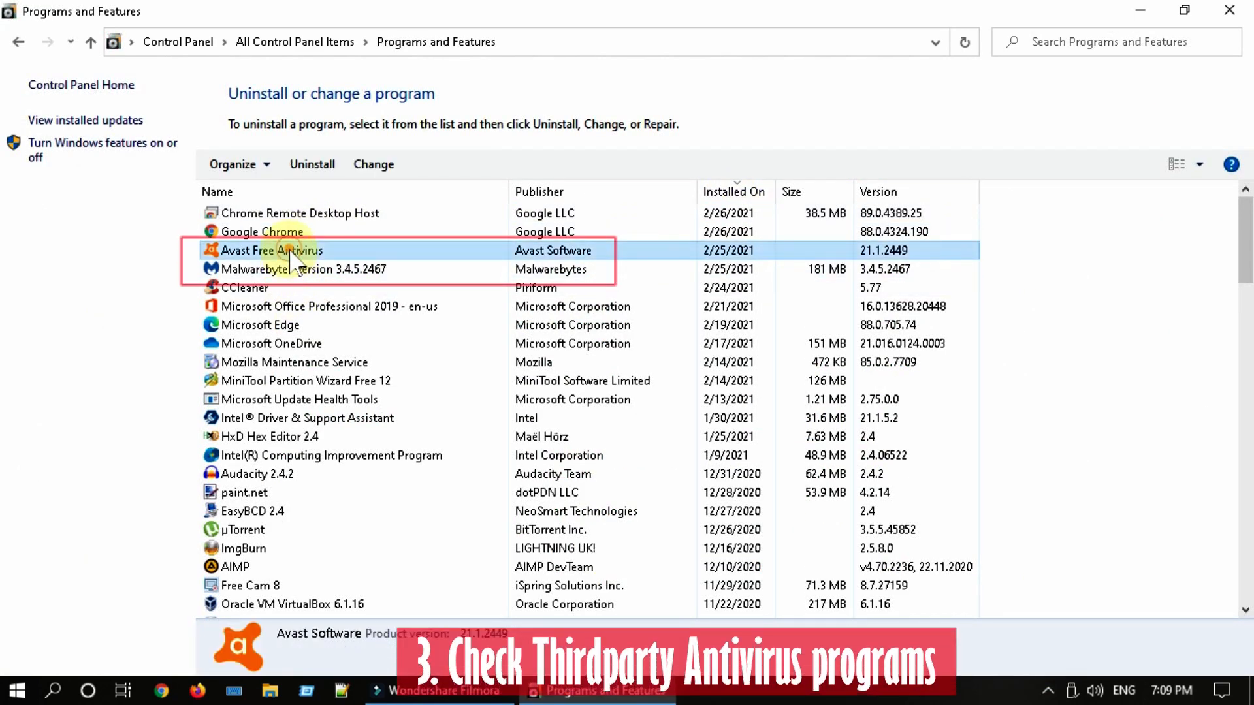
{"action": "left_click", "coordinate": [302, 269]}
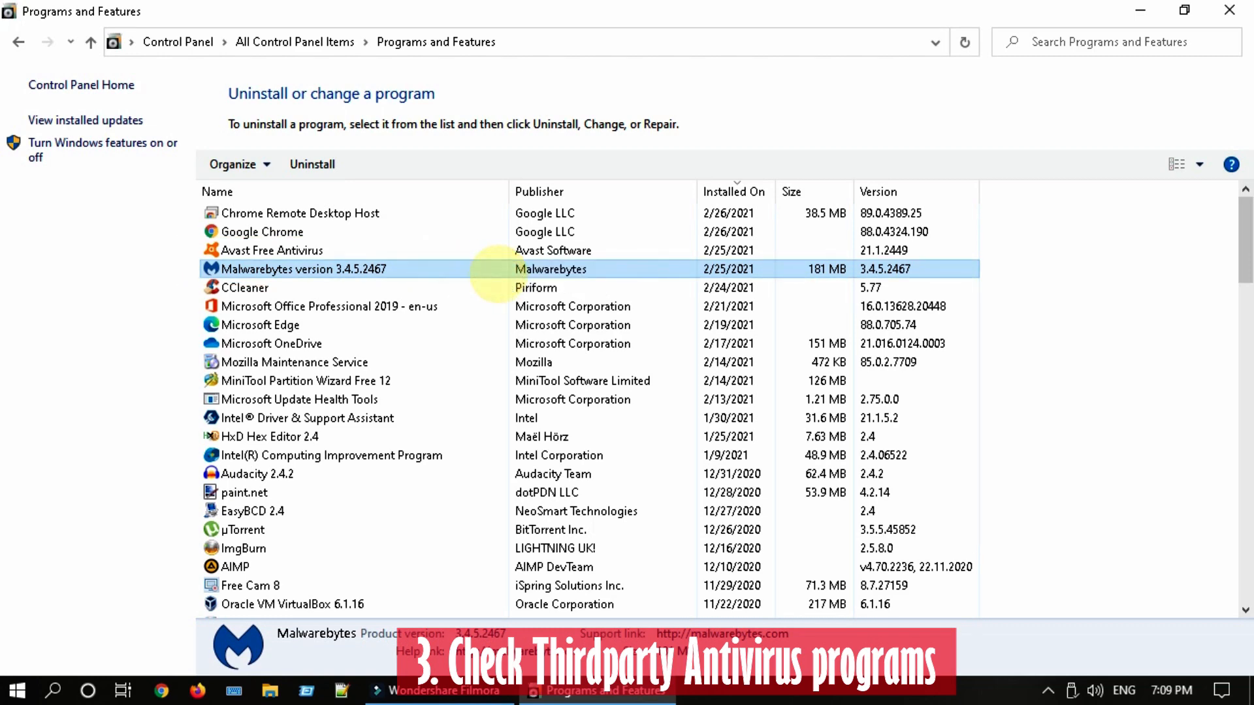
{"action": "left_click", "coordinate": [313, 164]}
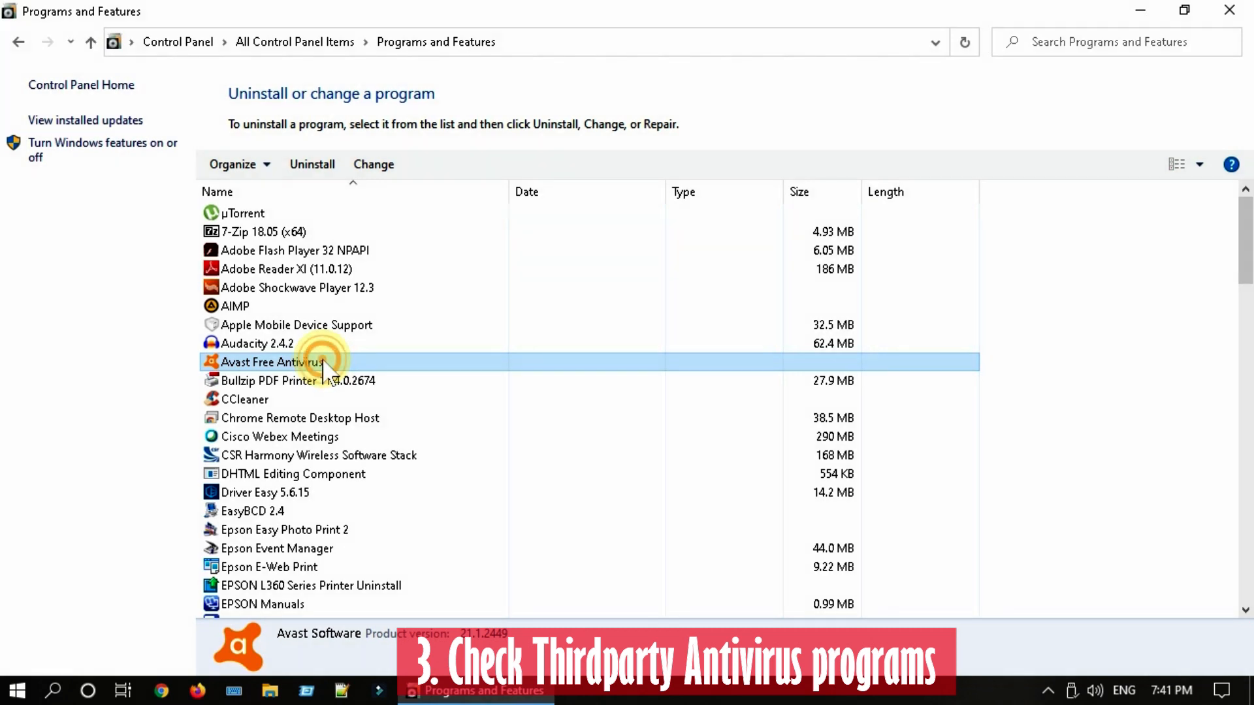
{"action": "right_click", "coordinate": [272, 362]}
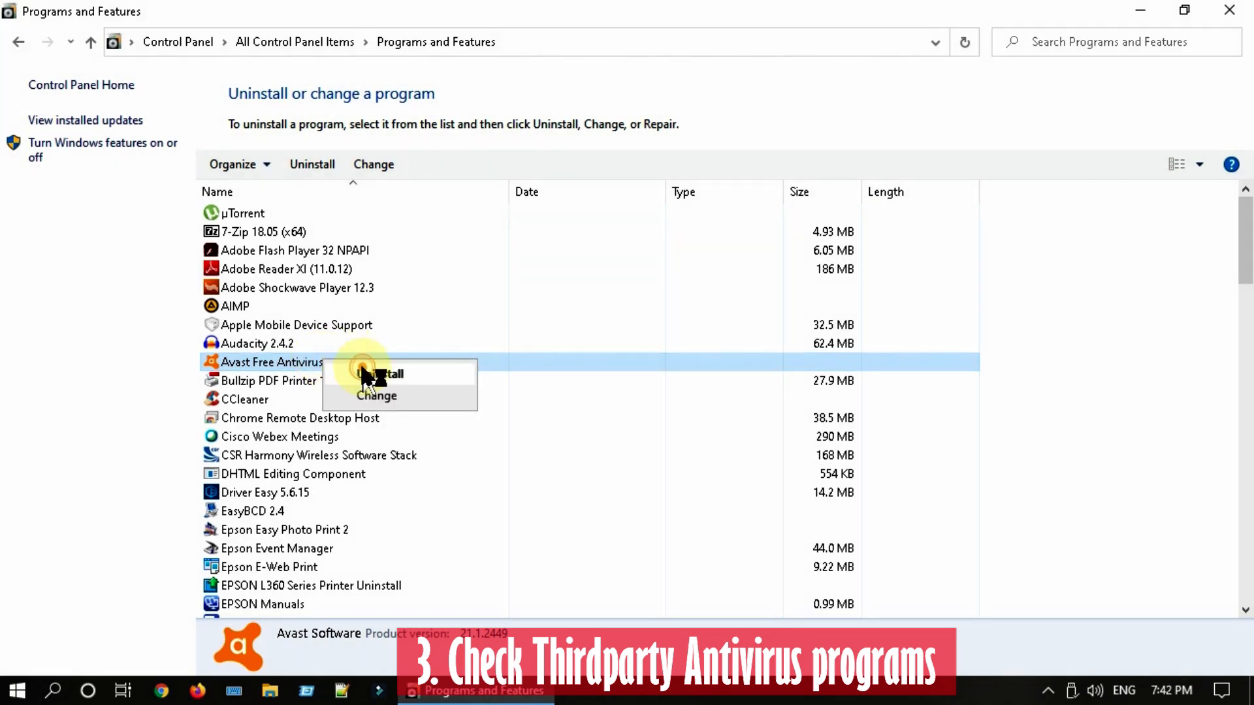
{"action": "left_click", "coordinate": [384, 373]}
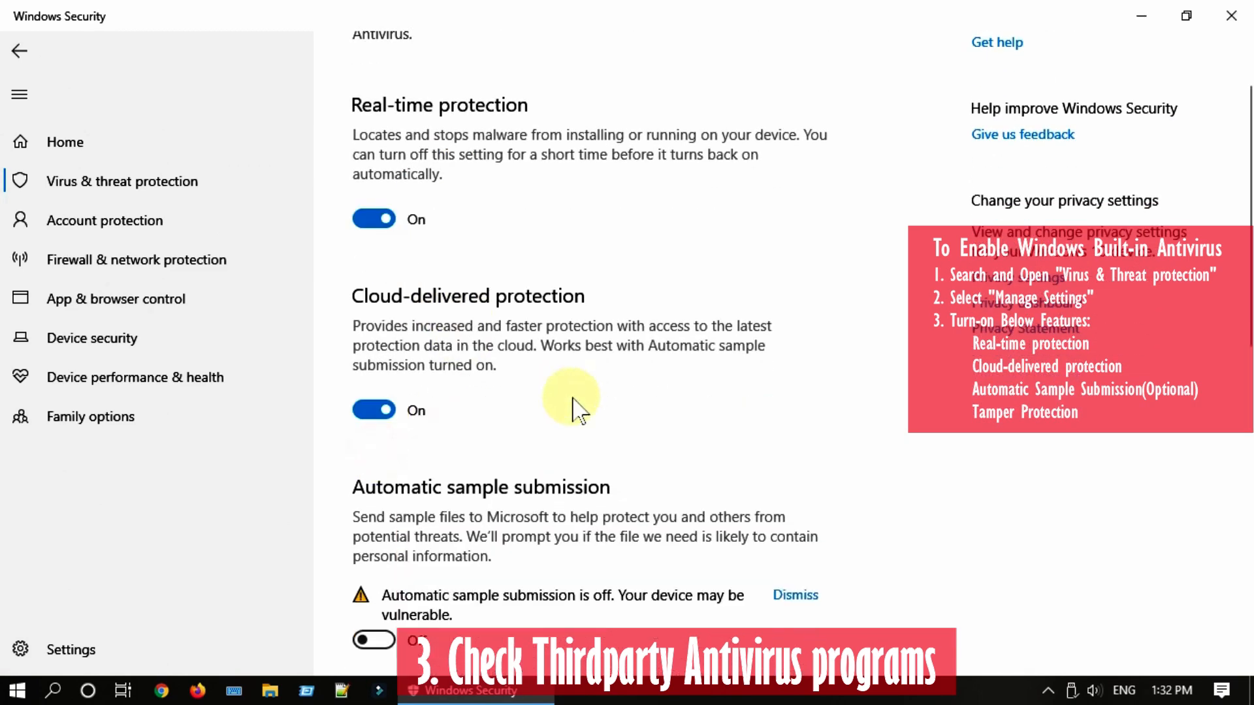
{"action": "scroll", "scroll_direction": "up", "scroll_amount": 3}
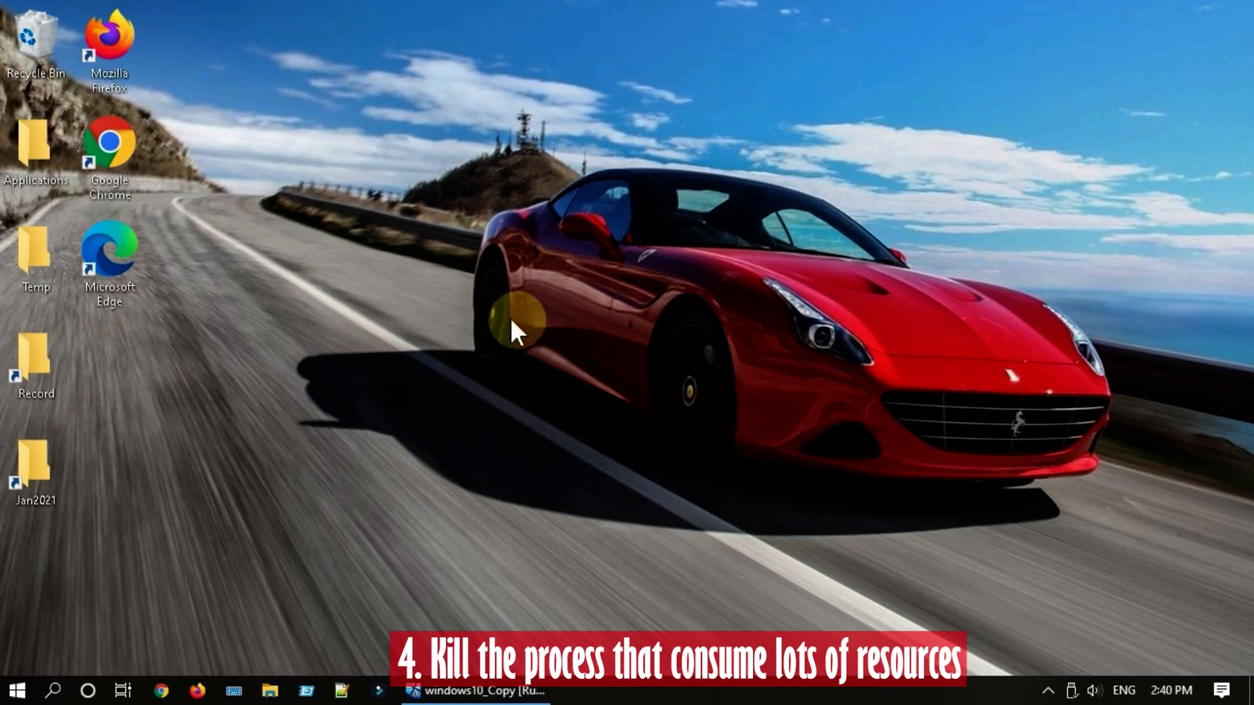
End the VirtualBox Virtual Machine process from Task Manager.
{"action": "right_click", "coordinate": [16, 689]}
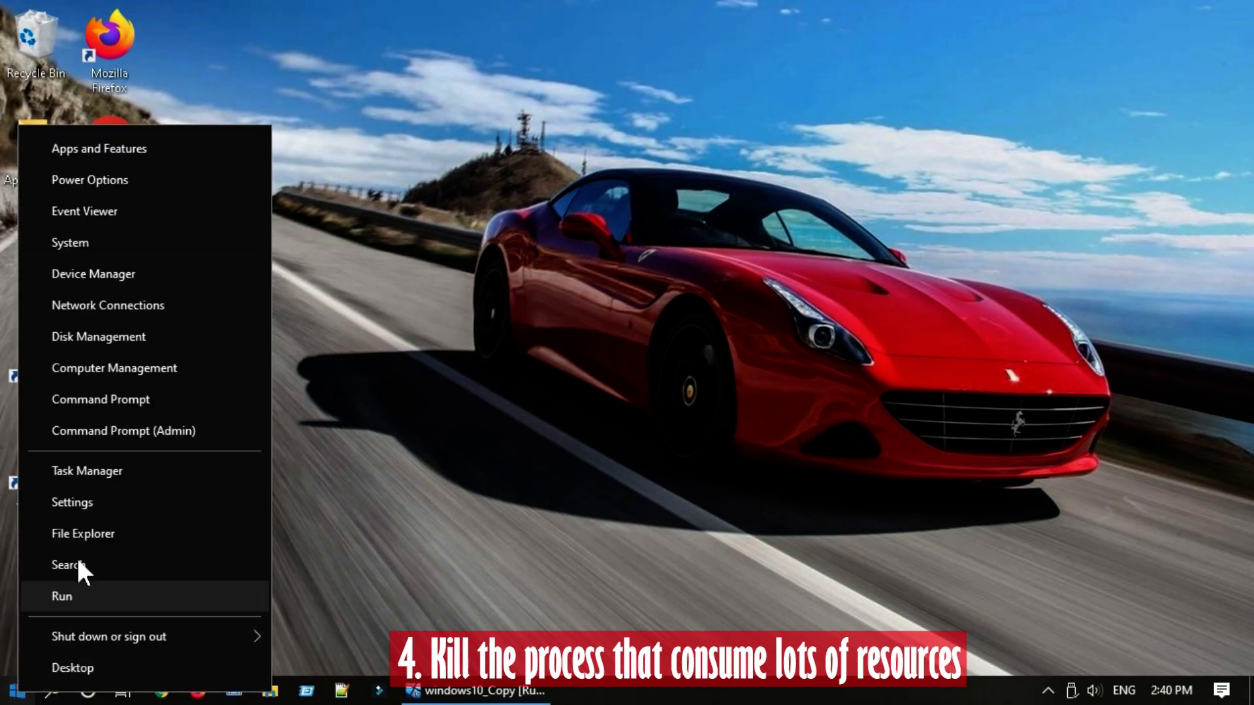
{"action": "mouse_move", "coordinate": [164, 487]}
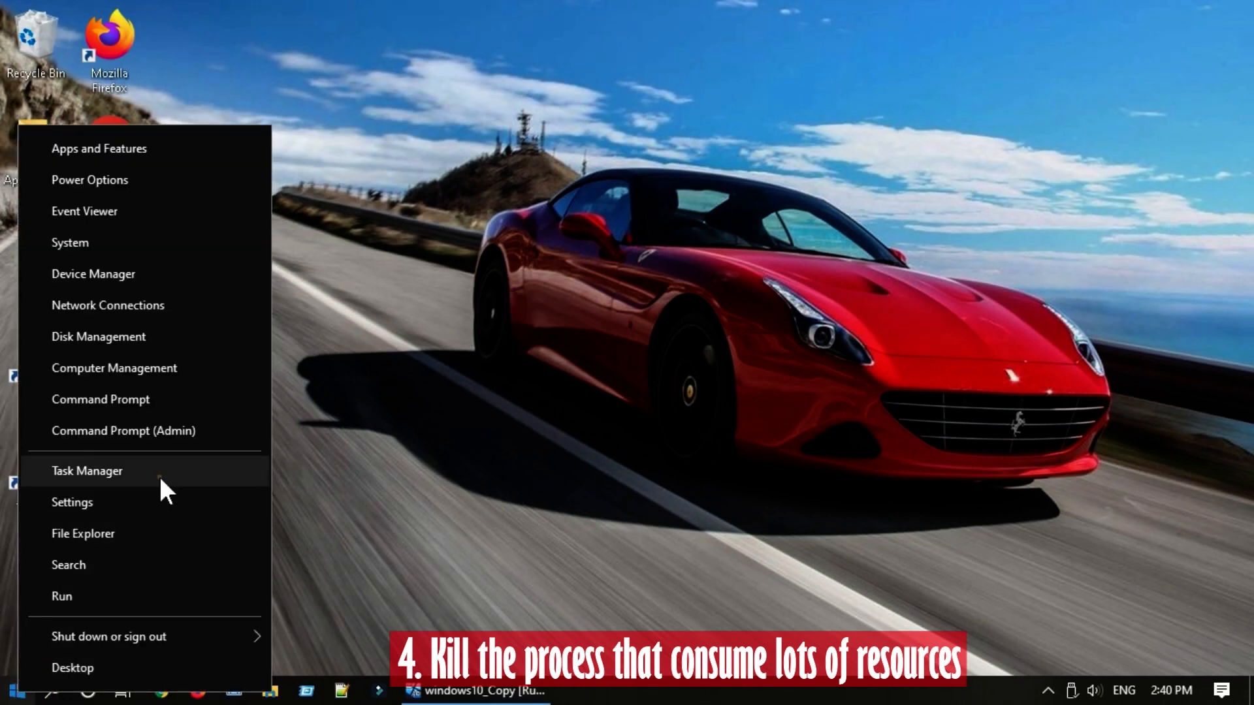
{"action": "left_click", "coordinate": [87, 471]}
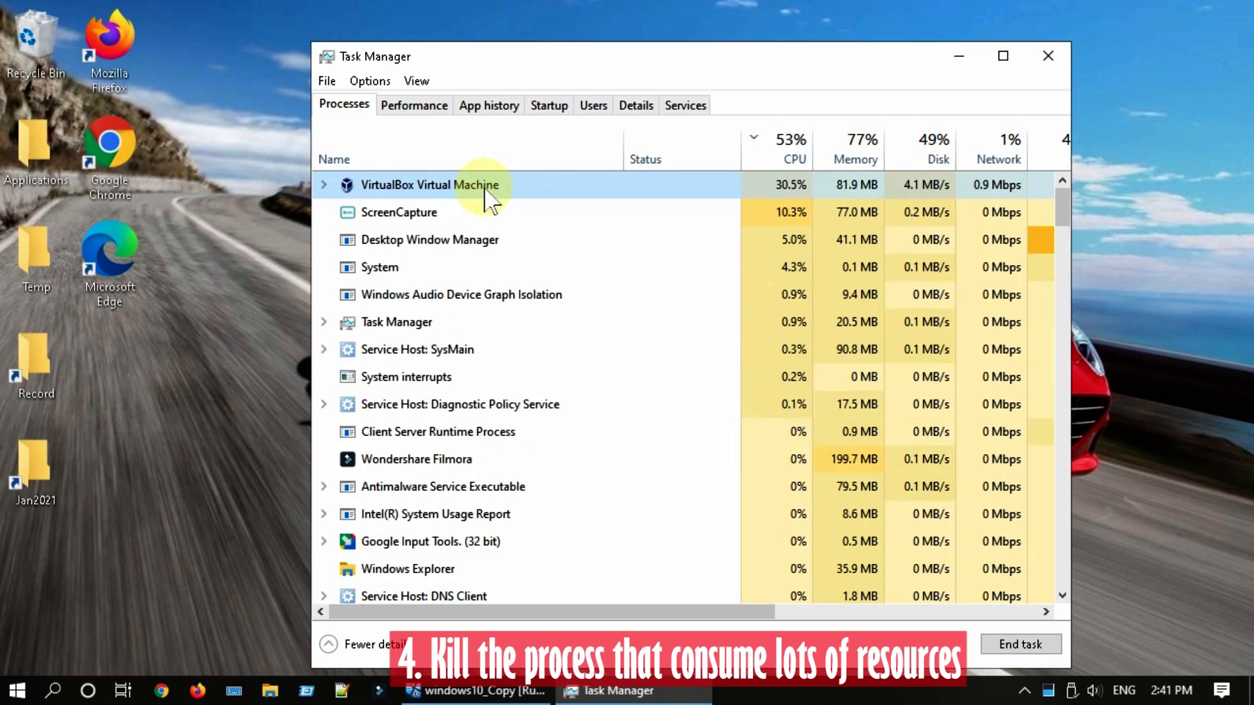
{"action": "right_click", "coordinate": [430, 184]}
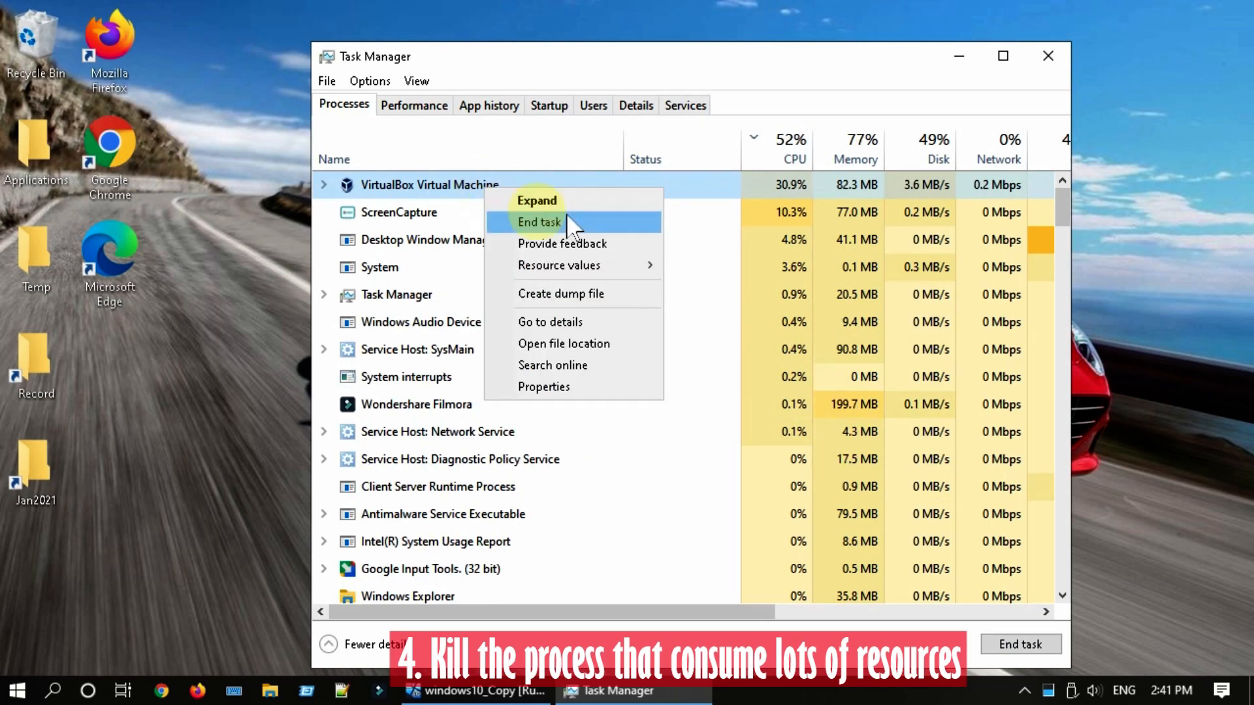
{"action": "left_click", "coordinate": [539, 222]}
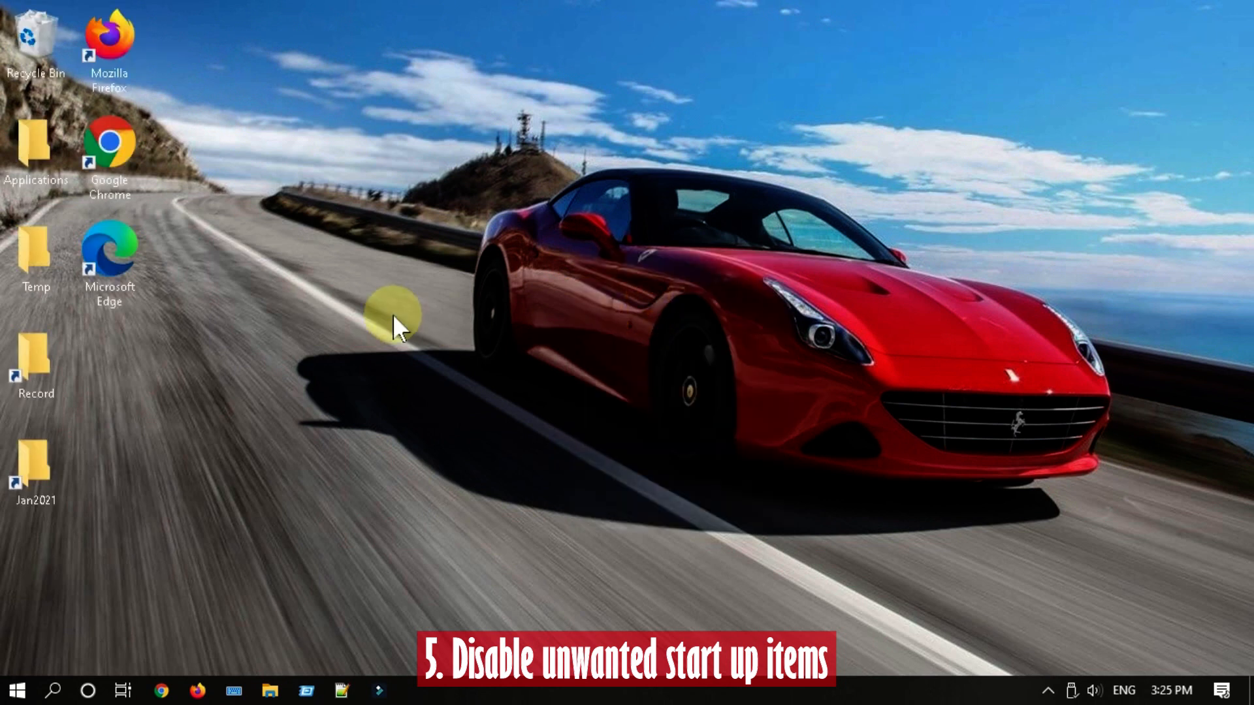
{"action": "mouse_move", "coordinate": [16, 690]}
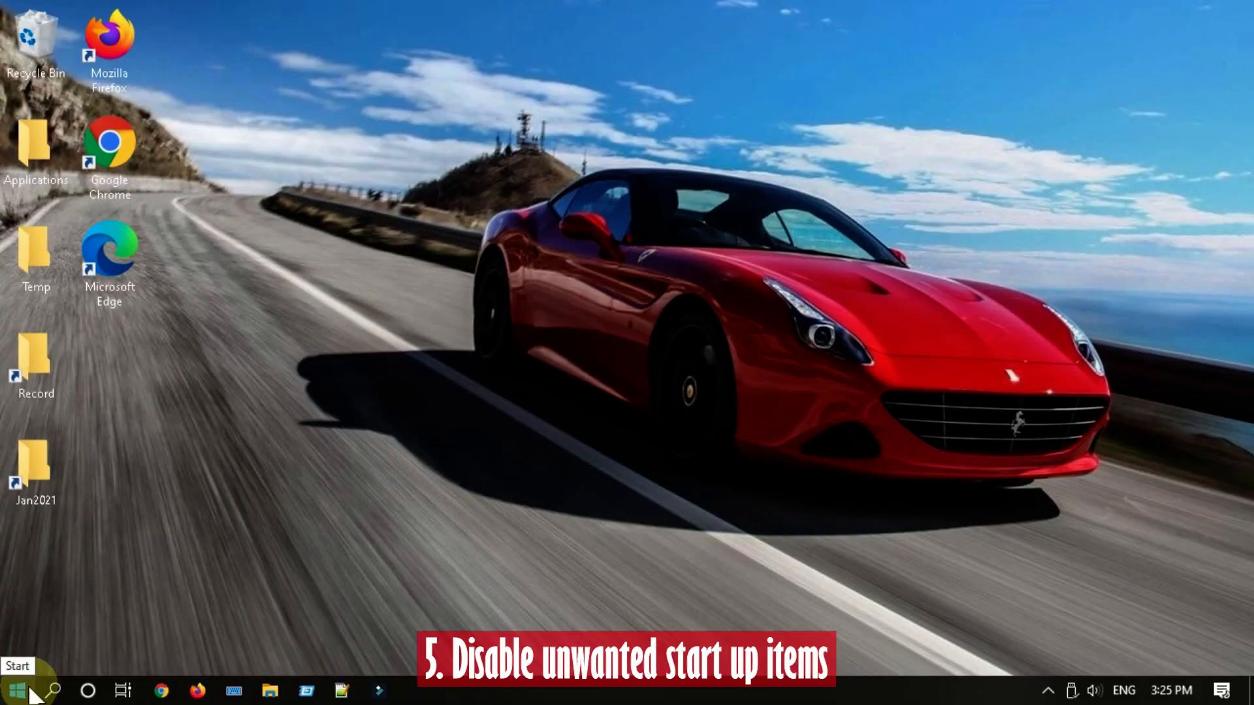
Disable Microsoft OneDrive and Skype as startup items, then close Task Manager.
{"action": "right_click", "coordinate": [15, 689]}
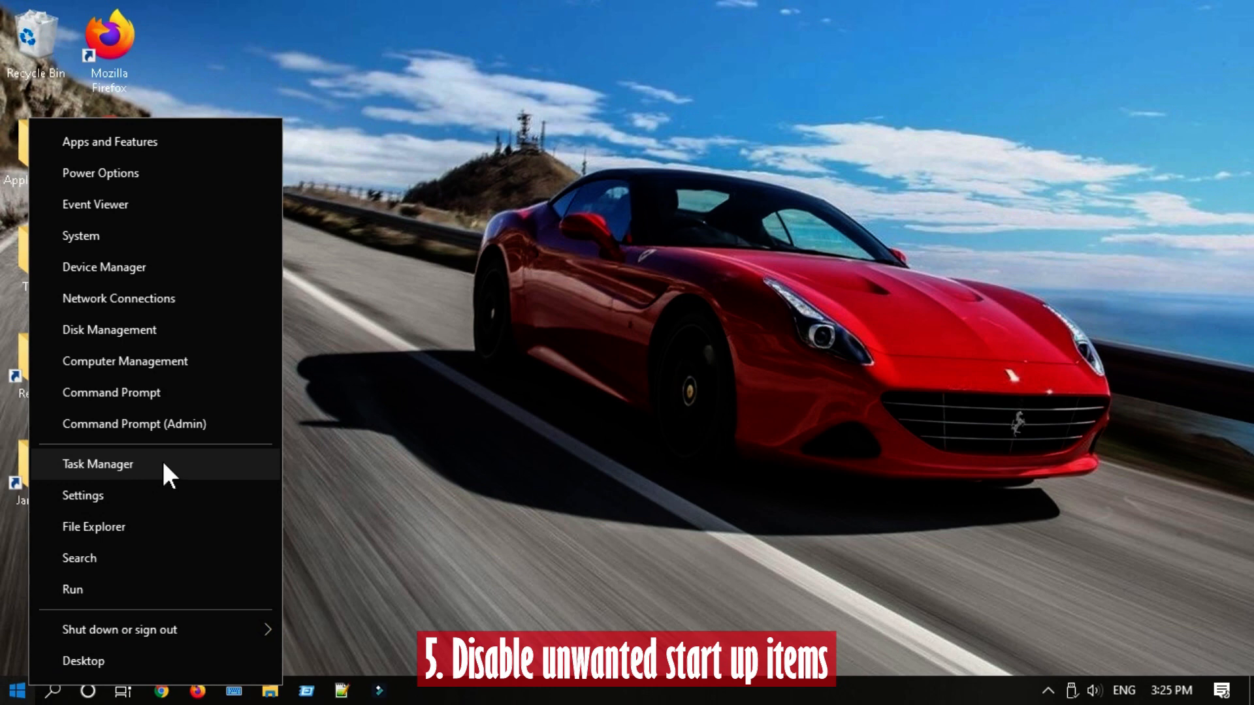
{"action": "left_click", "coordinate": [98, 464]}
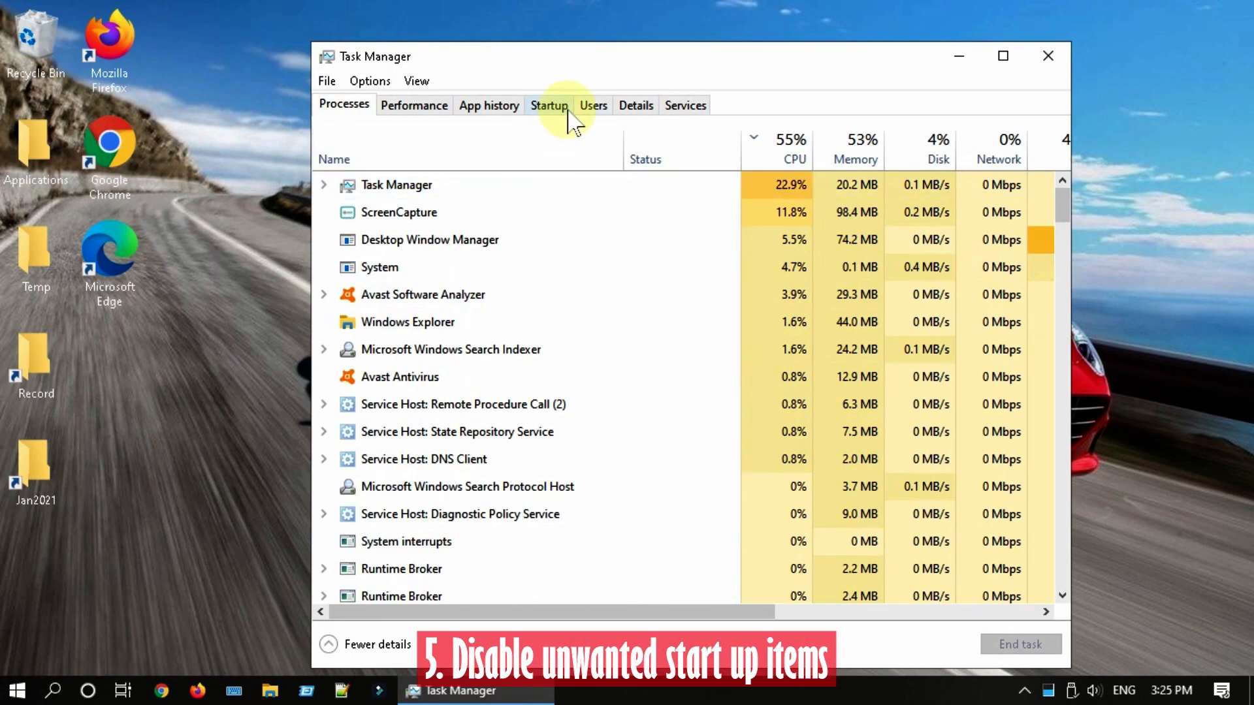
{"action": "left_click", "coordinate": [549, 104]}
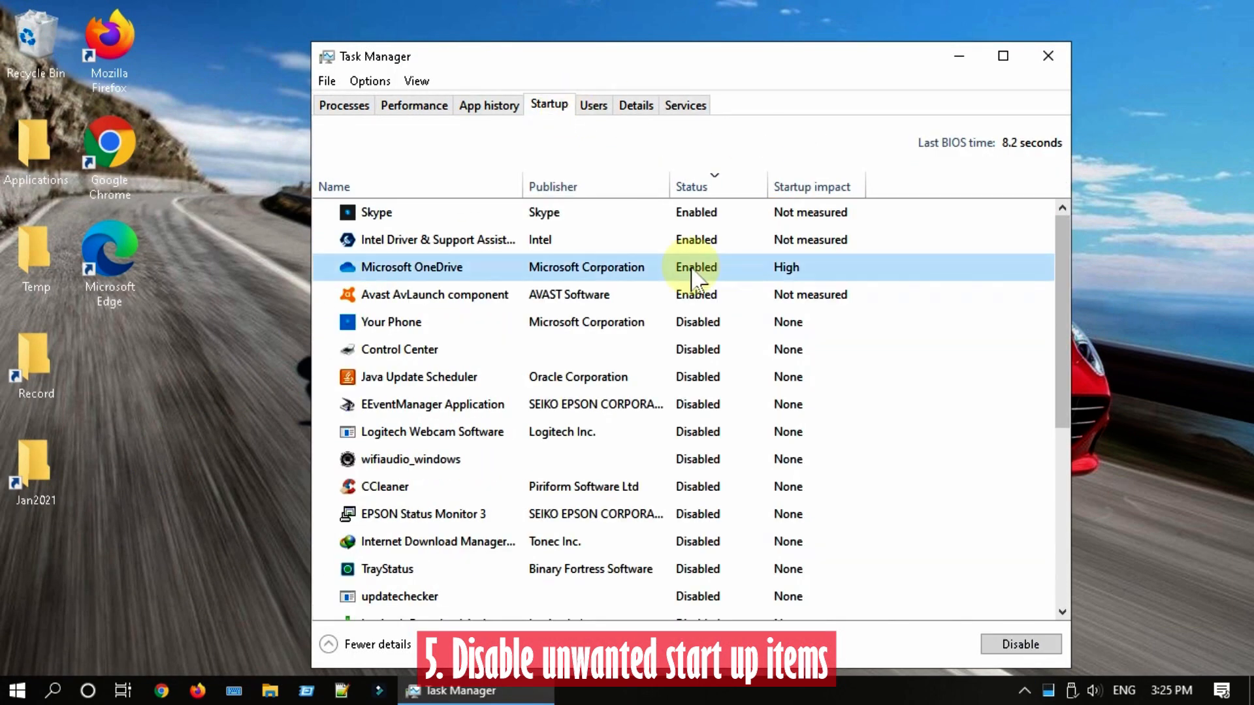
{"action": "left_click", "coordinate": [1021, 644]}
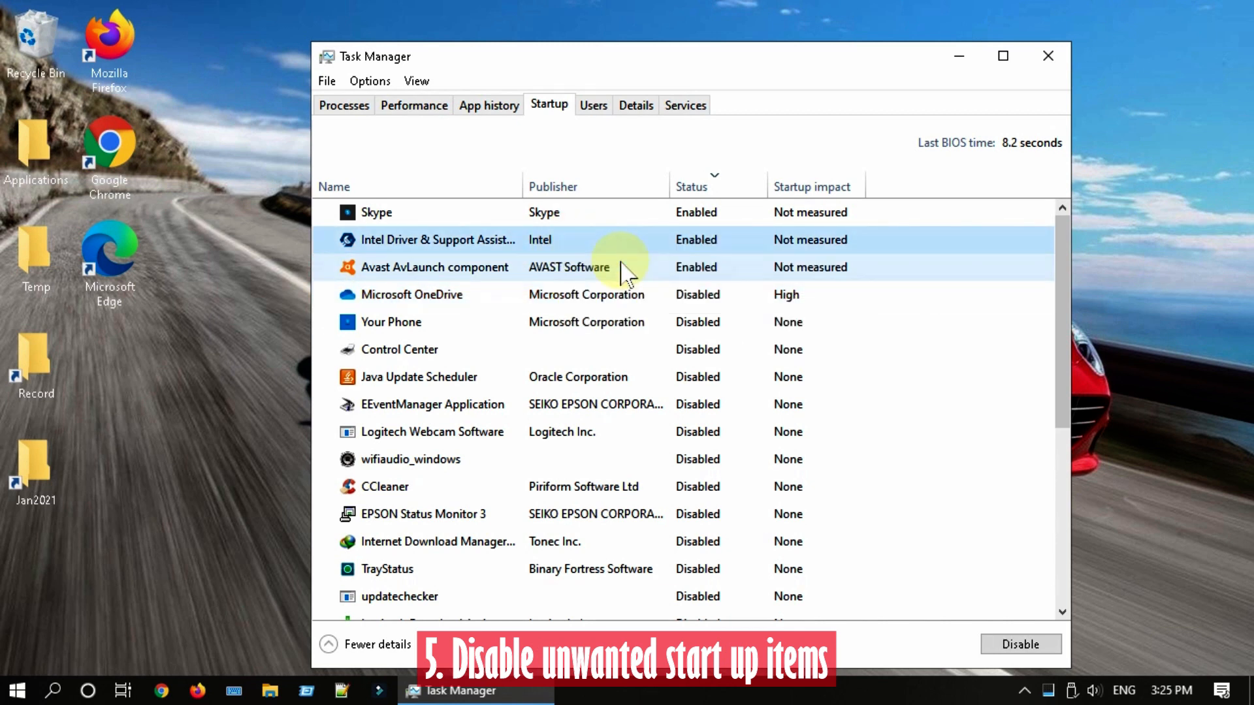
{"action": "right_click", "coordinate": [377, 212]}
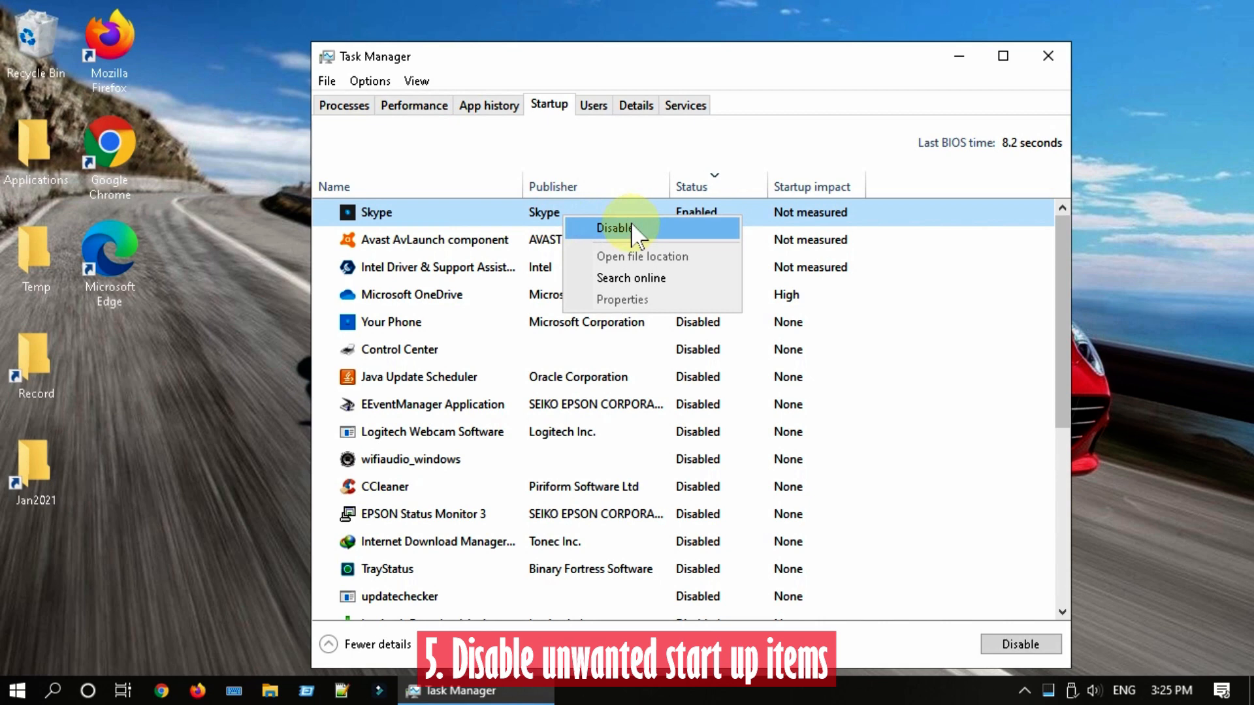
{"action": "left_click", "coordinate": [615, 228]}
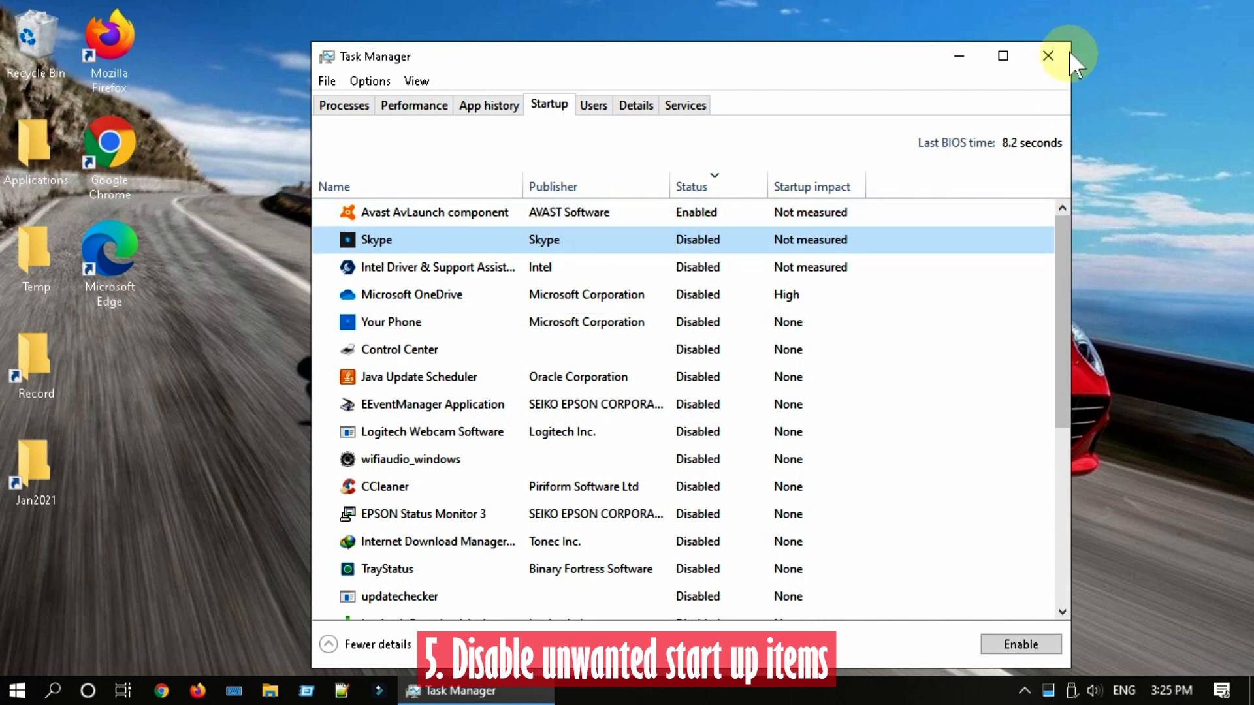
{"action": "left_click", "coordinate": [52, 690]}
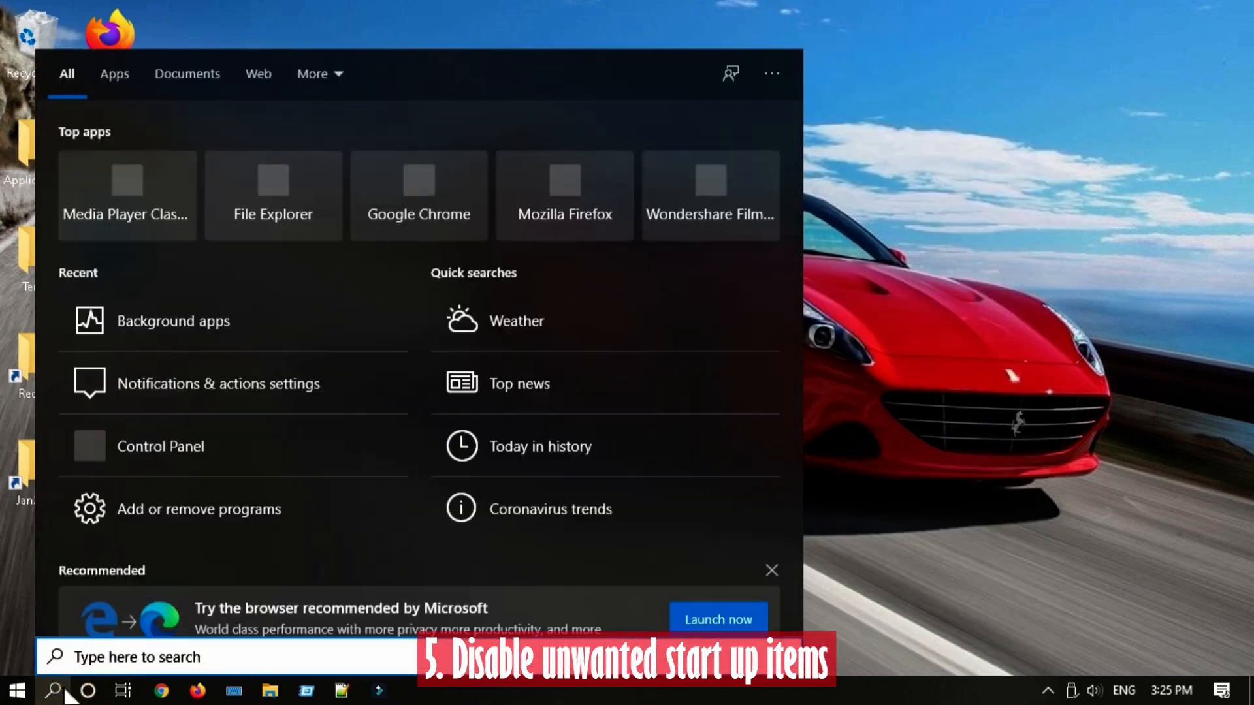
Turn off background apps and adjust the Notifications & actions settings.
{"action": "type", "text": "backr"}
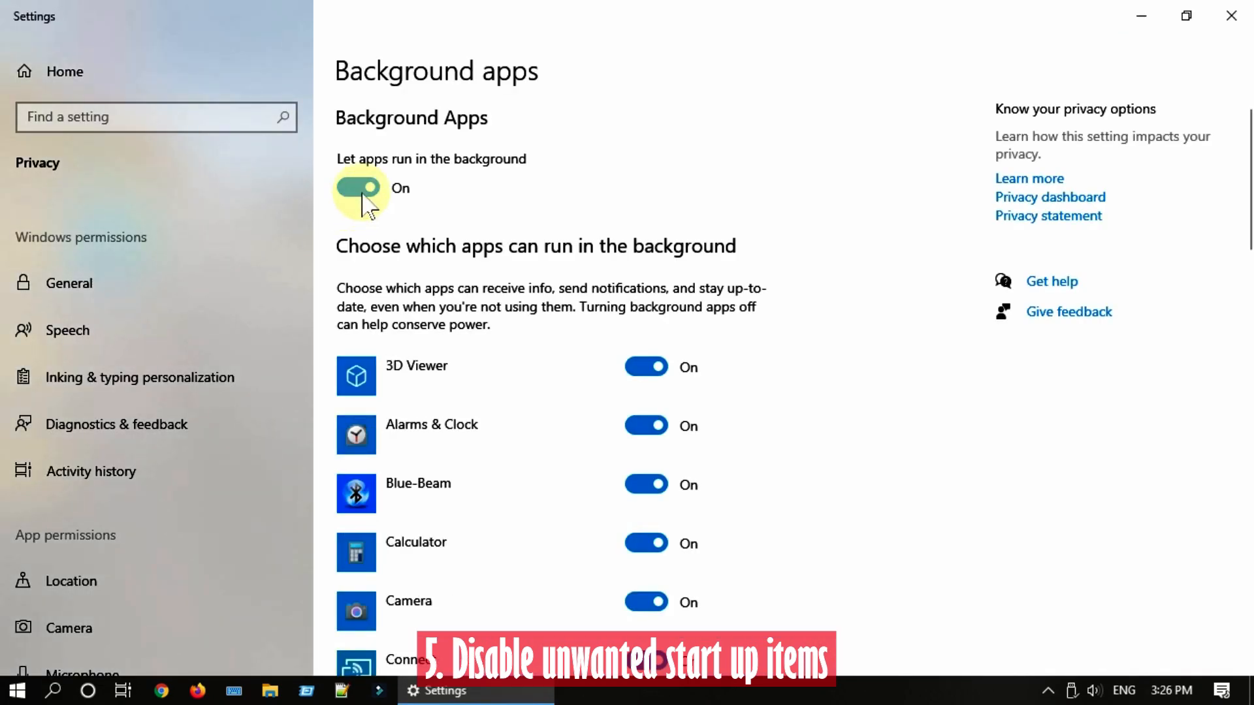
{"action": "left_click", "coordinate": [359, 186]}
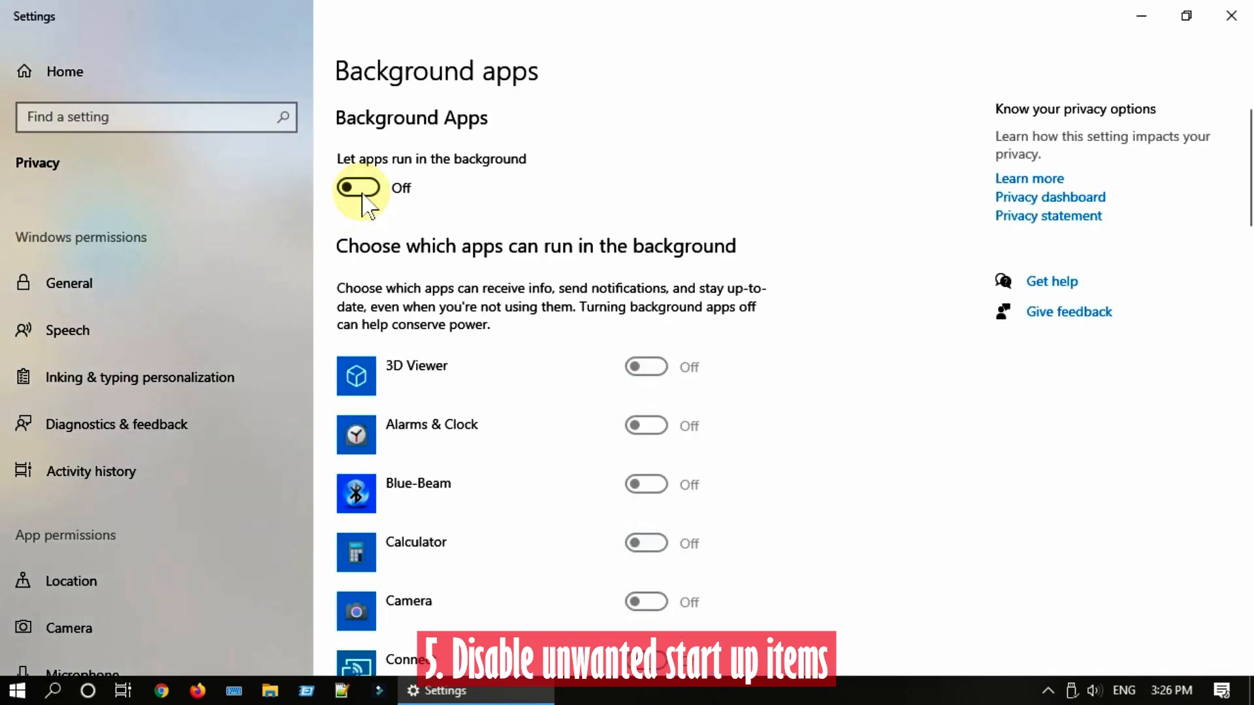
{"action": "type", "text": "notifica"}
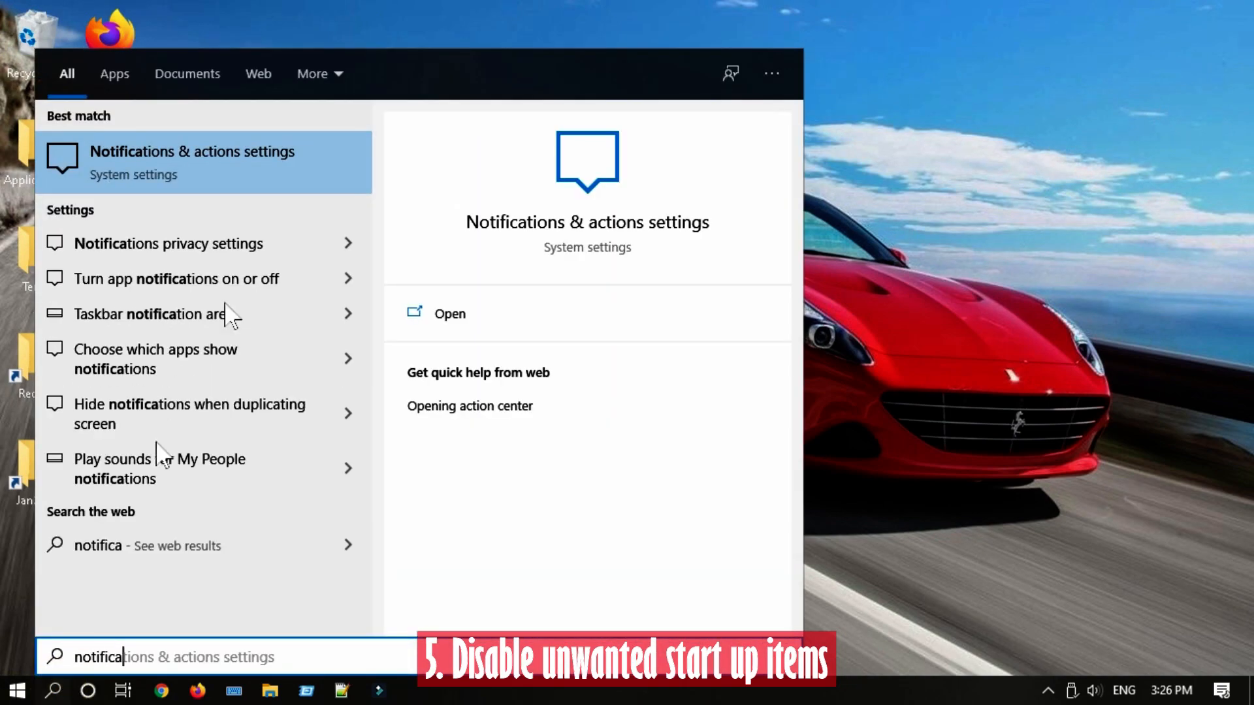
{"action": "left_click", "coordinate": [448, 314]}
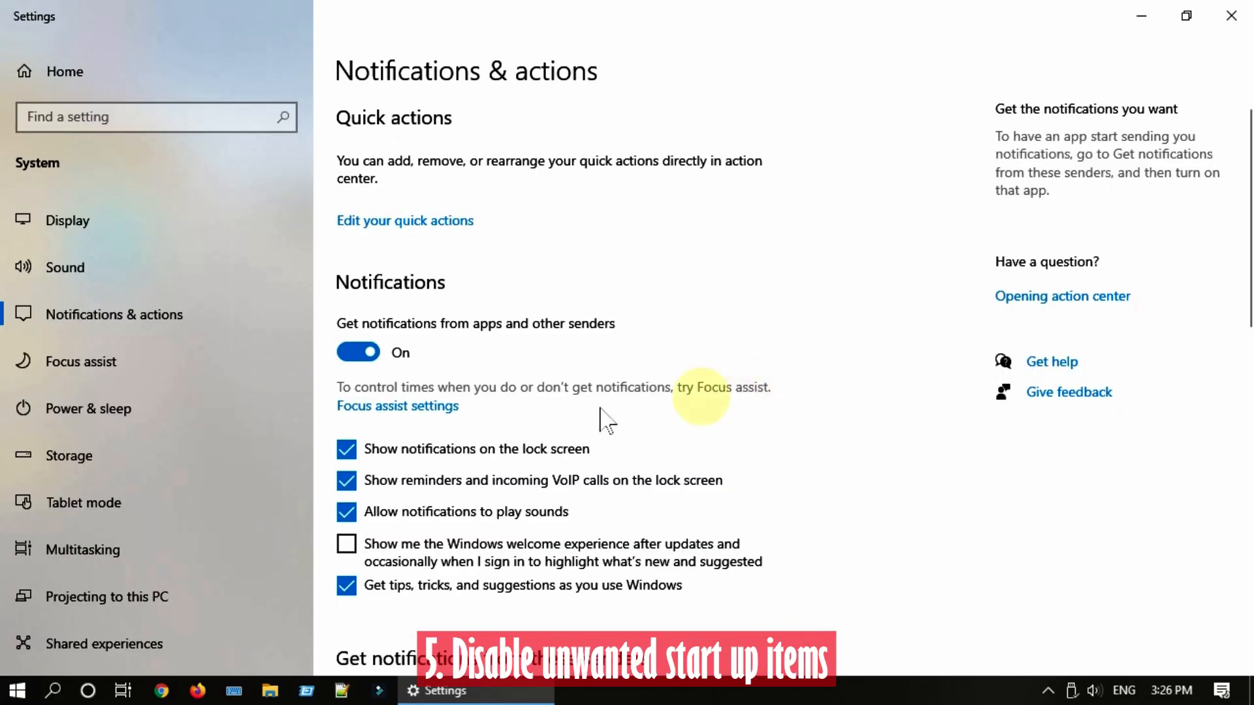
{"action": "left_click", "coordinate": [358, 351]}
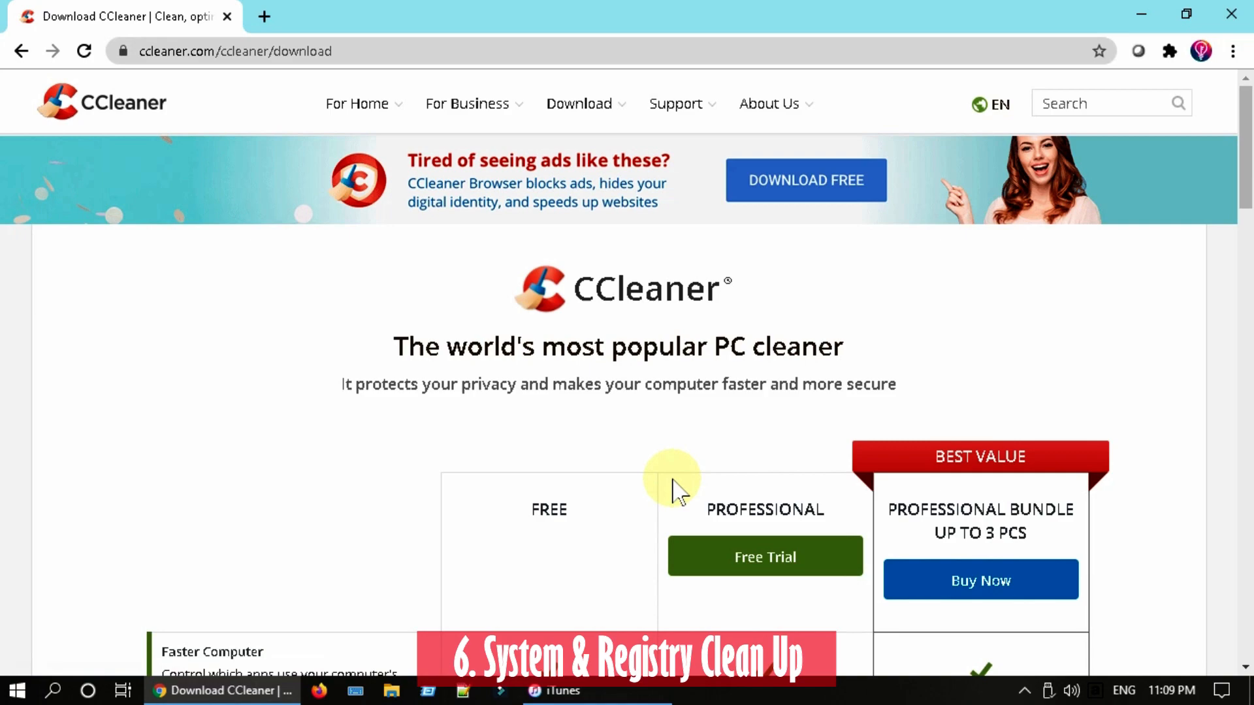
Run CCleaner's Custom Clean, removing 2,260 MB of junk files, and go to Registry.
{"action": "scroll", "scroll_direction": "down", "scroll_amount": 3}
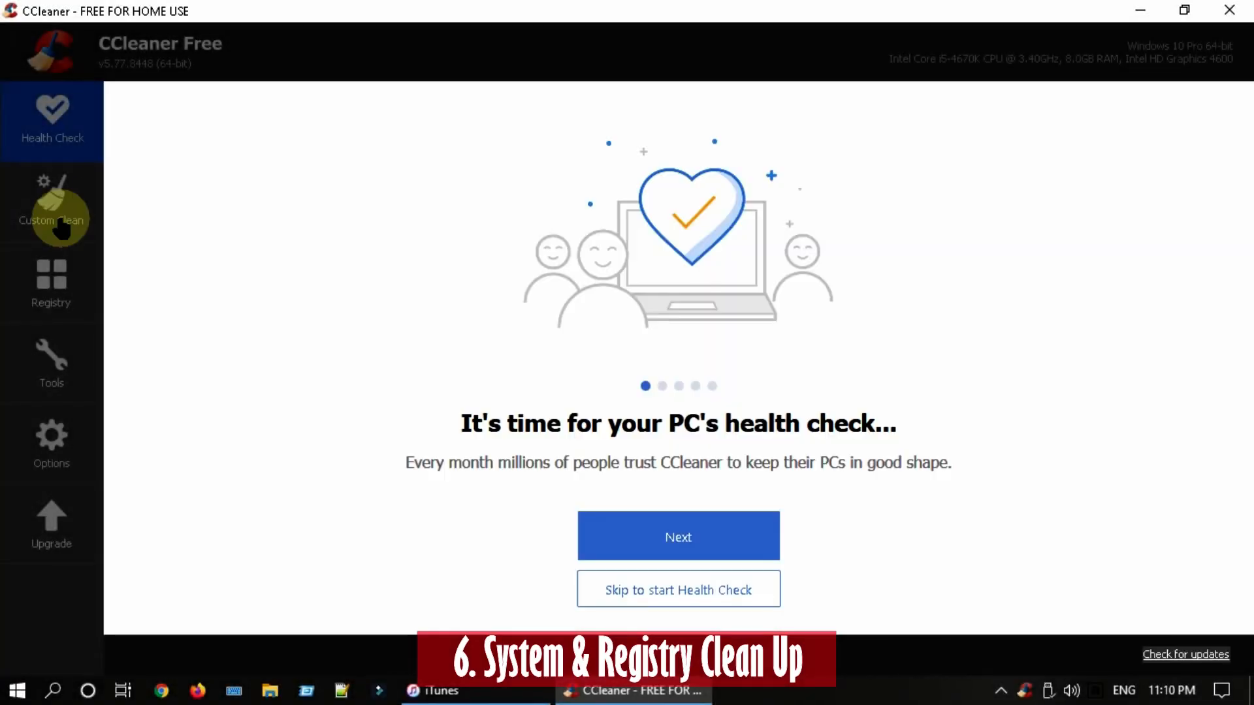
{"action": "left_click", "coordinate": [51, 203]}
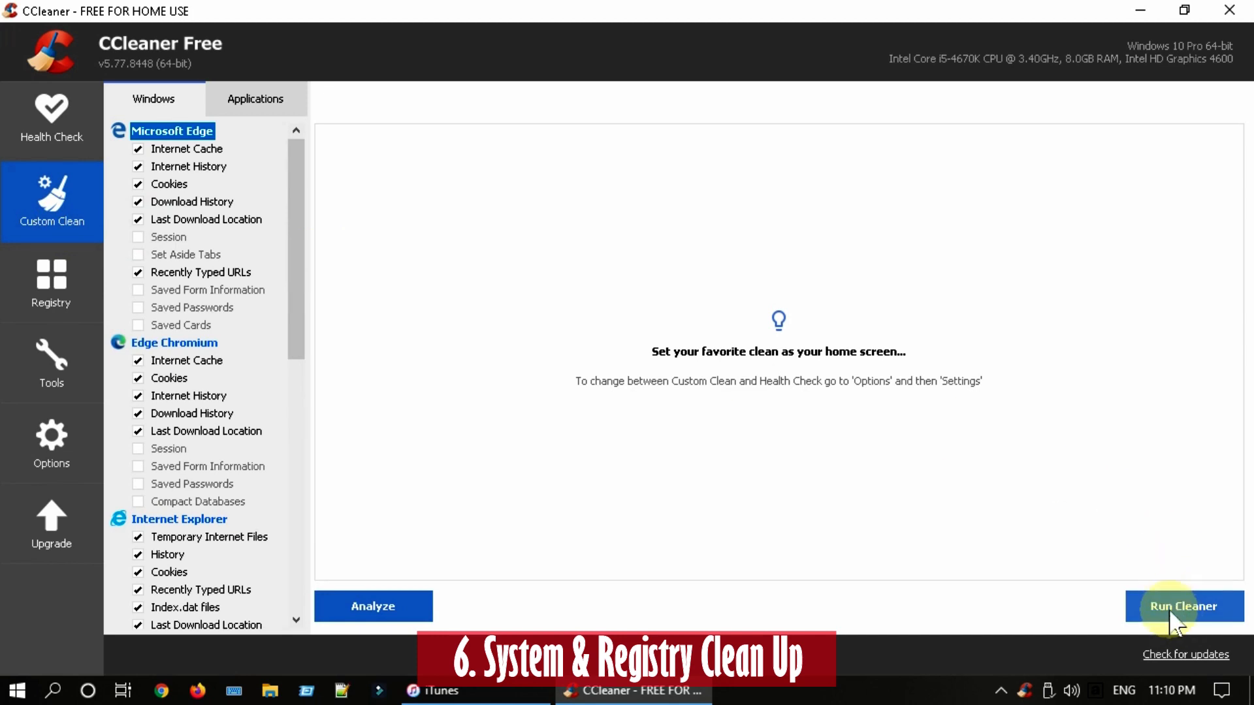
{"action": "left_click", "coordinate": [1183, 606]}
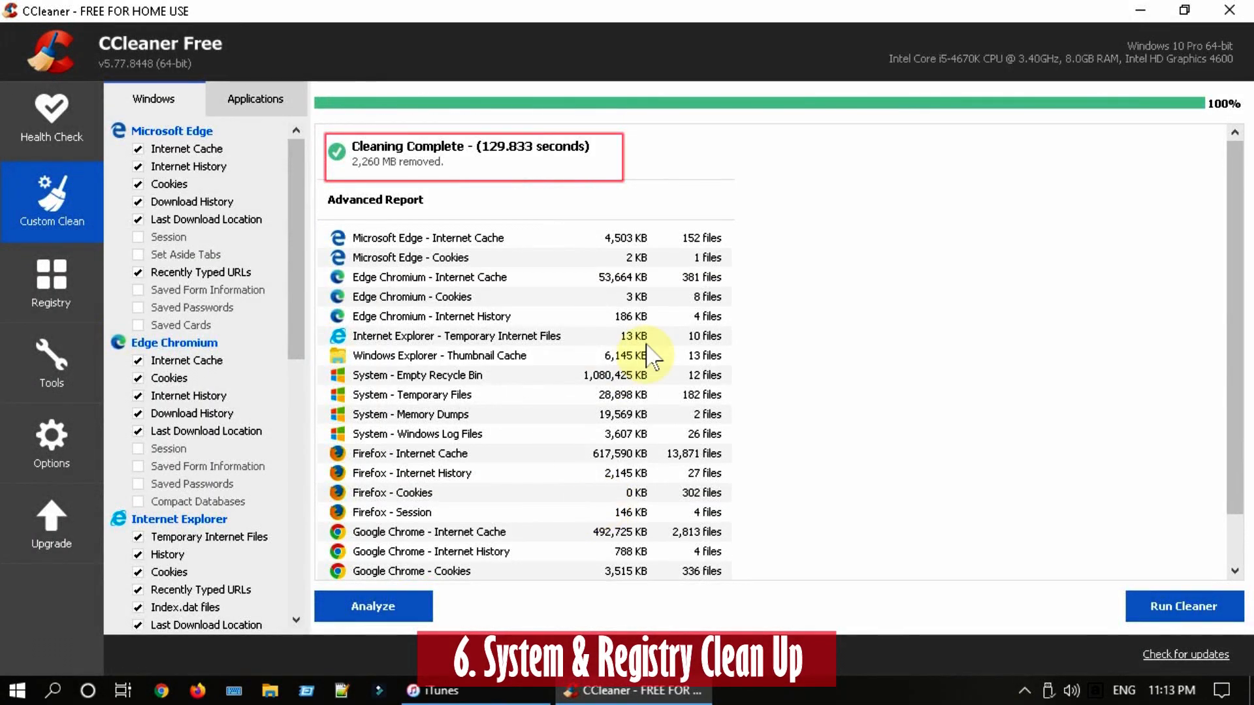
{"action": "mouse_move", "coordinate": [551, 156]}
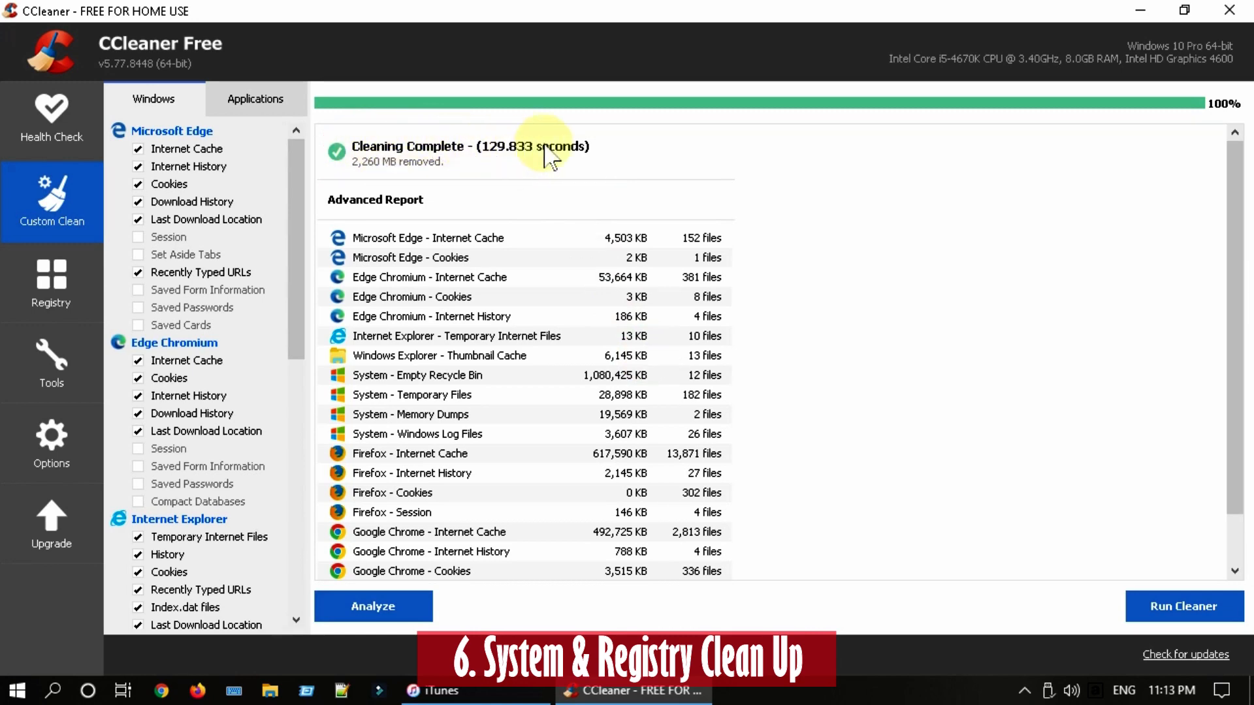
{"action": "left_click", "coordinate": [51, 284]}
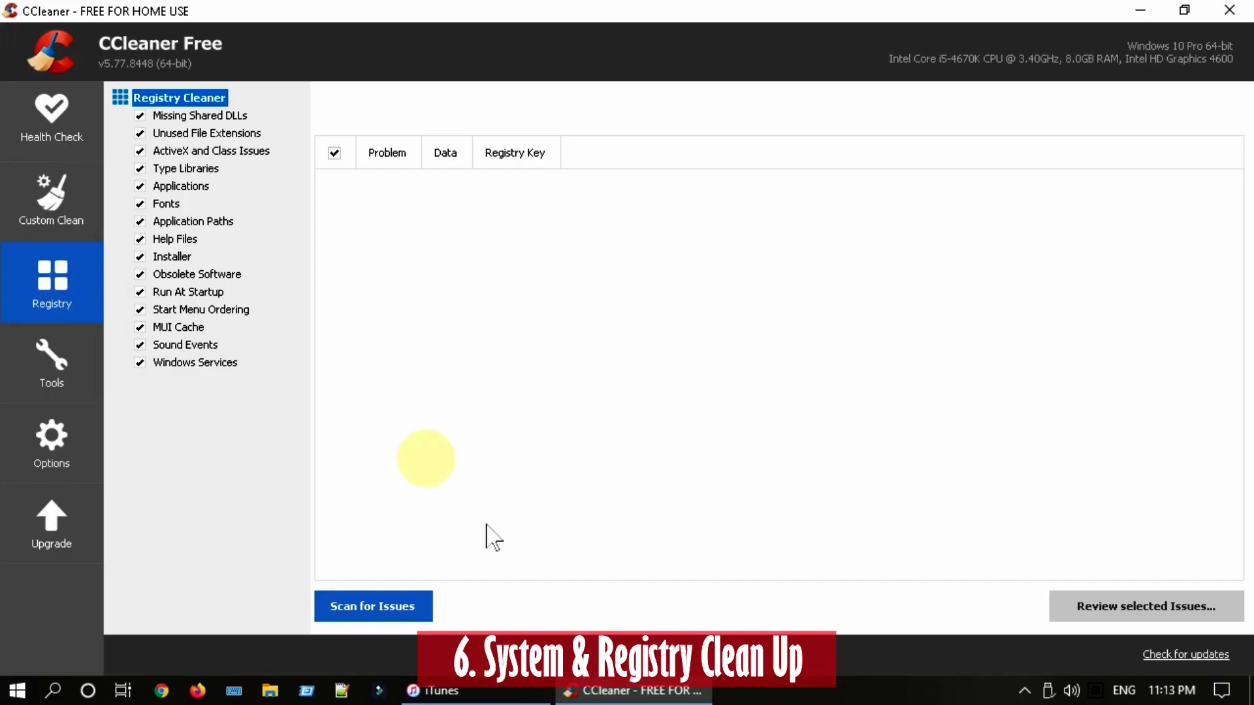
Scan the registry, finding 29 issues, and fix all selected issues.
{"action": "left_click", "coordinate": [372, 606]}
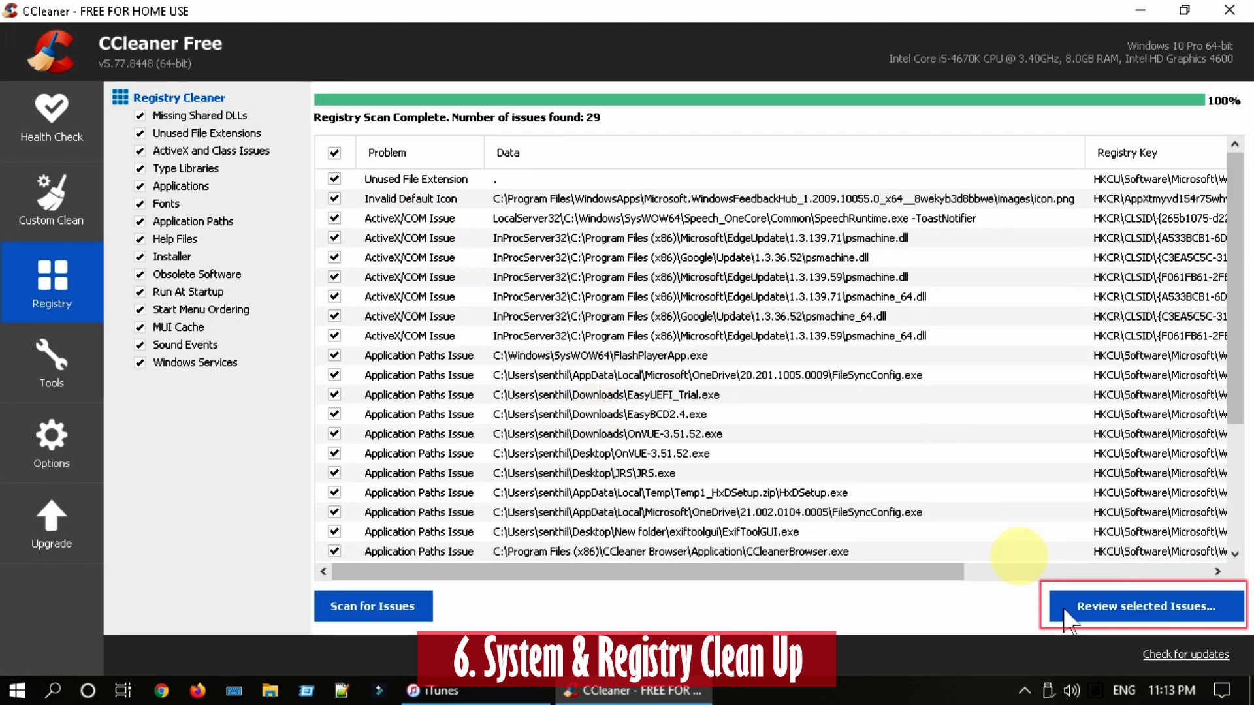
{"action": "left_click", "coordinate": [1144, 606]}
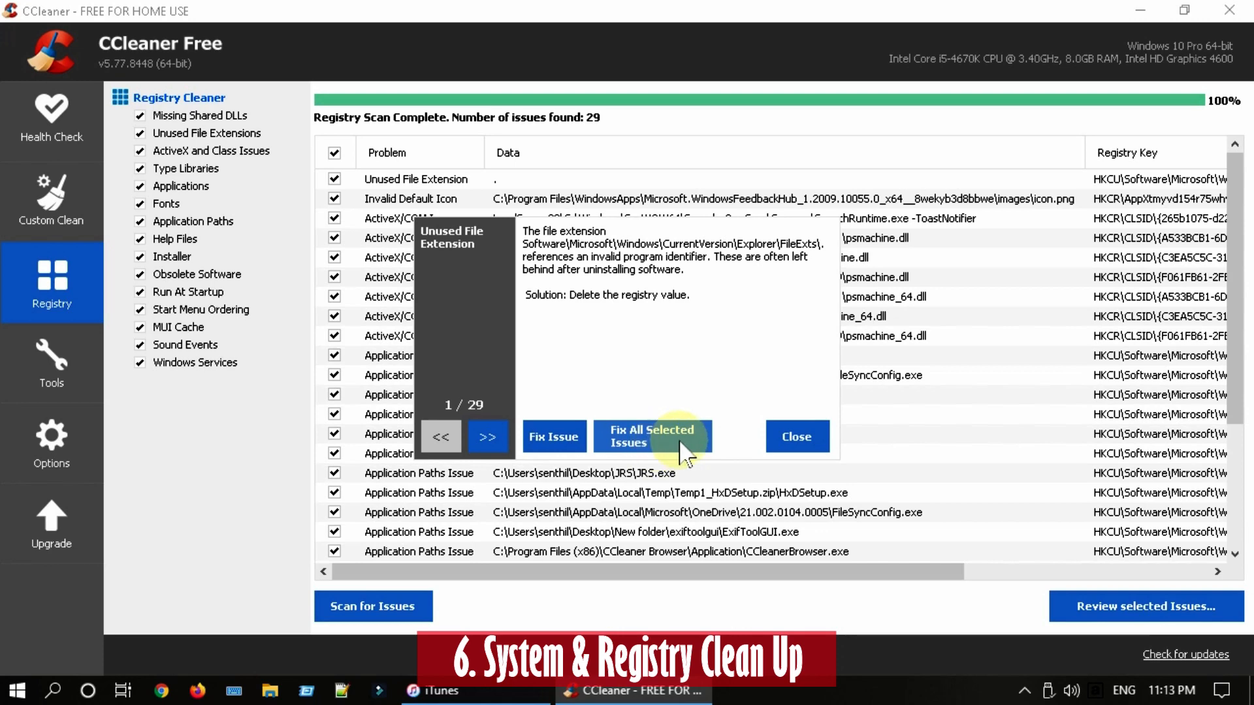
{"action": "left_click", "coordinate": [651, 437]}
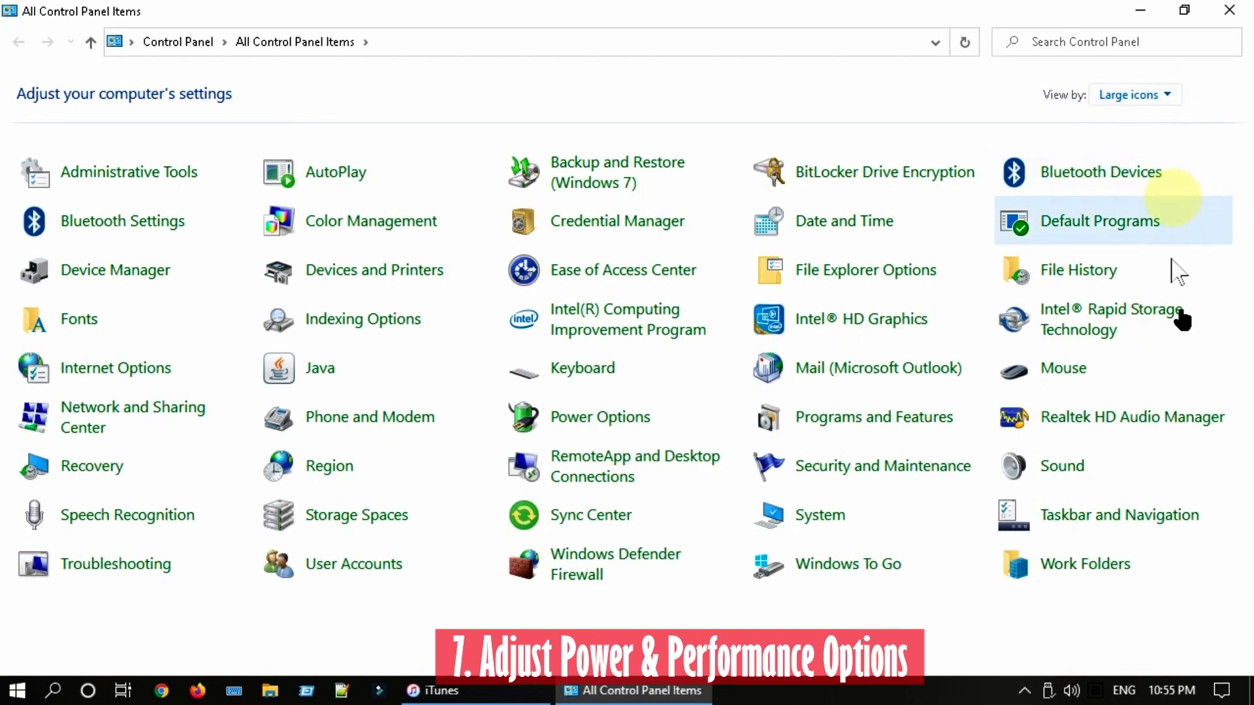
Switch the power plan to High performance in Power Options.
{"action": "left_click", "coordinate": [600, 417]}
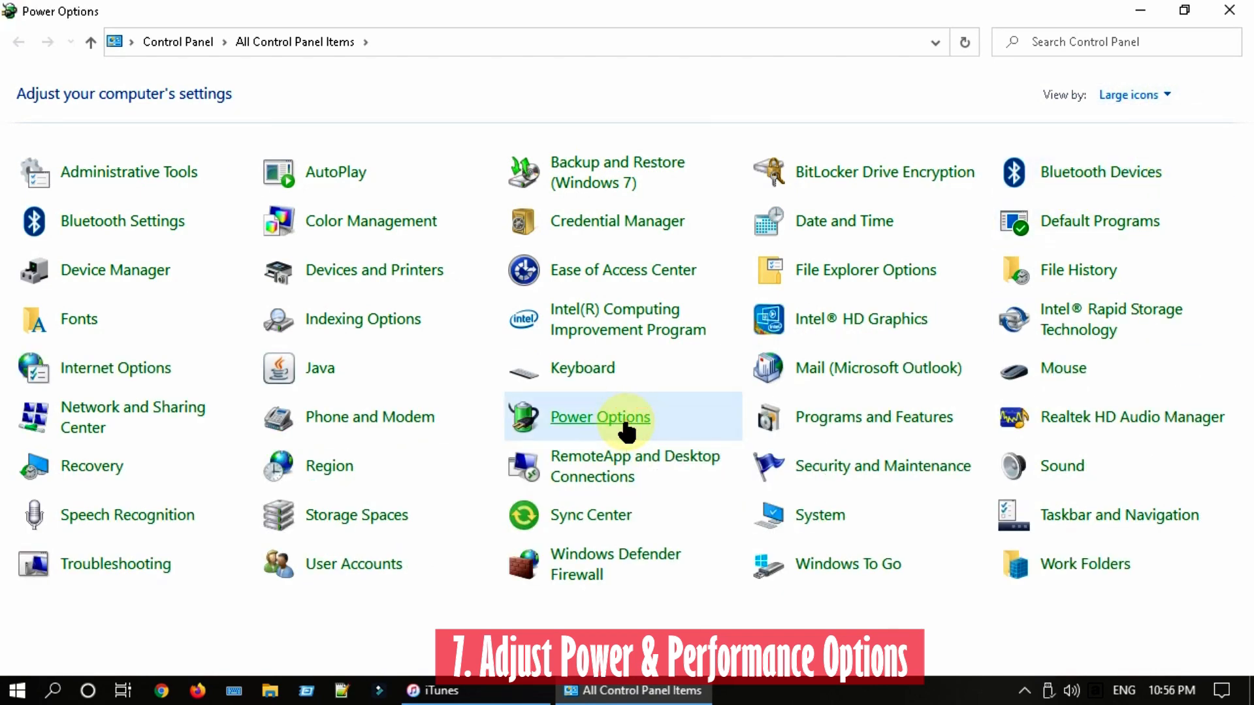
{"action": "left_click", "coordinate": [600, 416]}
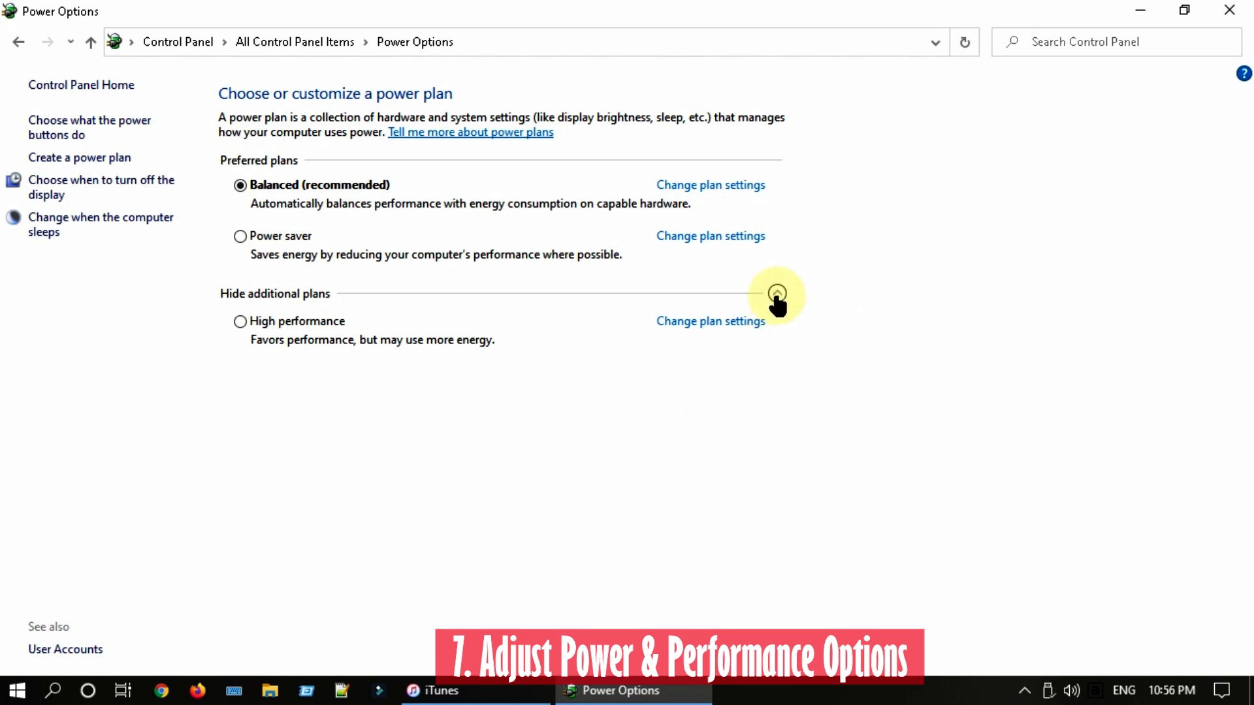
{"action": "mouse_move", "coordinate": [244, 335]}
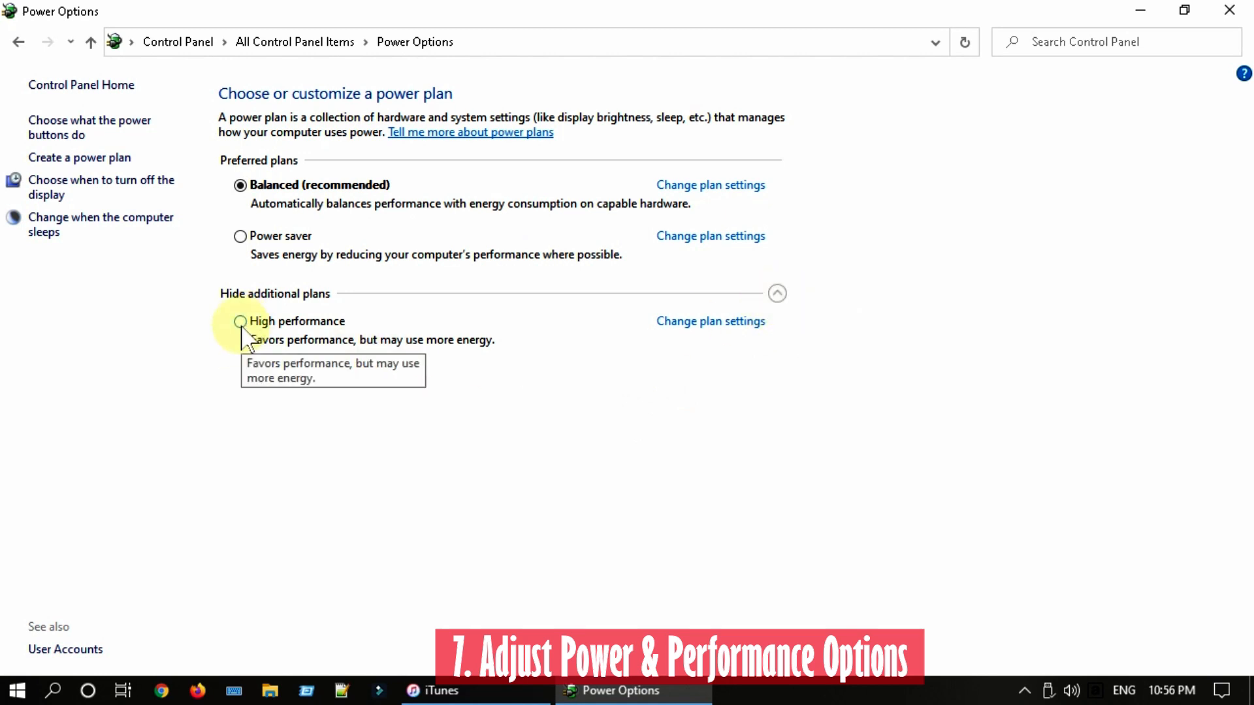
{"action": "left_click", "coordinate": [240, 321]}
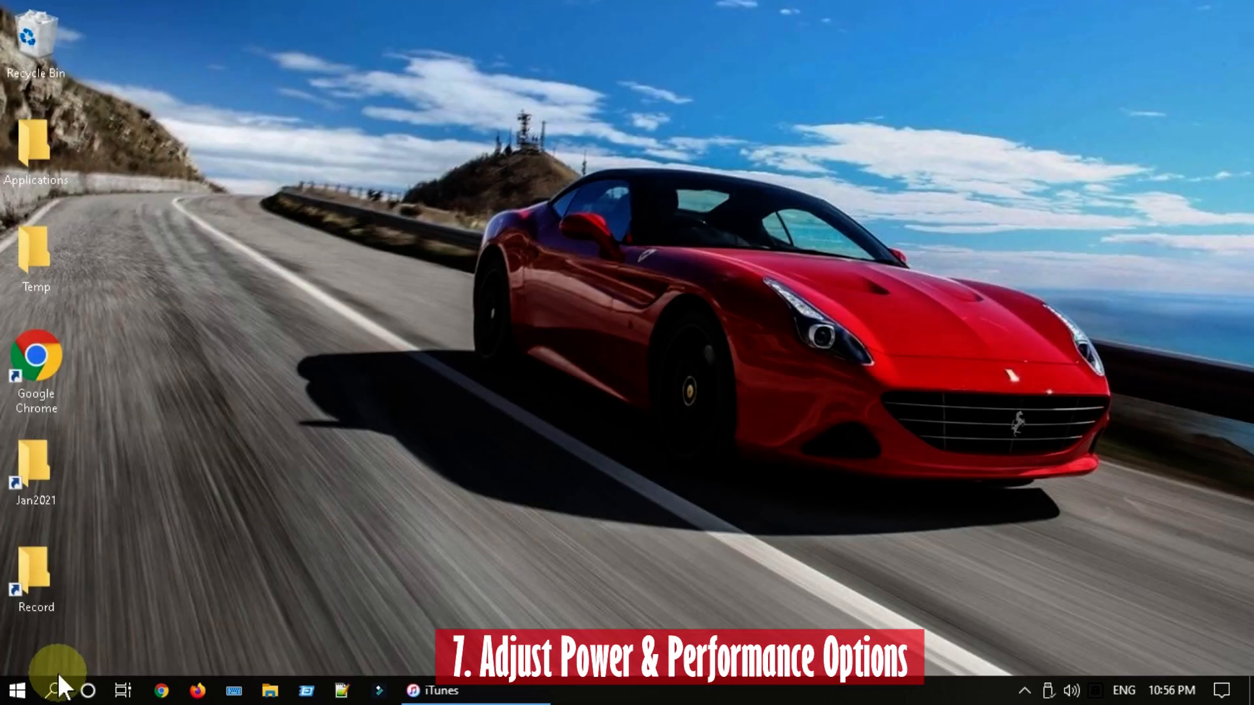
Set visual effects to Adjust for best performance and confirm the dialogs.
{"action": "type", "text": "advanced sy"}
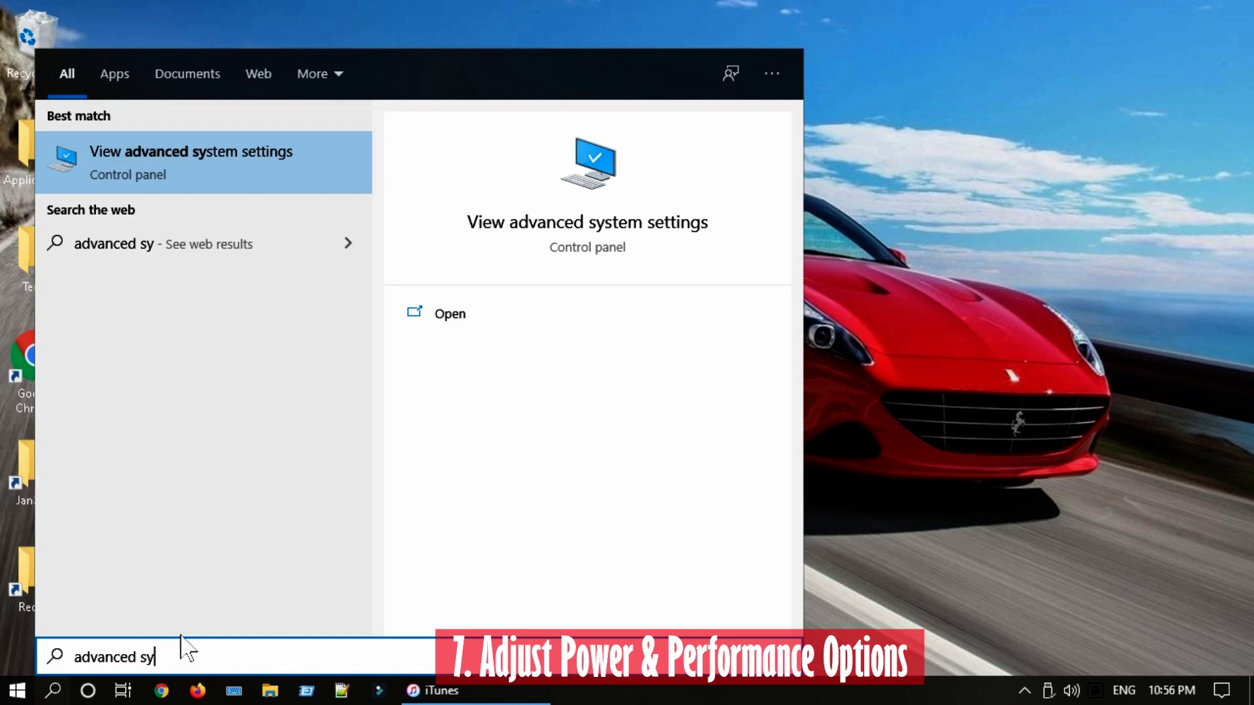
{"action": "left_click", "coordinate": [449, 312]}
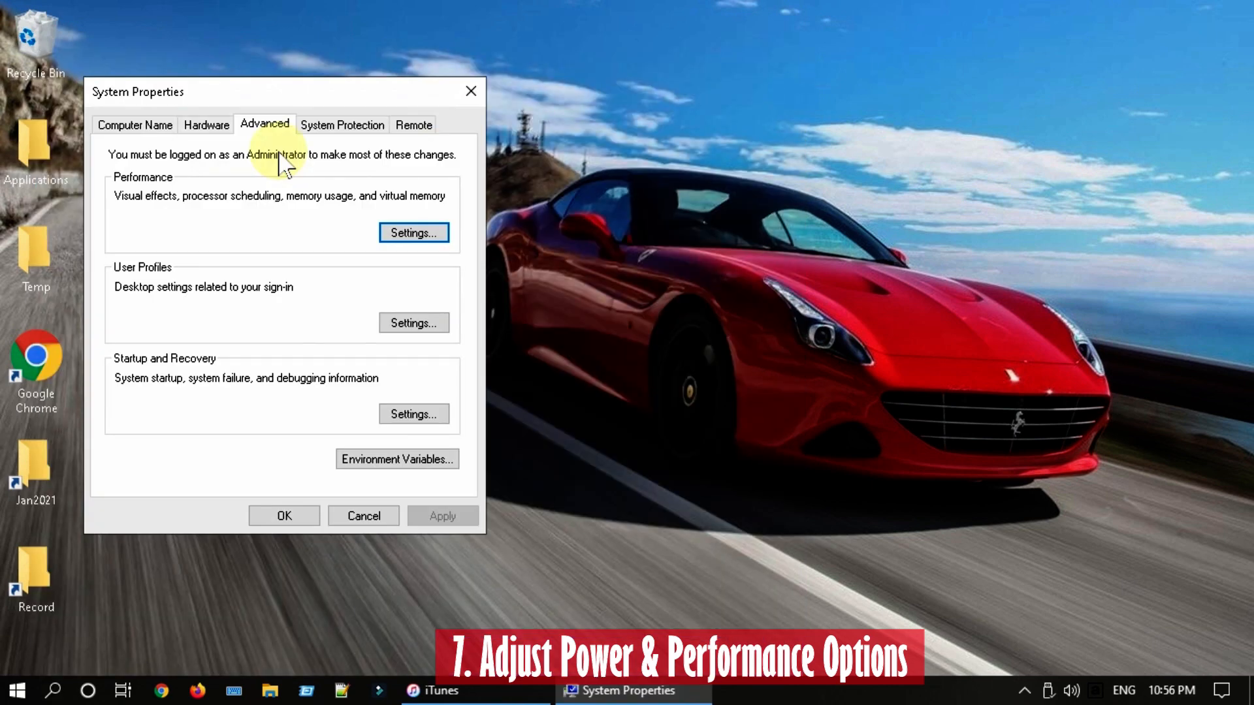
{"action": "left_click", "coordinate": [413, 233]}
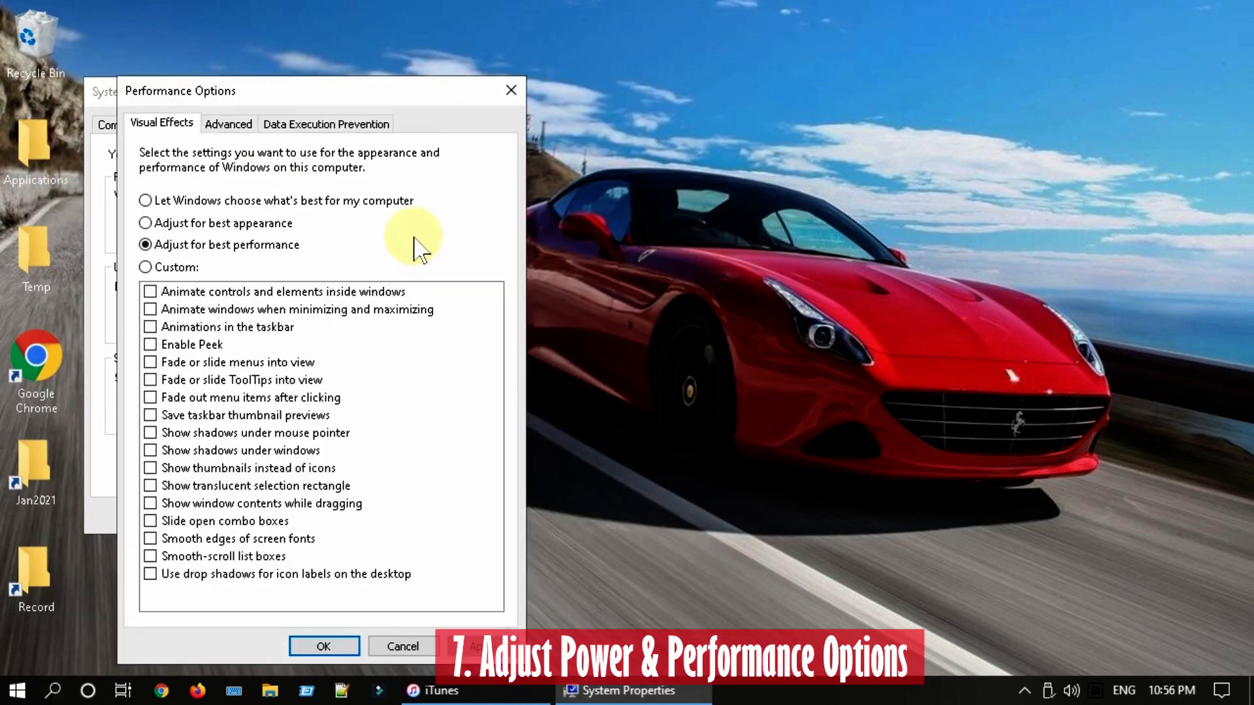
{"action": "left_click", "coordinate": [145, 199]}
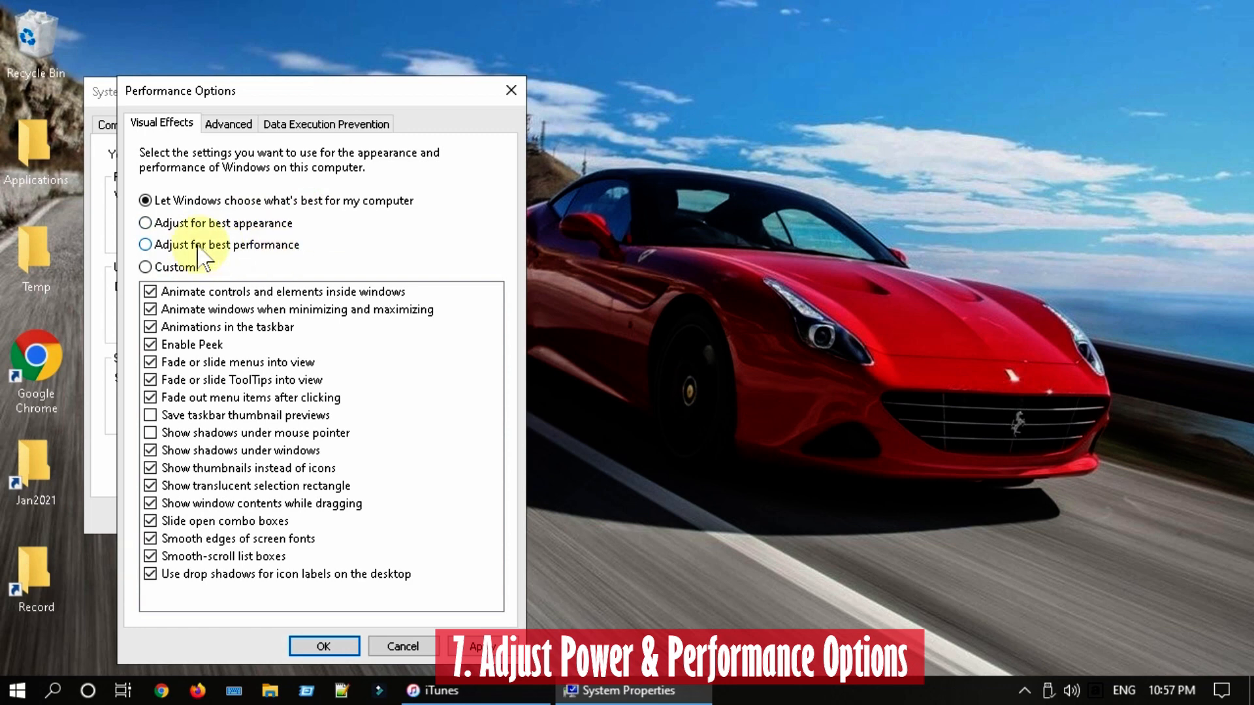
{"action": "left_click", "coordinate": [145, 244]}
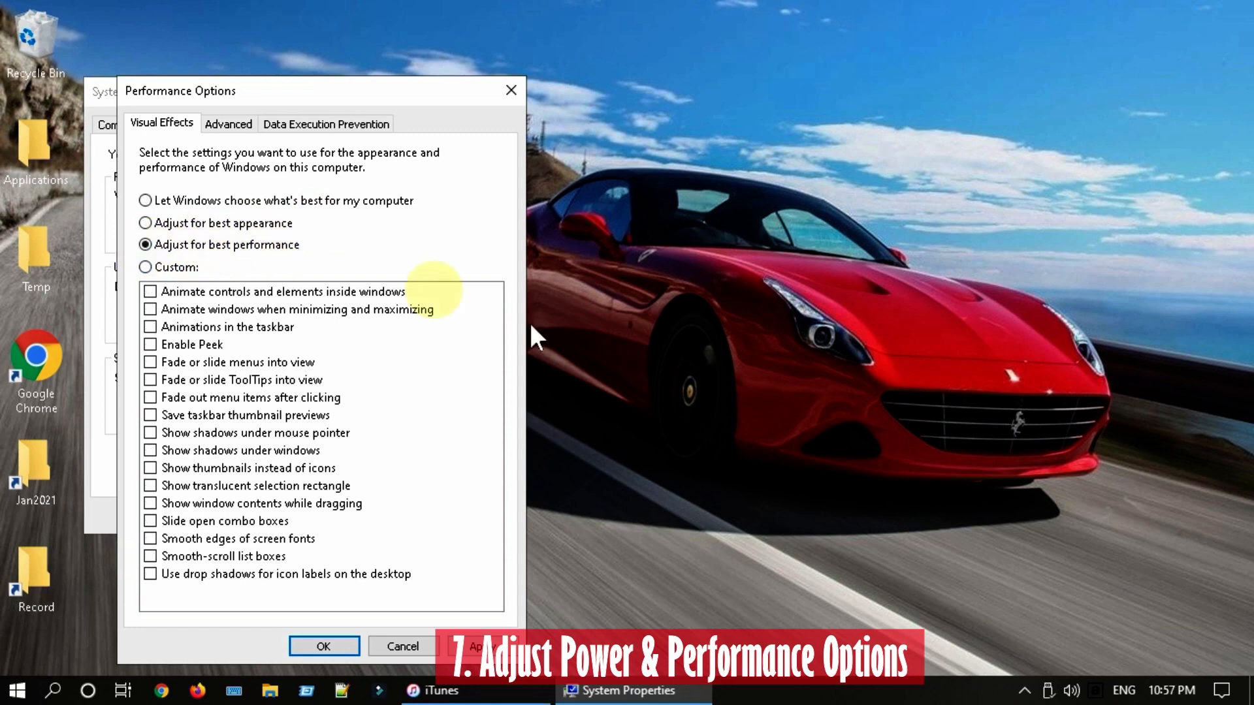
{"action": "left_click", "coordinate": [324, 646]}
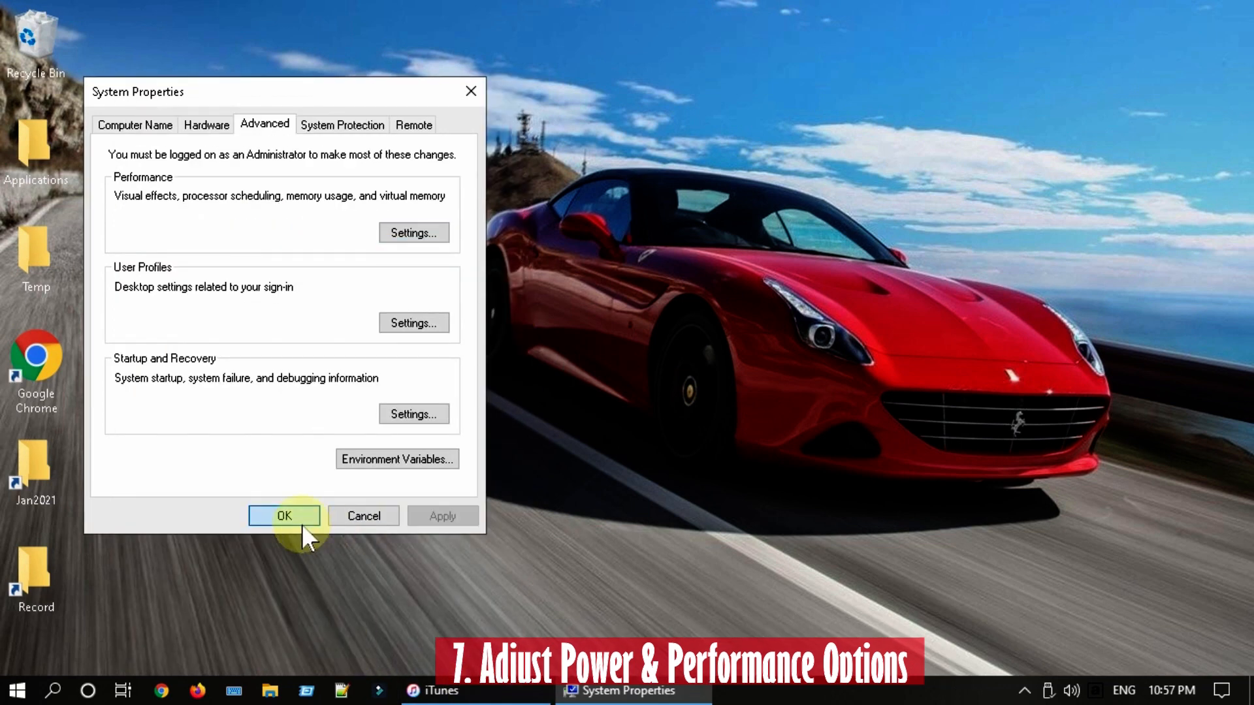
{"action": "left_click", "coordinate": [283, 516]}
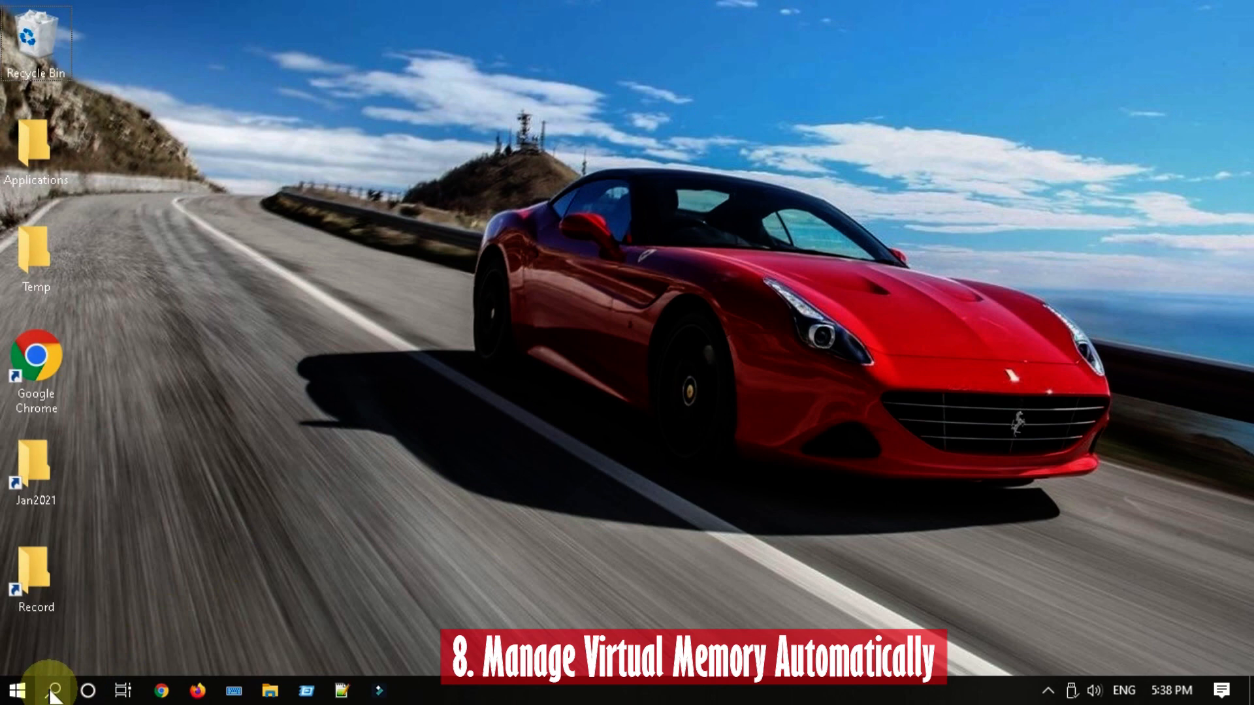
Enable automatic paging file management for all drives in Virtual Memory and confirm the restart notice.
{"action": "type", "text": "ADVANCED"}
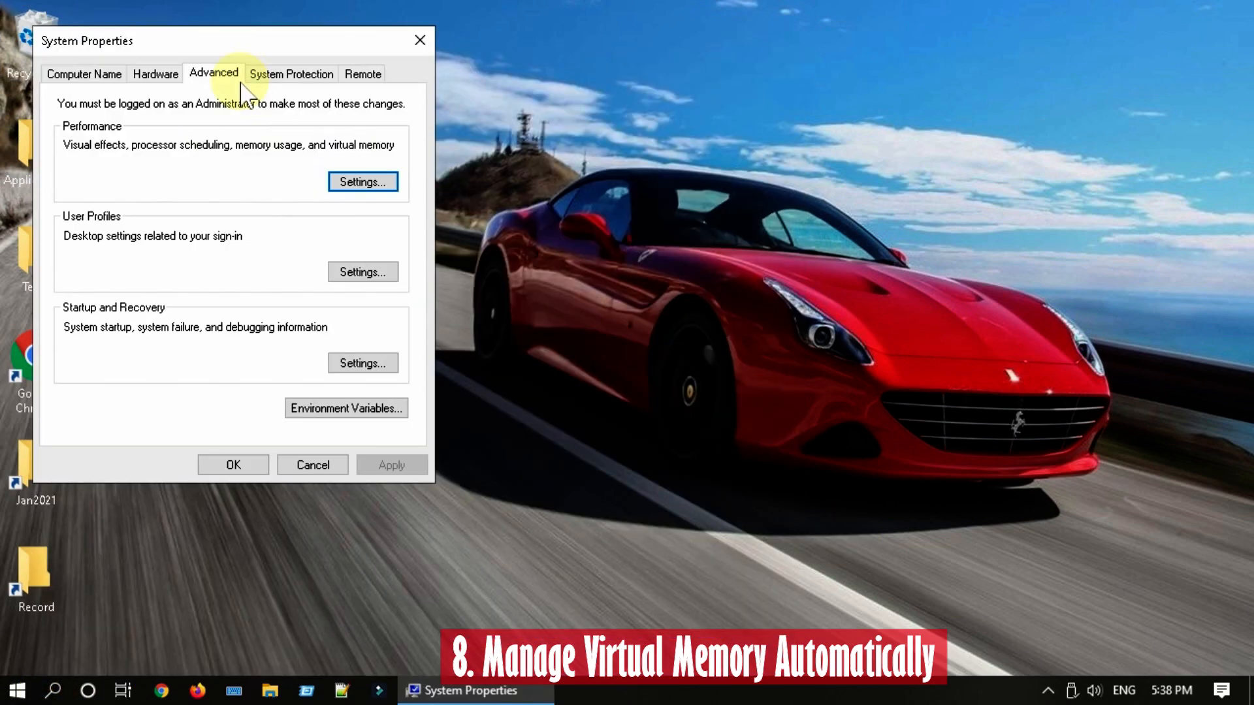
{"action": "left_click", "coordinate": [362, 182]}
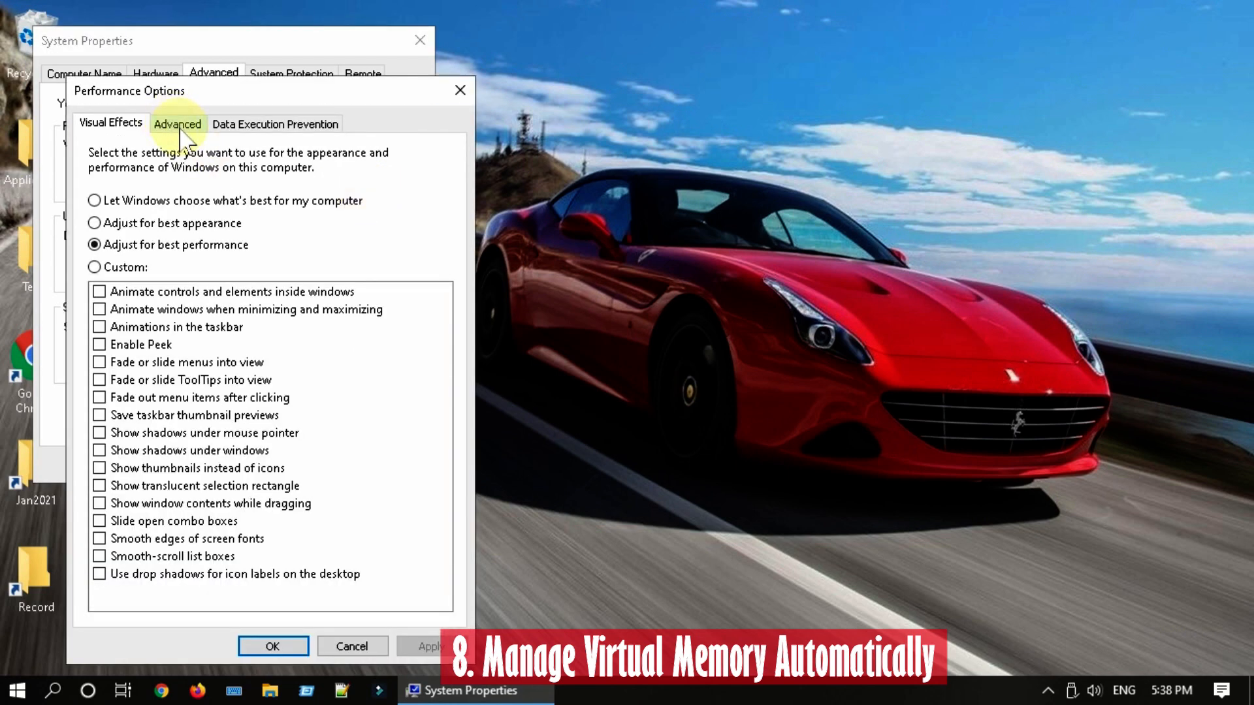
{"action": "left_click", "coordinate": [176, 124]}
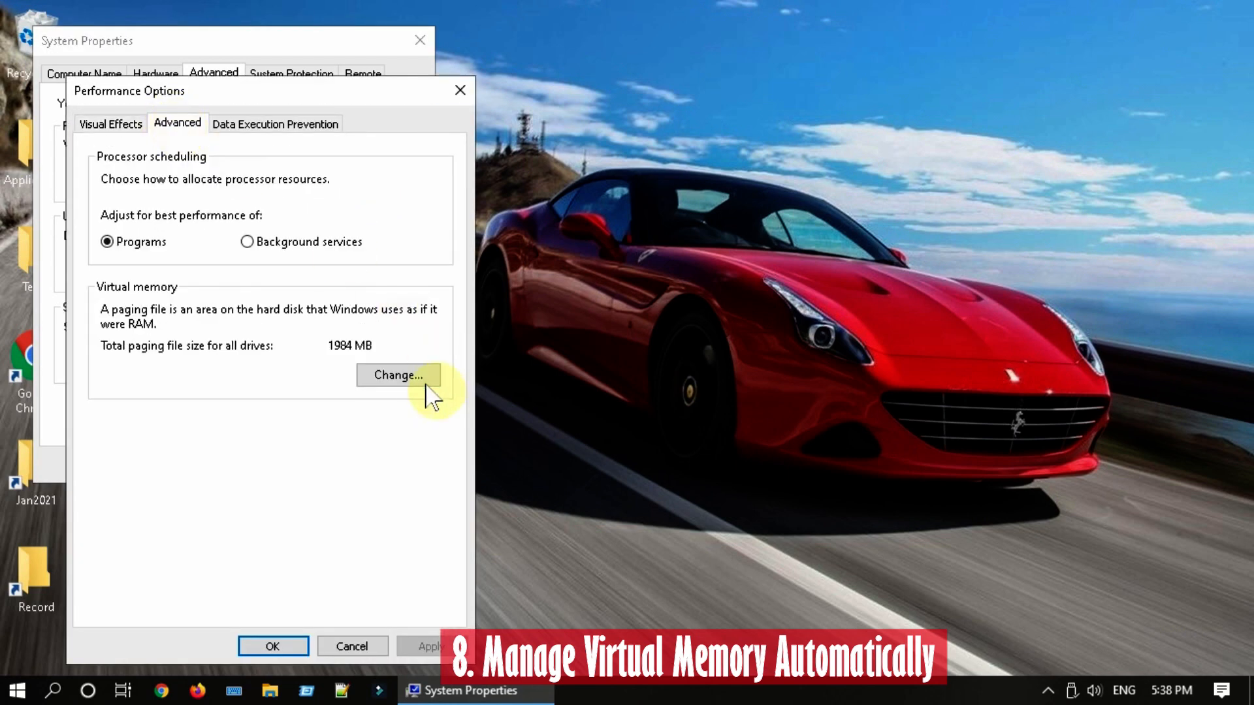
{"action": "left_click", "coordinate": [398, 375]}
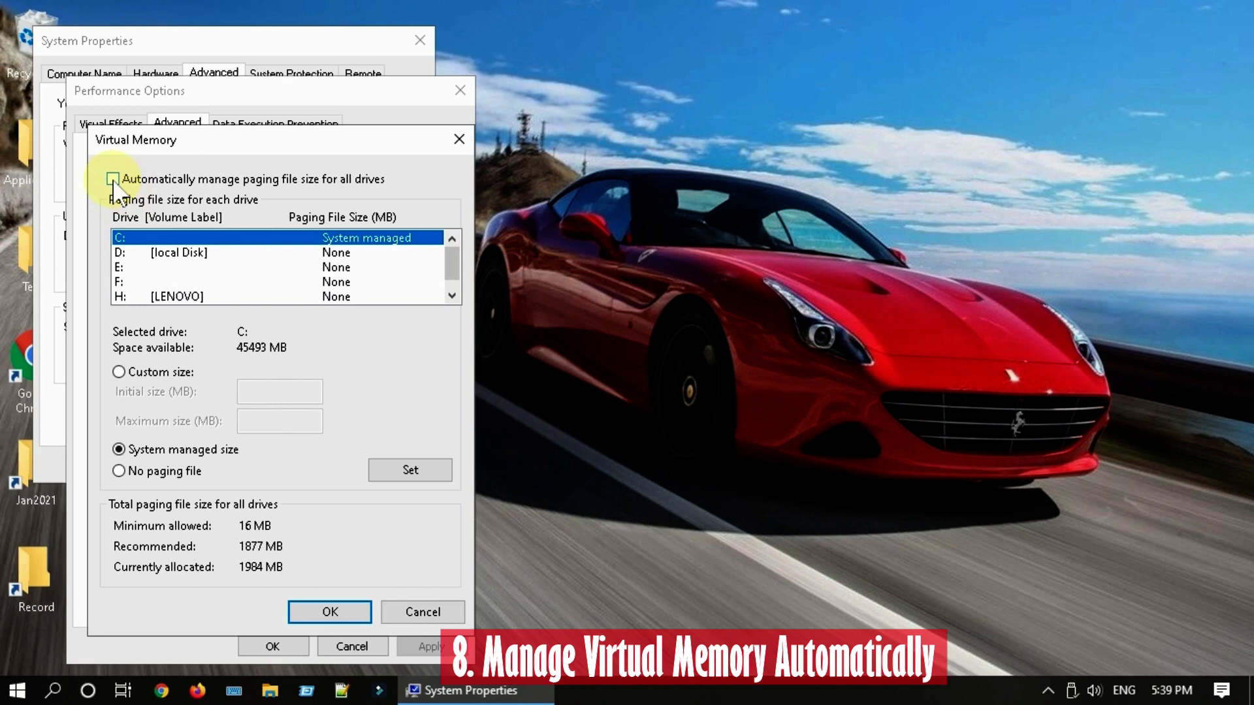
{"action": "left_click", "coordinate": [112, 179]}
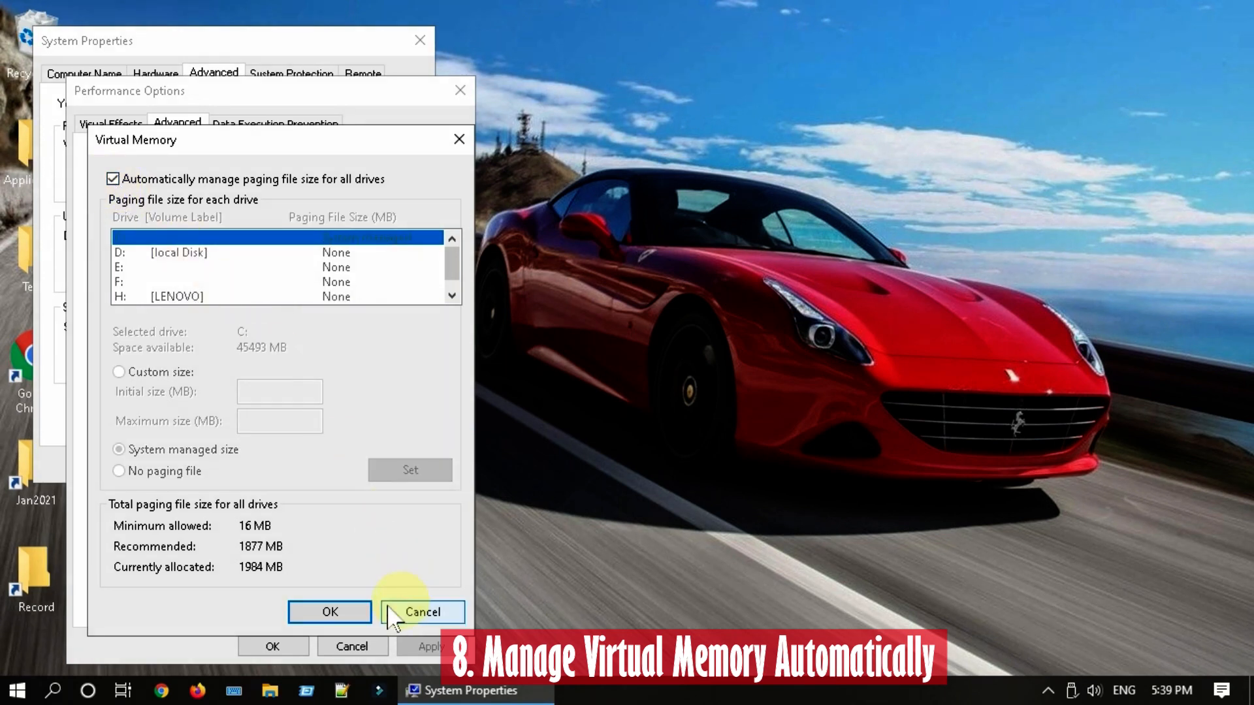
{"action": "left_click", "coordinate": [329, 611]}
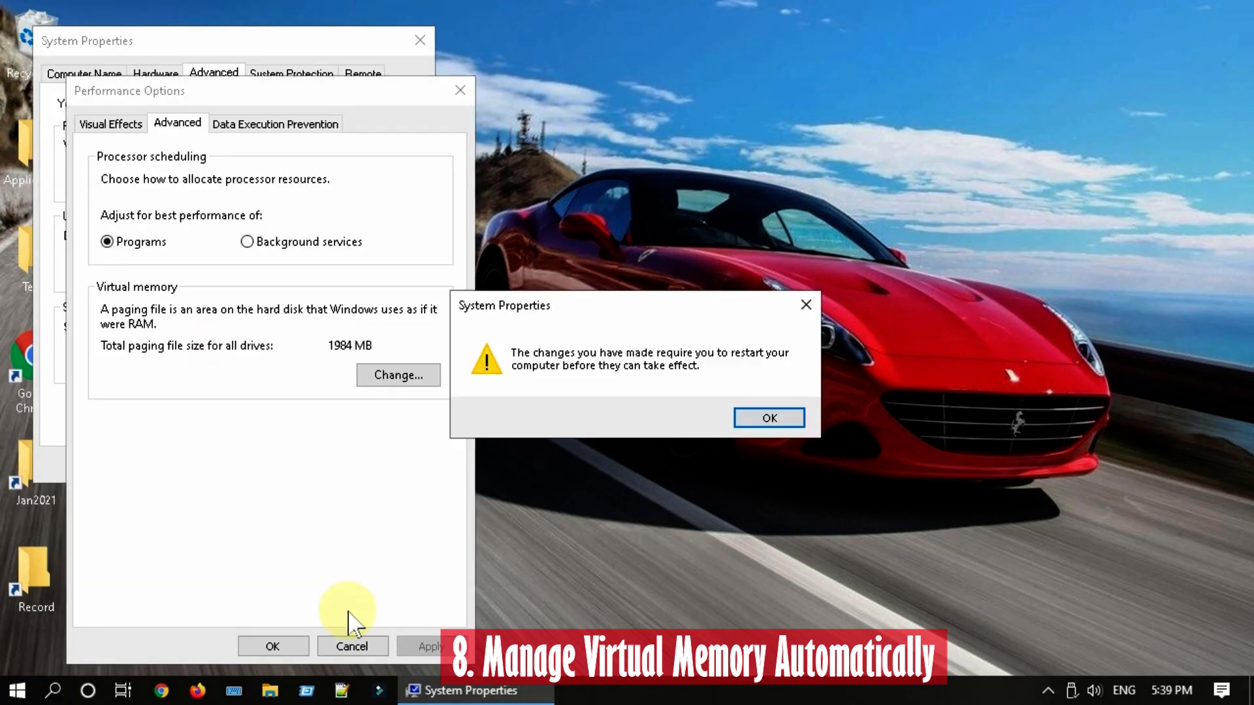
{"action": "mouse_move", "coordinate": [704, 389]}
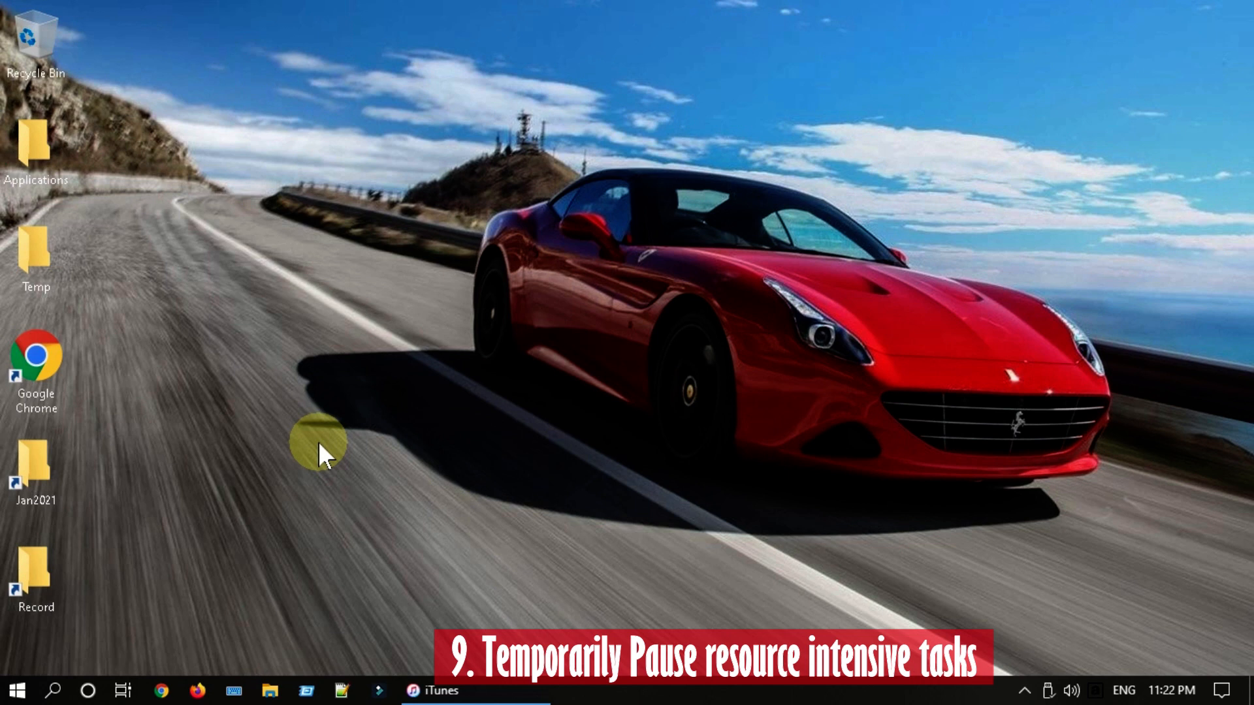
{"action": "mouse_move", "coordinate": [1026, 690]}
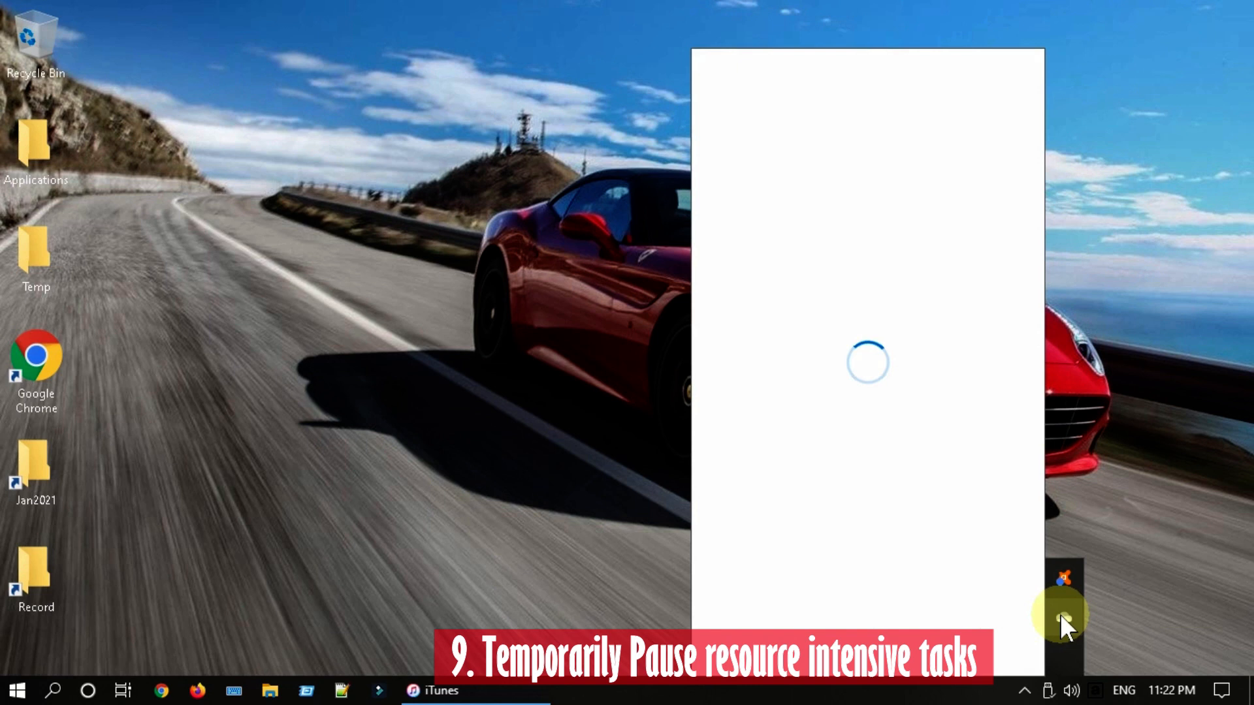
Pause OneDrive syncing for 24 hours from its tray panel, then pause Windows updates.
{"action": "left_click", "coordinate": [929, 358]}
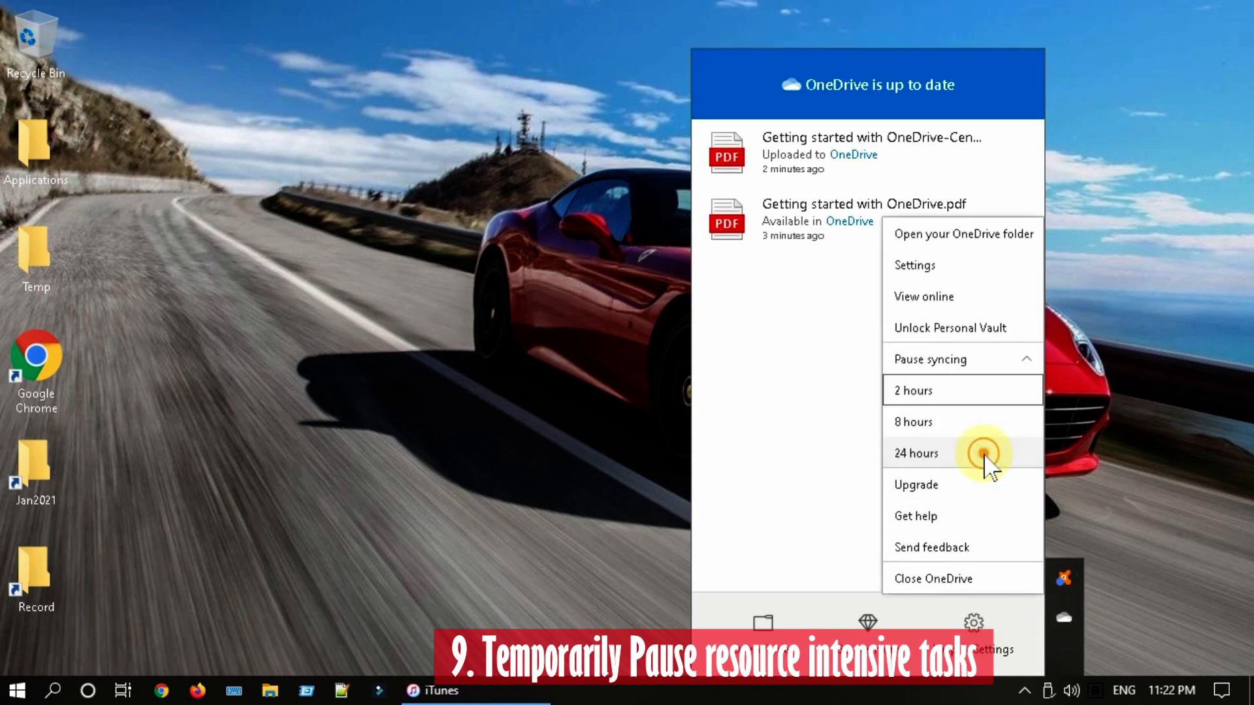
{"action": "left_click", "coordinate": [918, 454]}
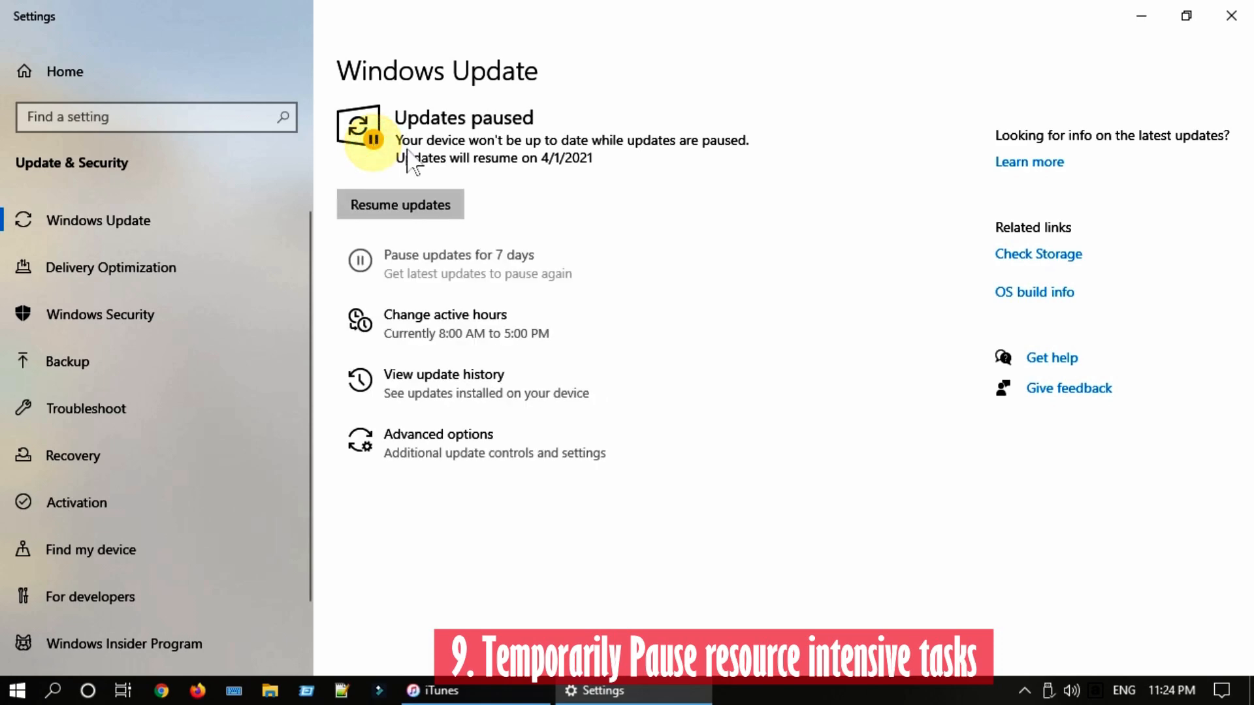
{"action": "left_click", "coordinate": [458, 255]}
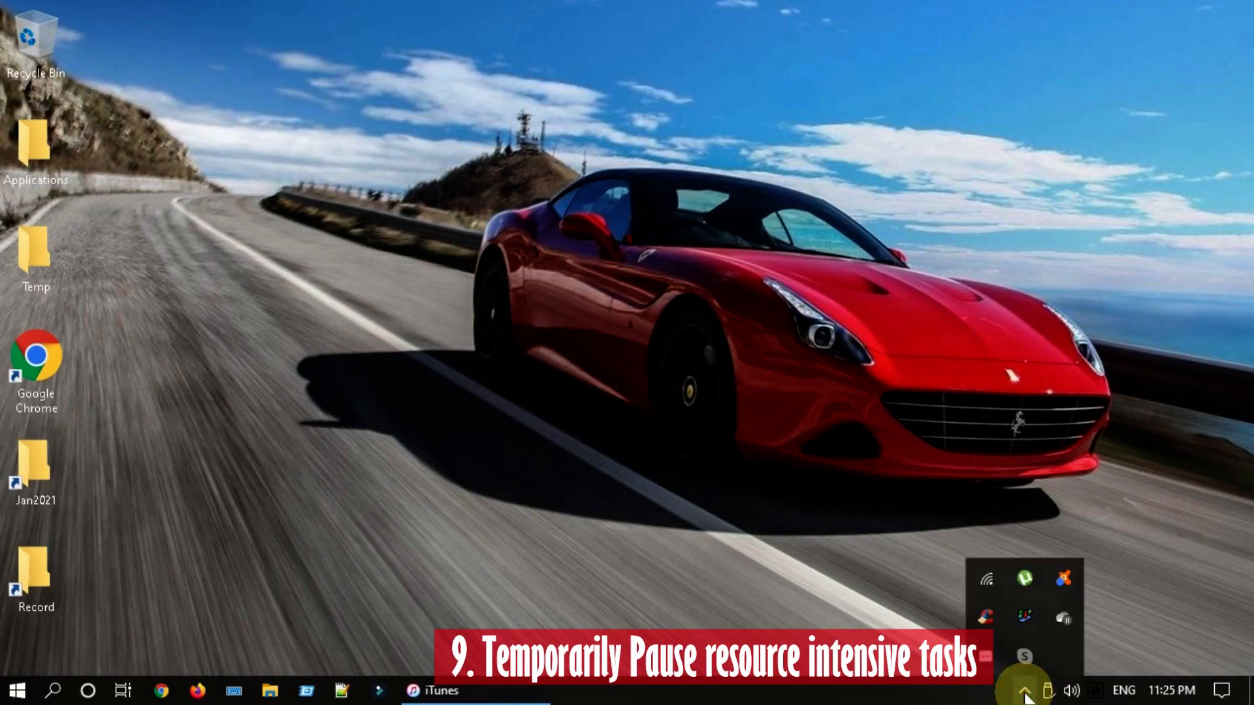
{"action": "mouse_move", "coordinate": [1024, 579]}
{"action": "type", "text": "comma"}
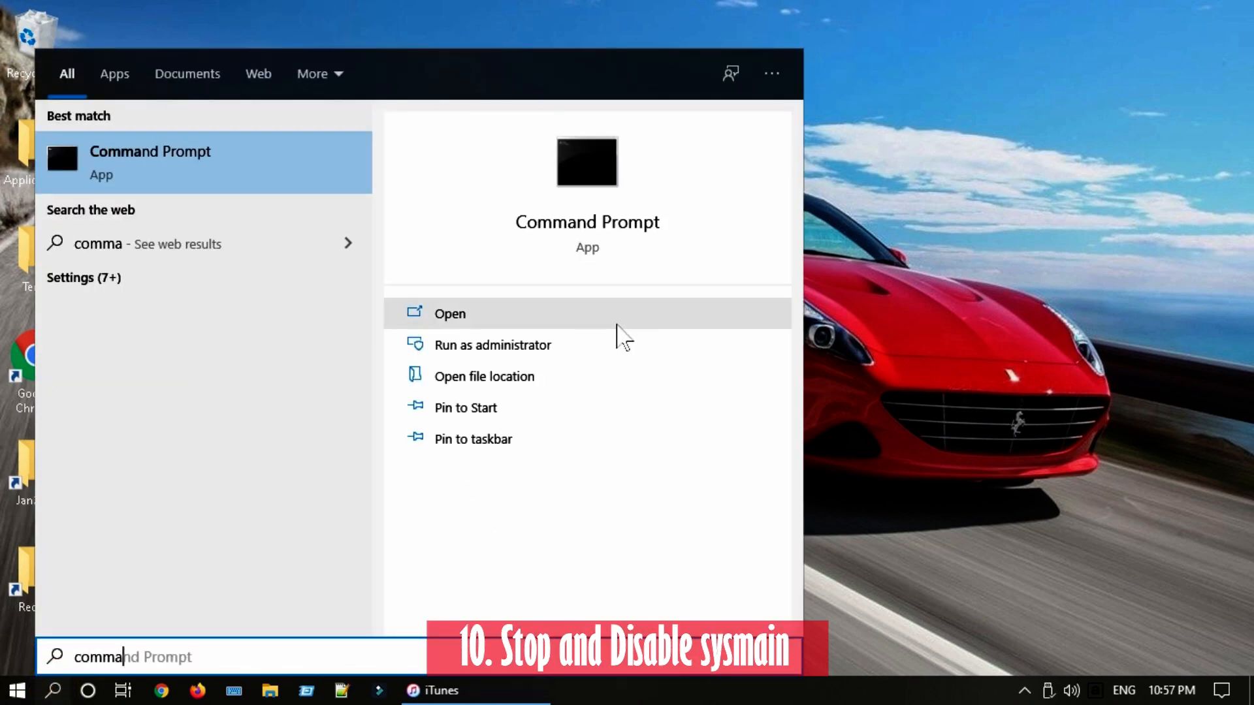
Stop the SysMain service with 'net stop sysmain' in an administrator Command Prompt.
{"action": "left_click", "coordinate": [492, 344]}
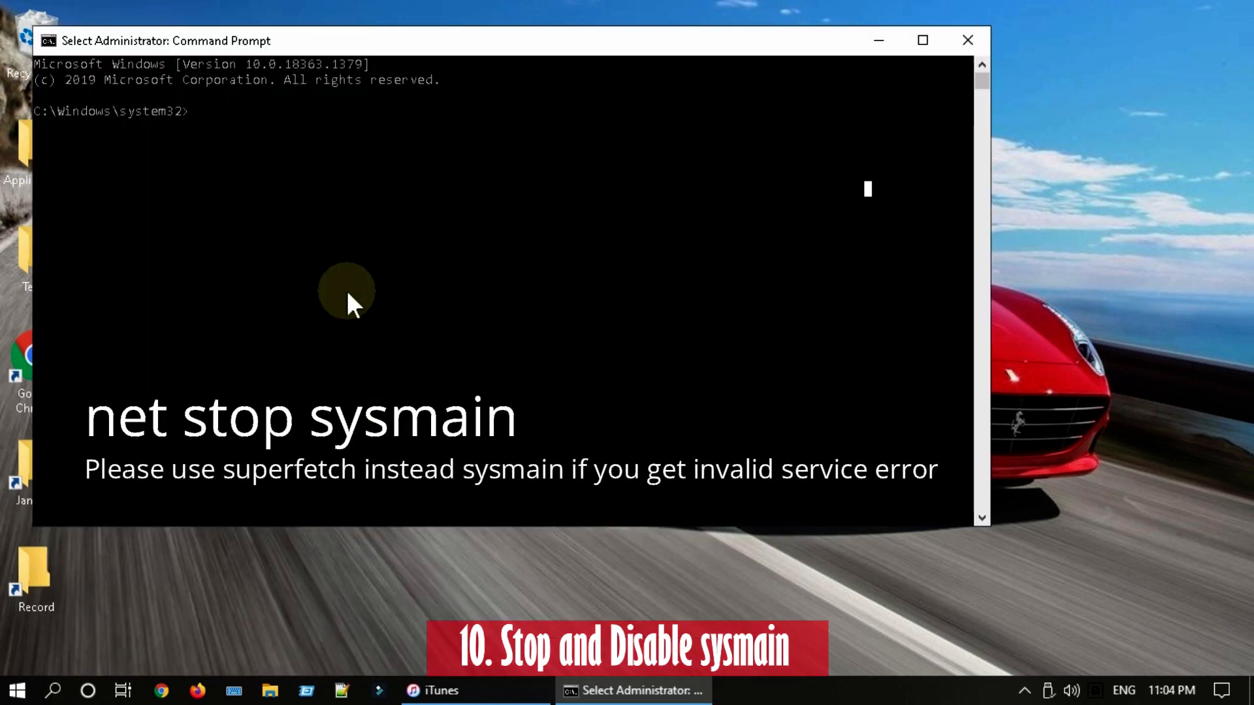
{"action": "type", "text": "net stop sysmain"}
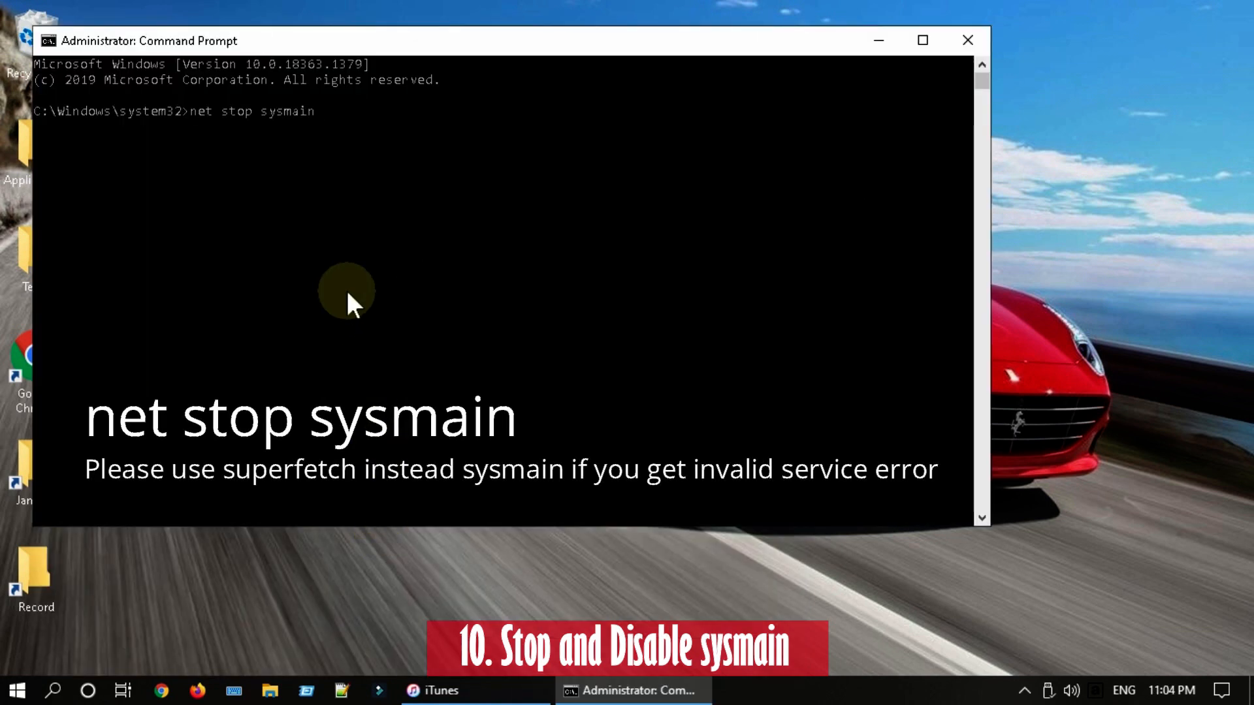
{"action": "key", "text": "Return"}
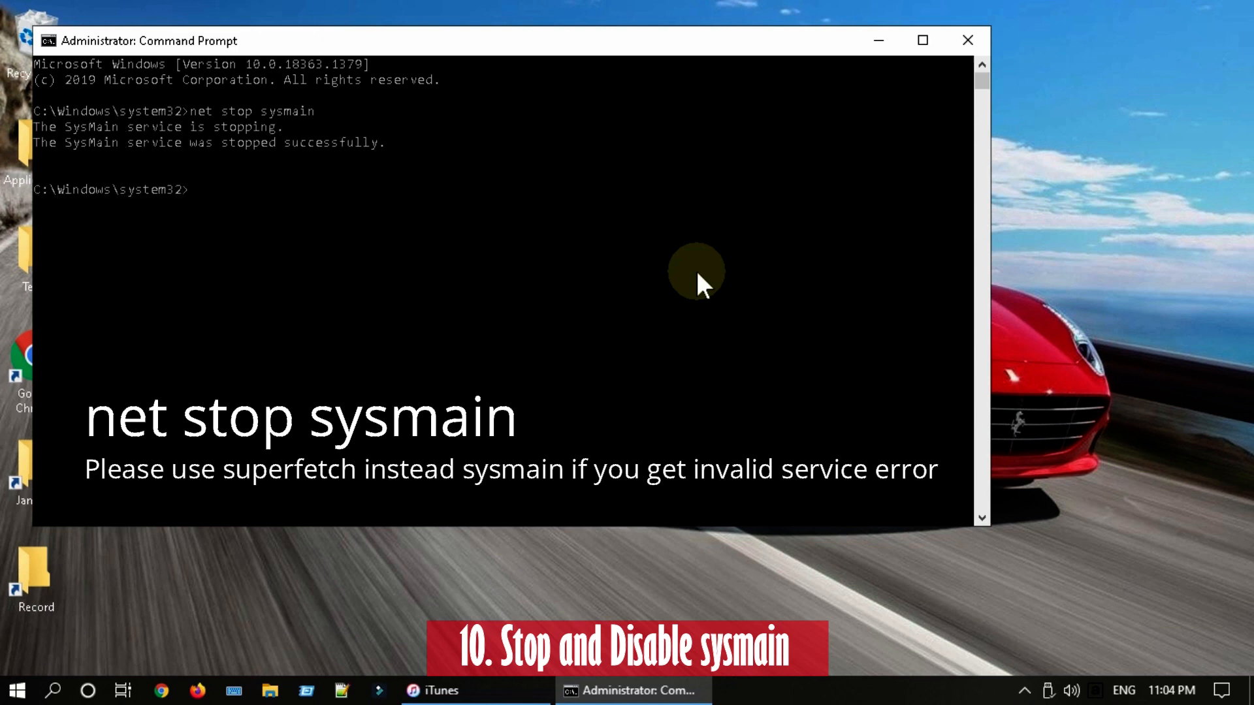
{"action": "mouse_move", "coordinate": [1189, 13]}
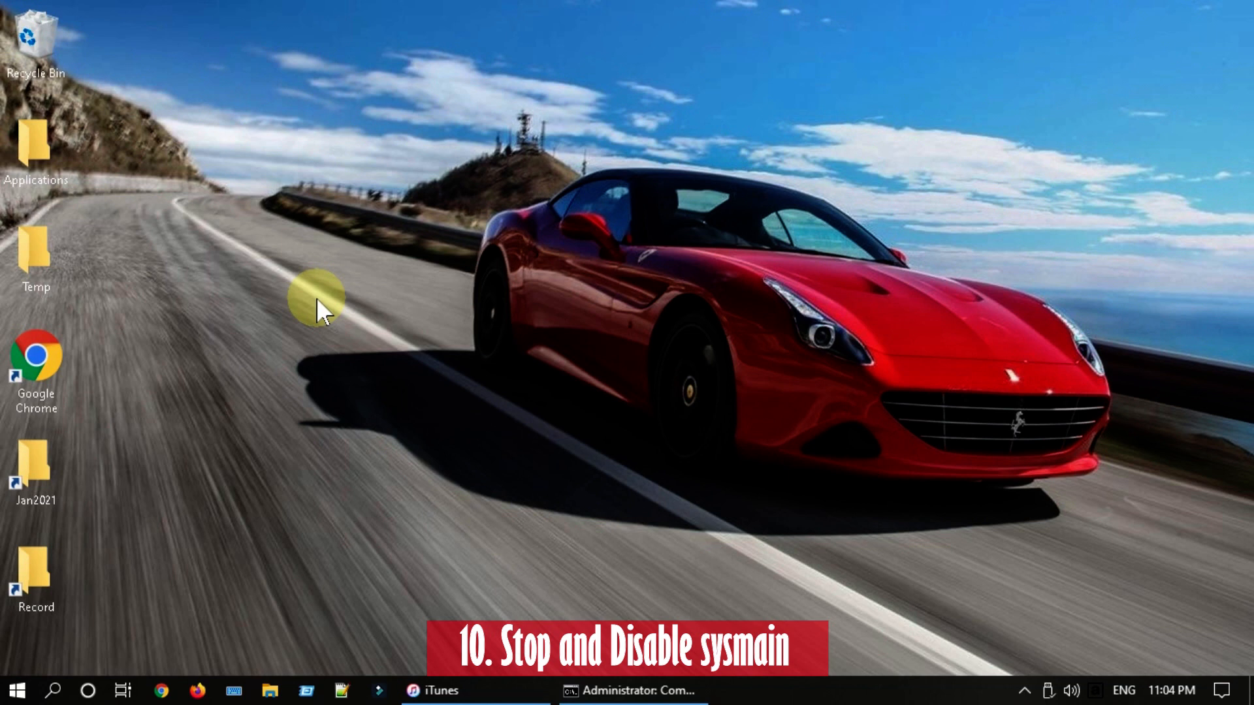
Set the SysMain service's startup type to Disabled in Services.
{"action": "type", "text": "services"}
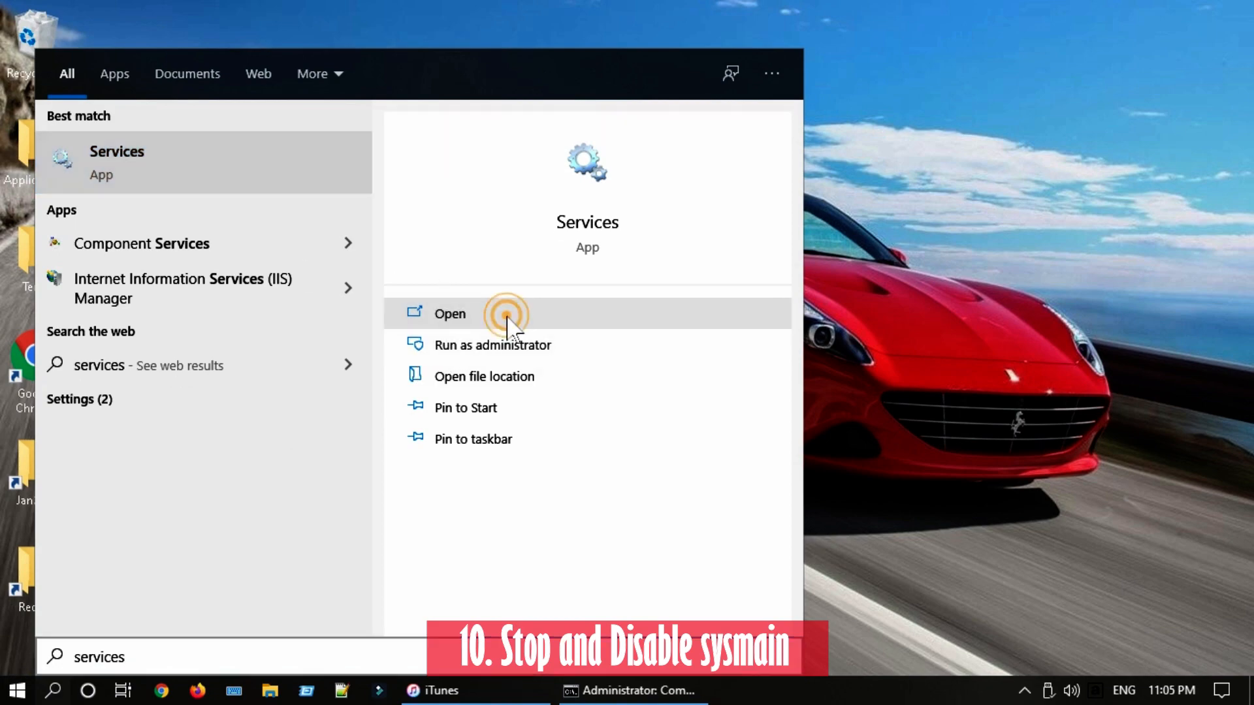
{"action": "left_click", "coordinate": [450, 314]}
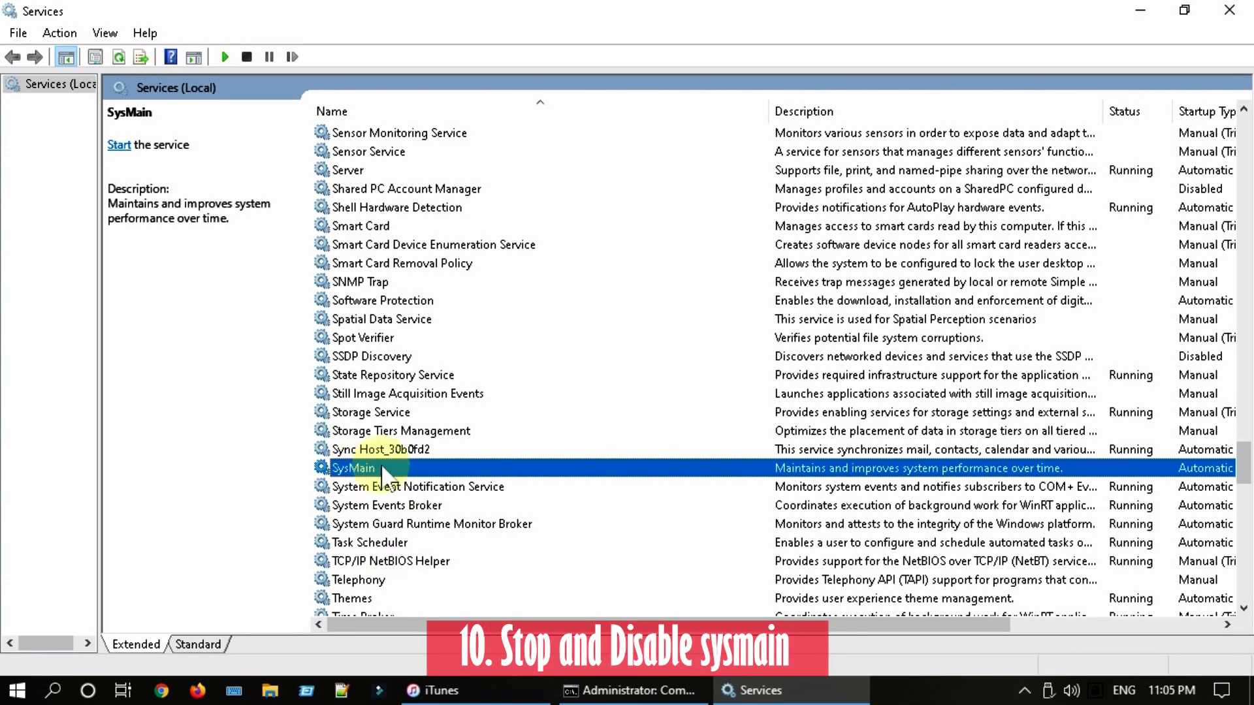
{"action": "double_click", "coordinate": [354, 468]}
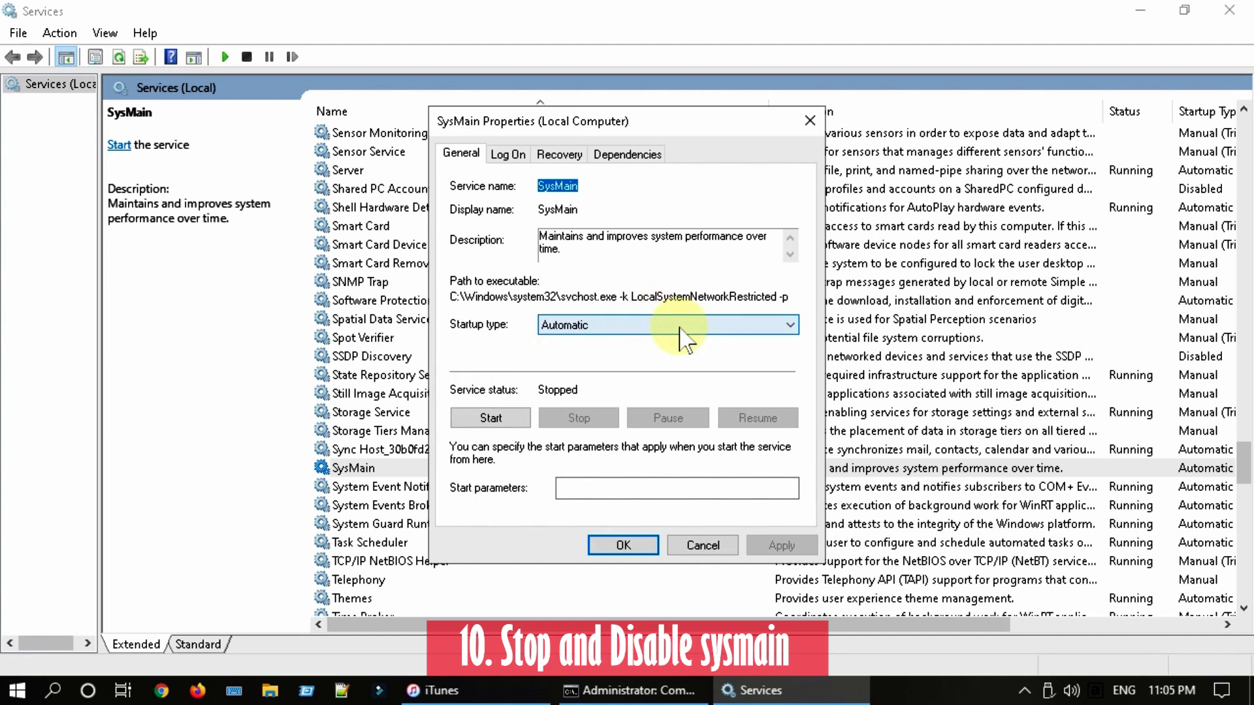
{"action": "left_click", "coordinate": [787, 325]}
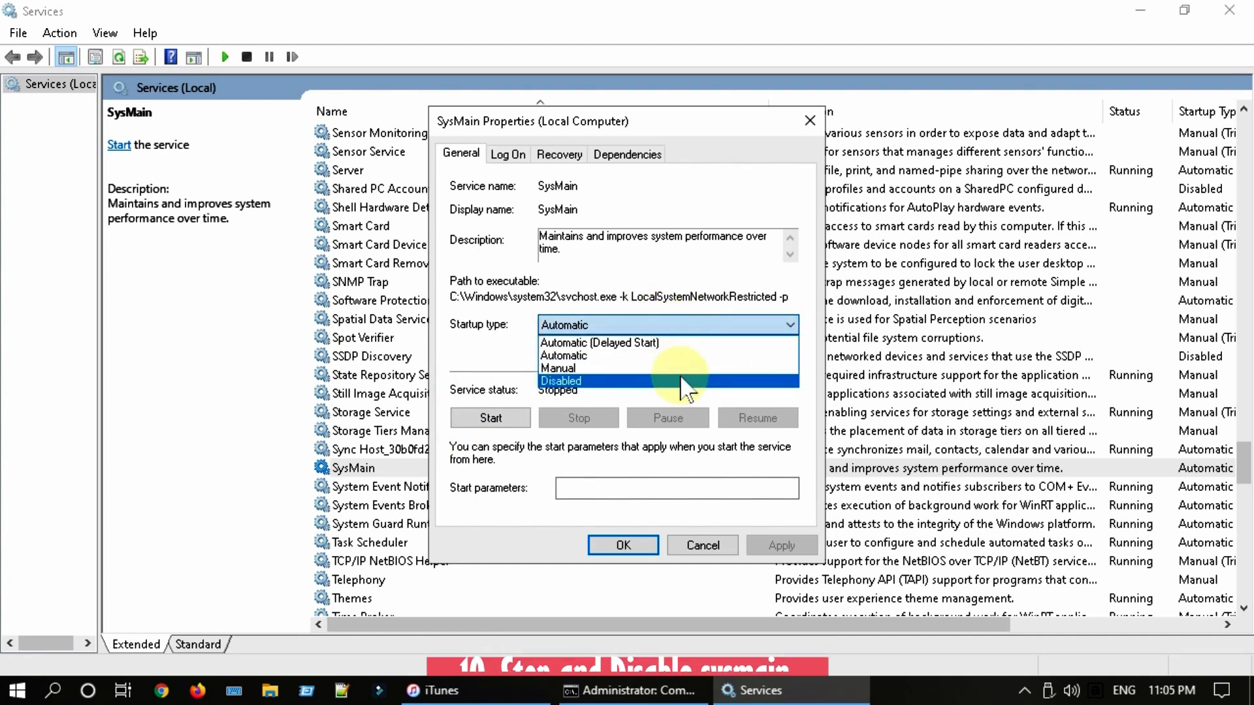
{"action": "left_click", "coordinate": [560, 381]}
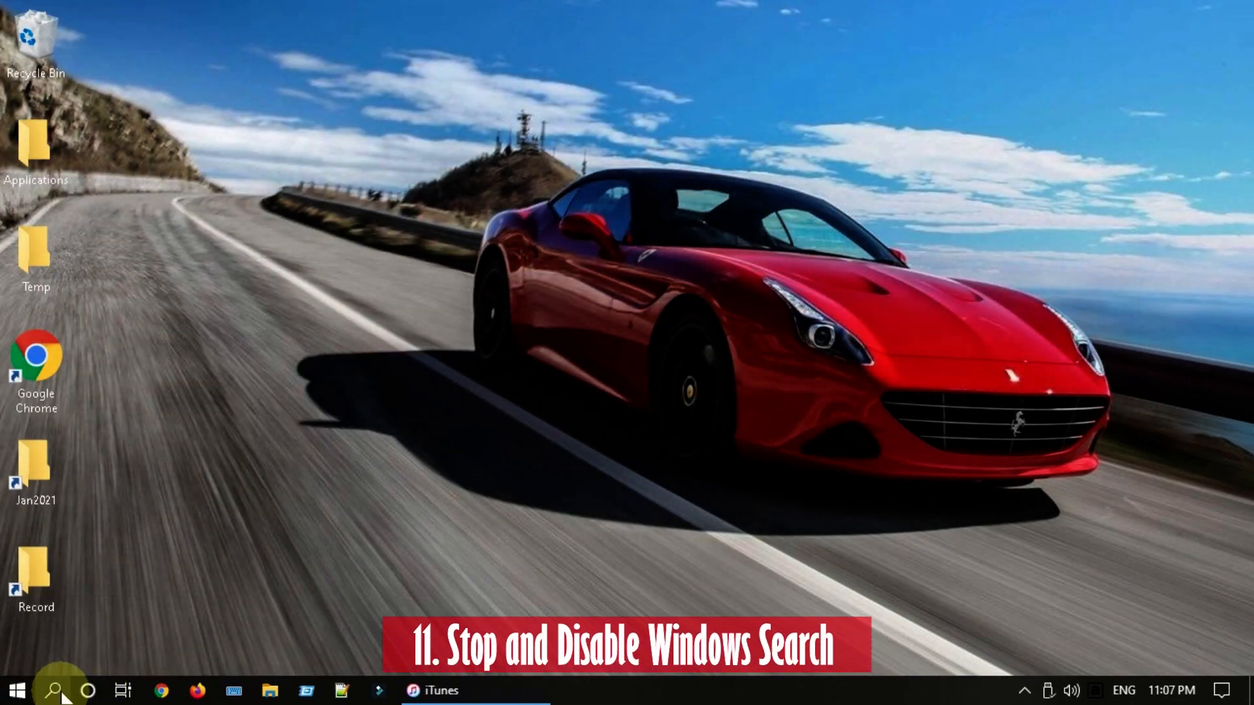
{"action": "type", "text": "command"}
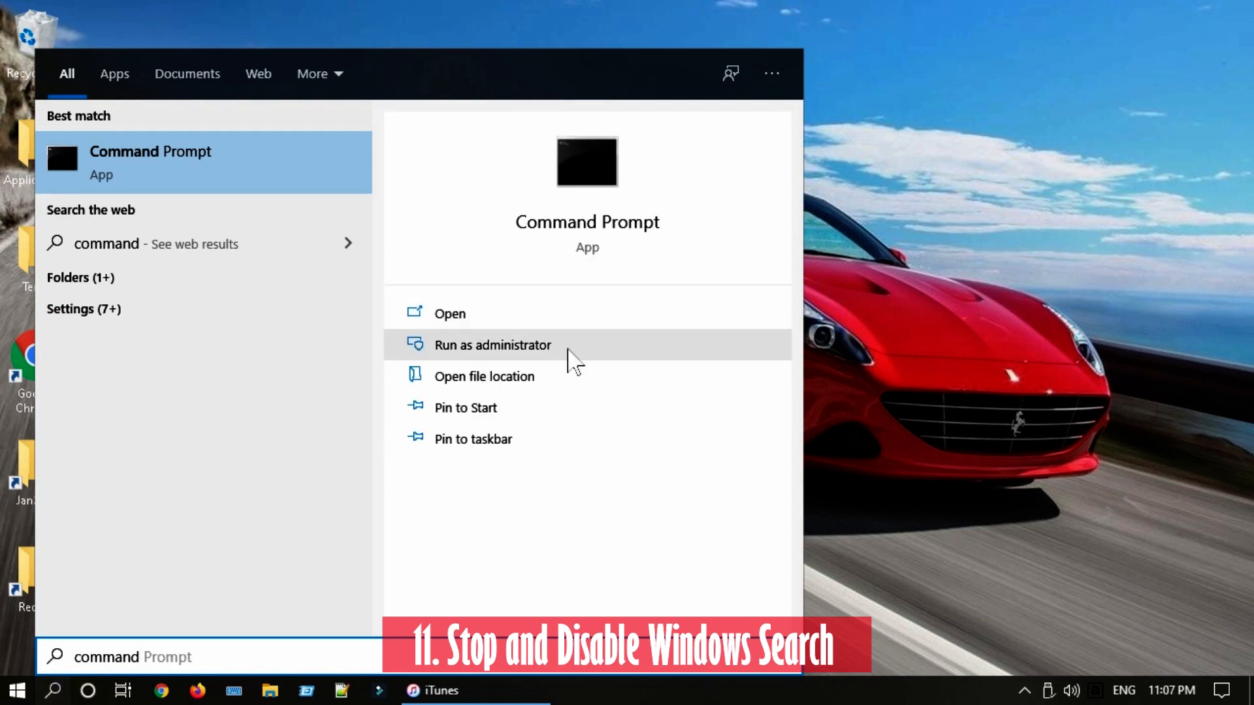
{"action": "left_click", "coordinate": [493, 345]}
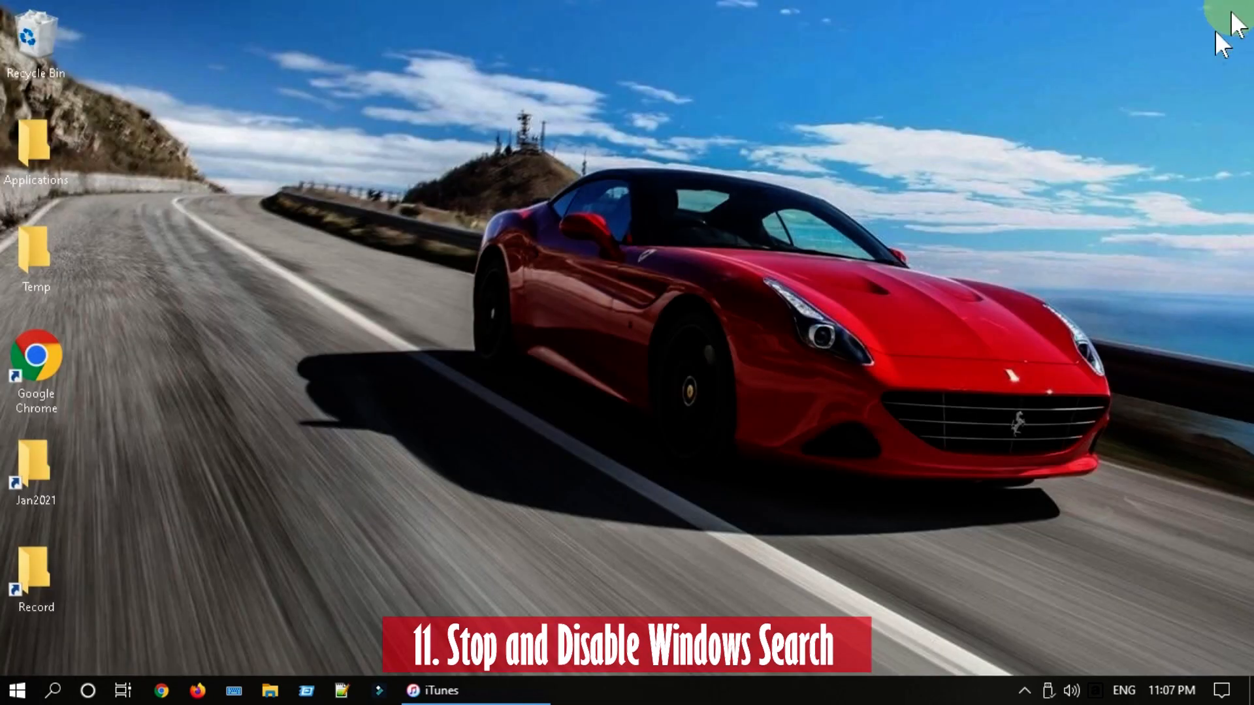
{"action": "left_click", "coordinate": [478, 282]}
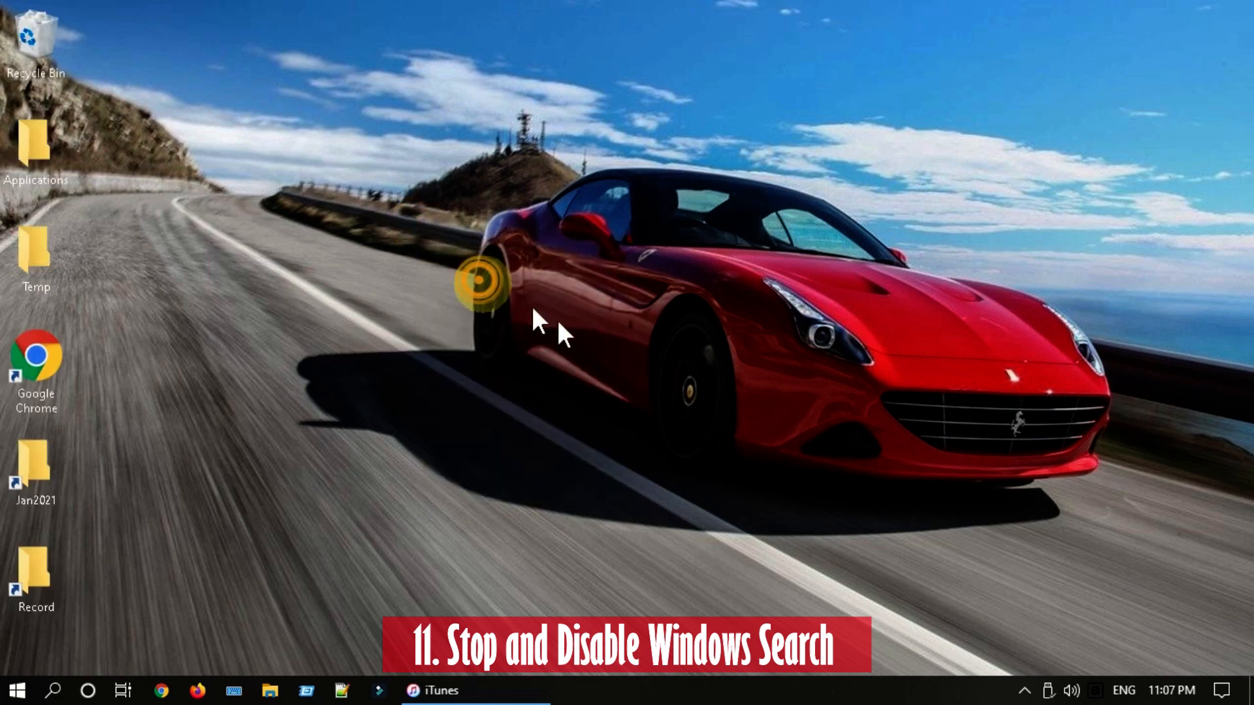
{"action": "left_click", "coordinate": [55, 689]}
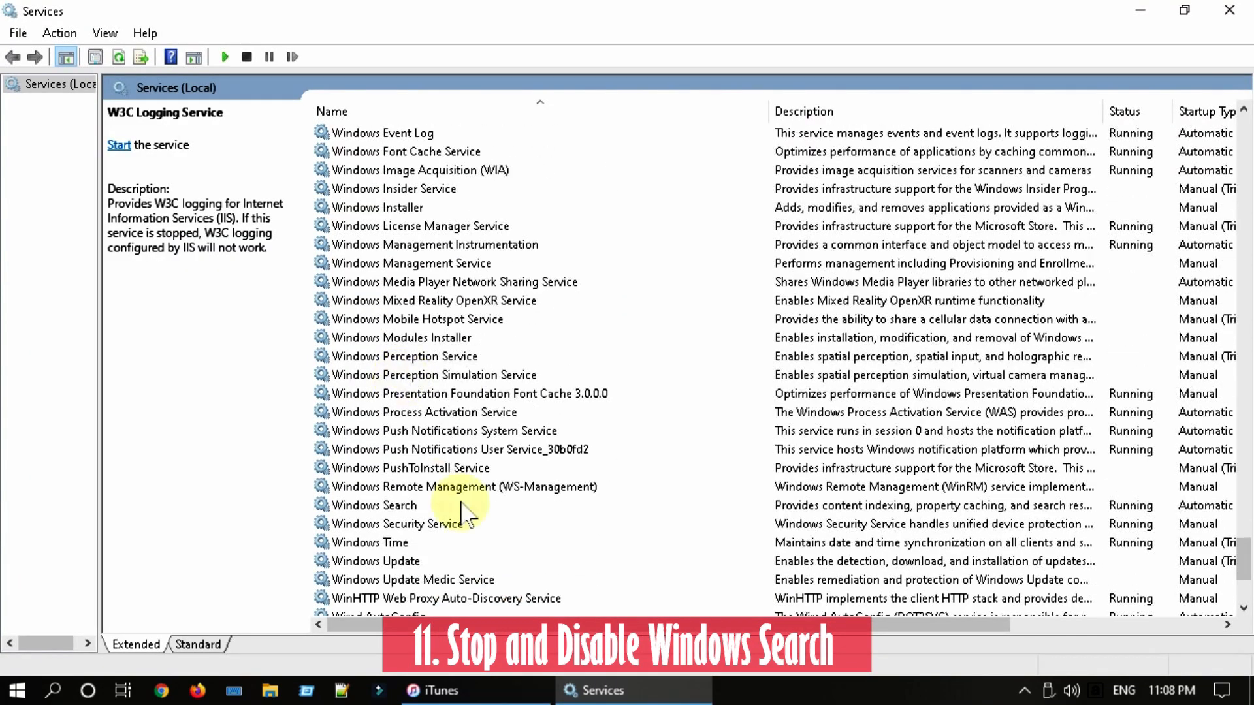
Set the Windows Search service's startup type to Disabled via its Properties.
{"action": "right_click", "coordinate": [374, 505]}
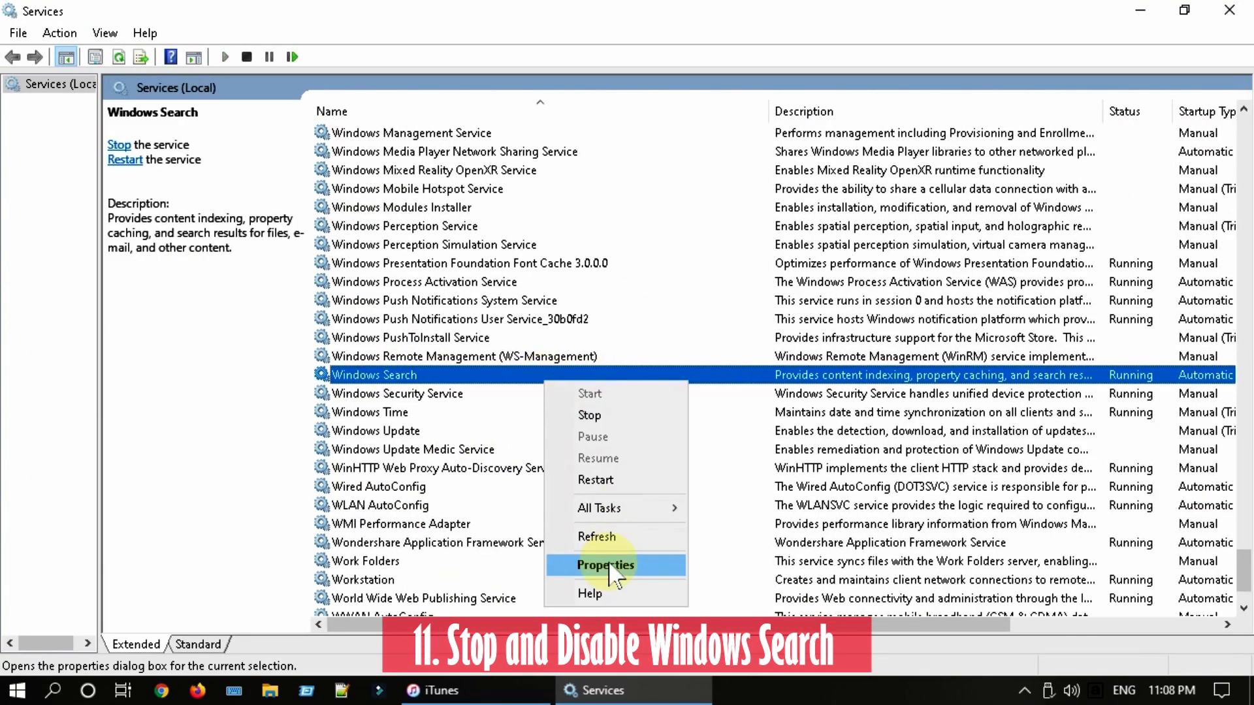
{"action": "left_click", "coordinate": [605, 565]}
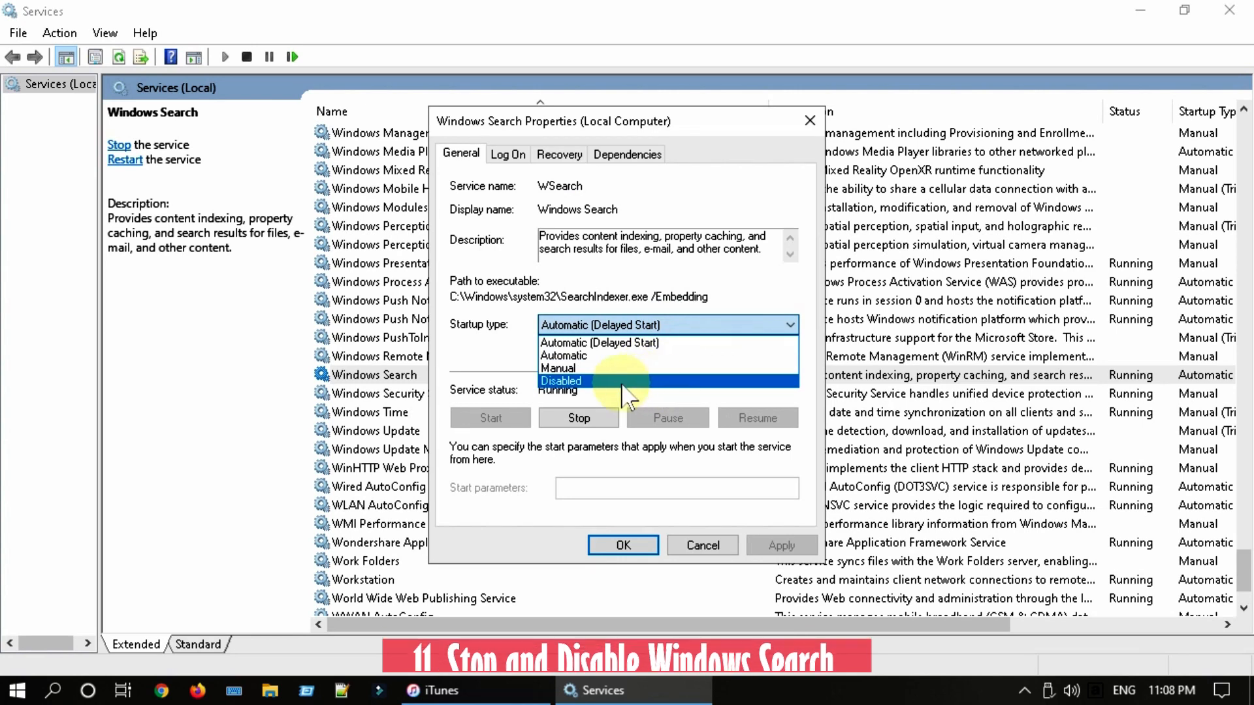
{"action": "left_click", "coordinate": [623, 545]}
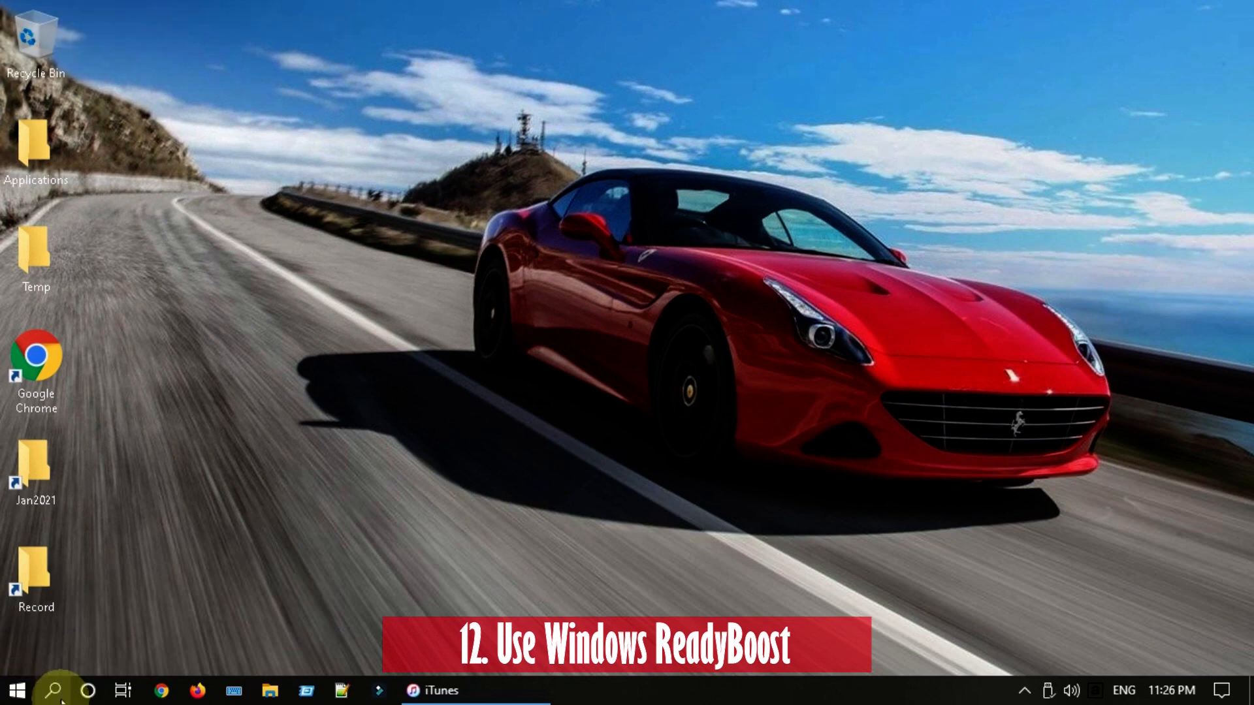
{"action": "mouse_move", "coordinate": [56, 689]}
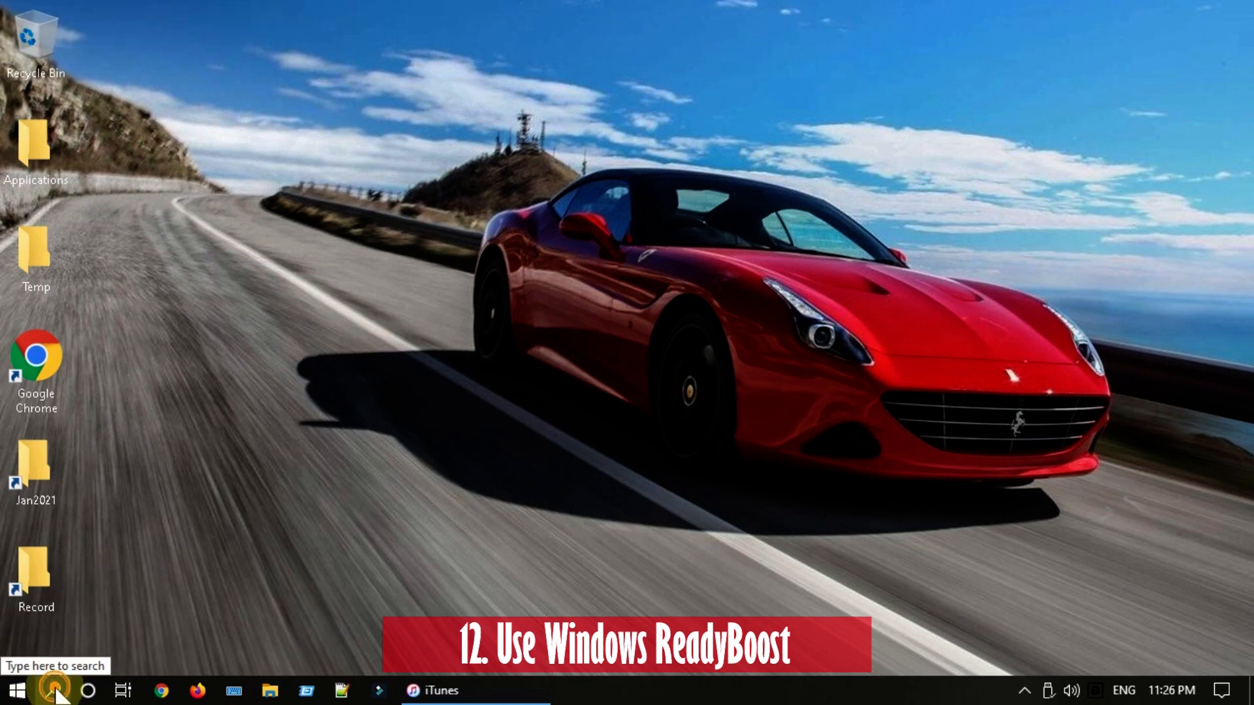
Search for and launch Optimize Drives to check the drives' media types.
{"action": "type", "text": "optim"}
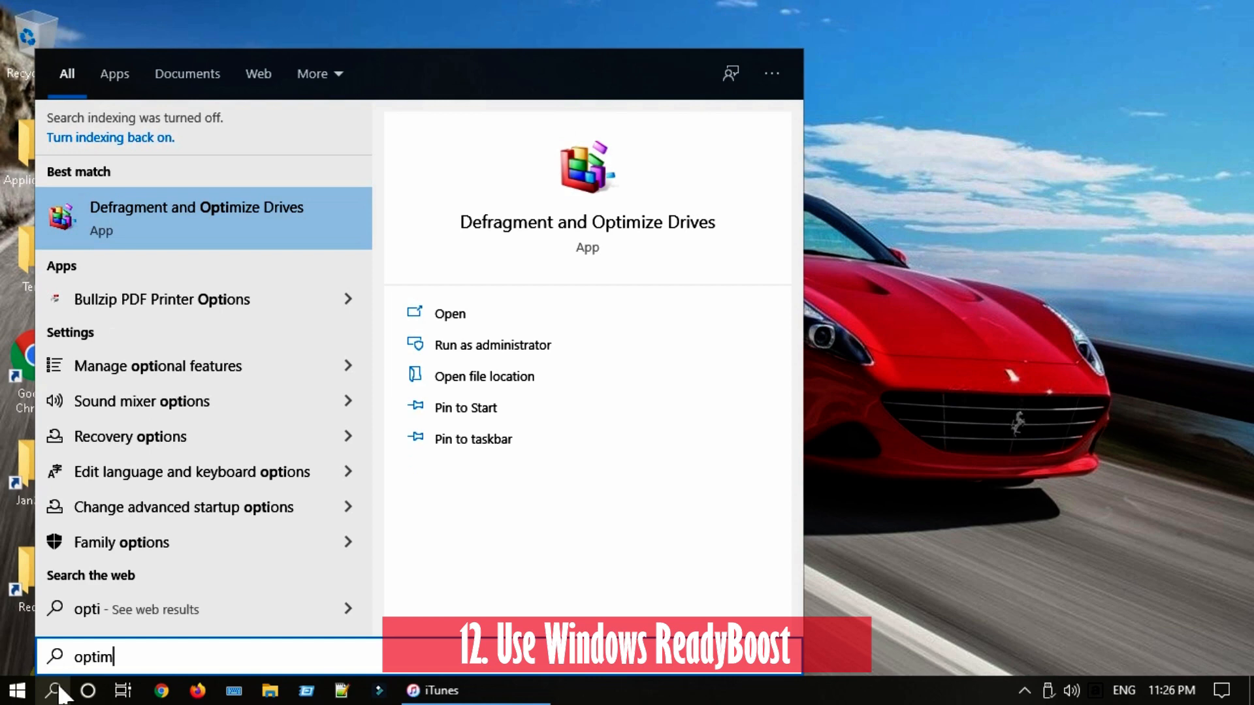
{"action": "type", "text": "ize"}
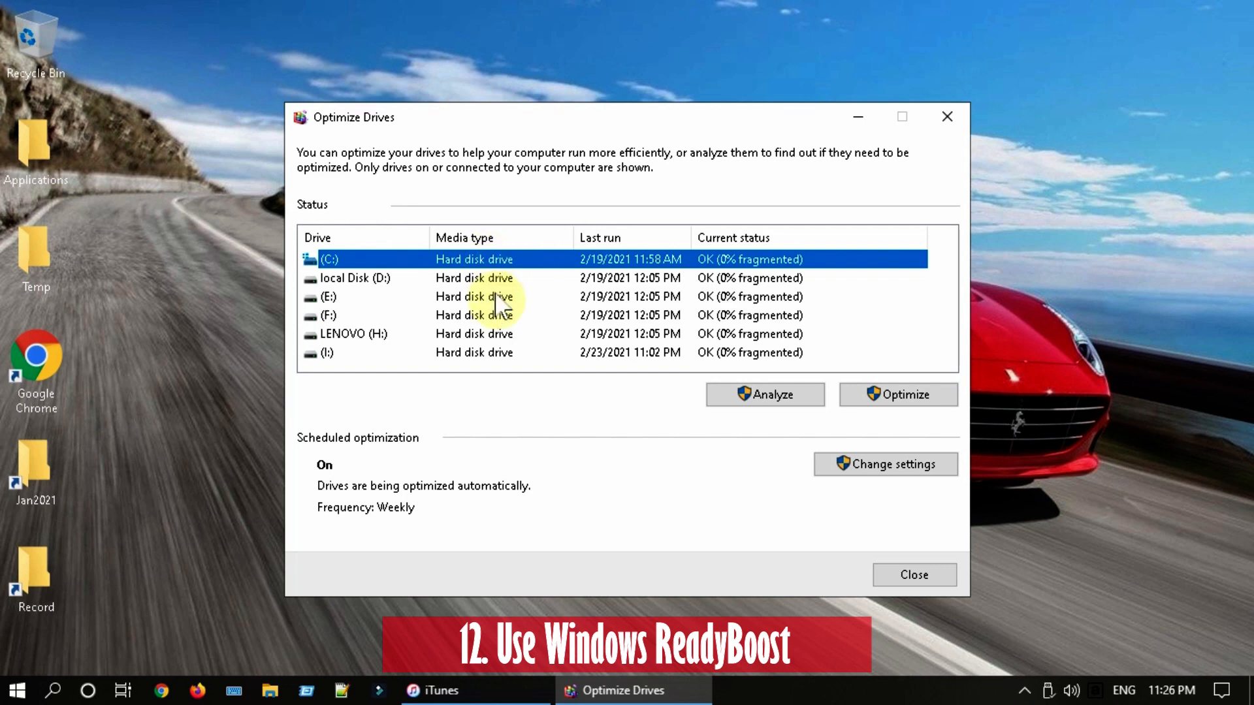
{"action": "mouse_move", "coordinate": [492, 237]}
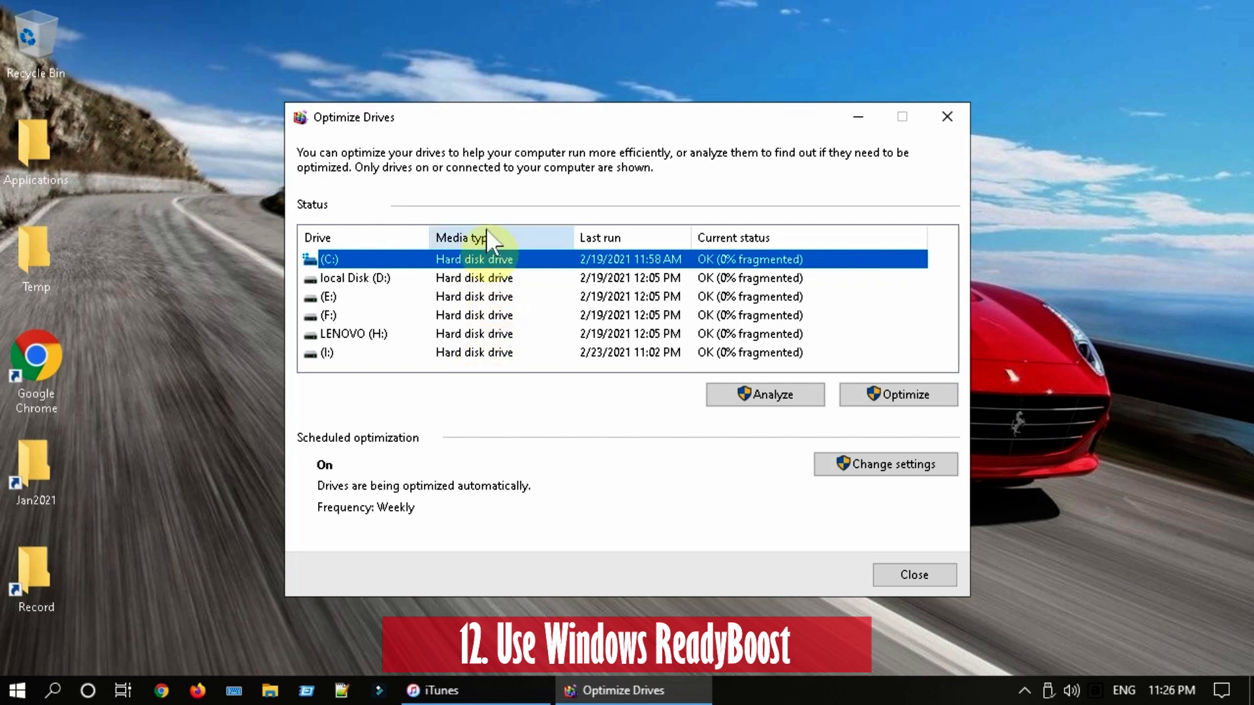
{"action": "mouse_move", "coordinate": [490, 382]}
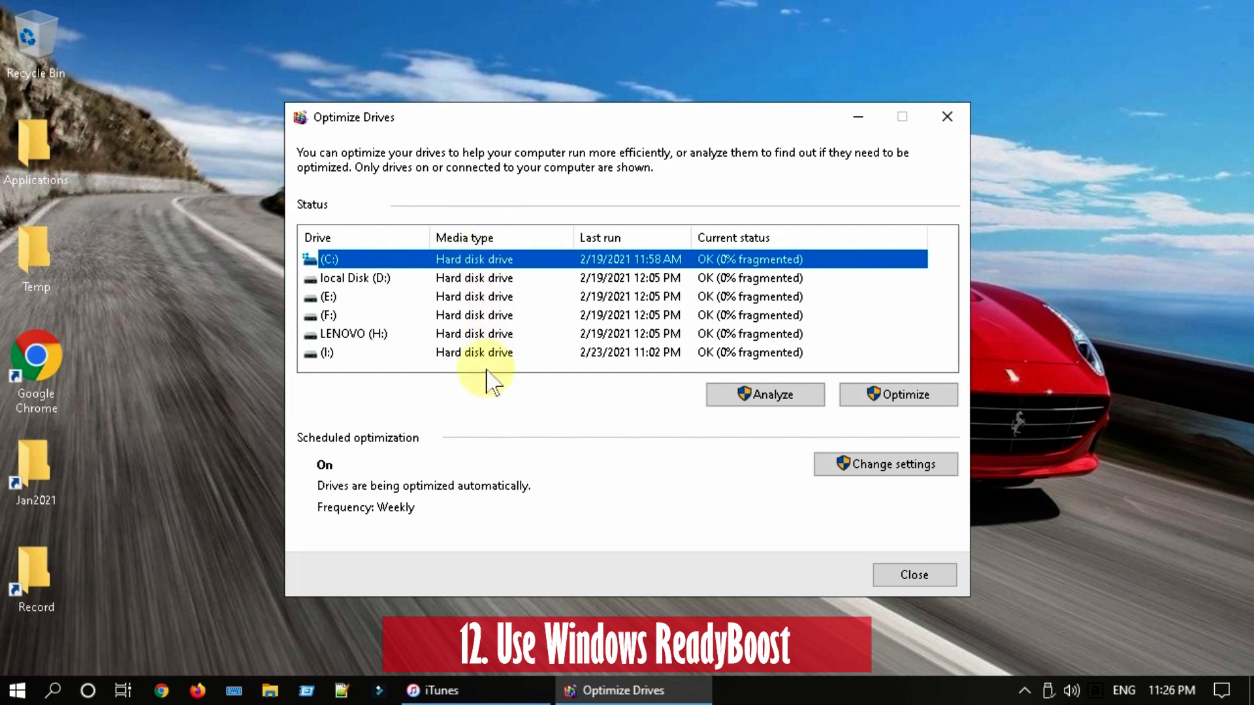
{"action": "mouse_move", "coordinate": [949, 116]}
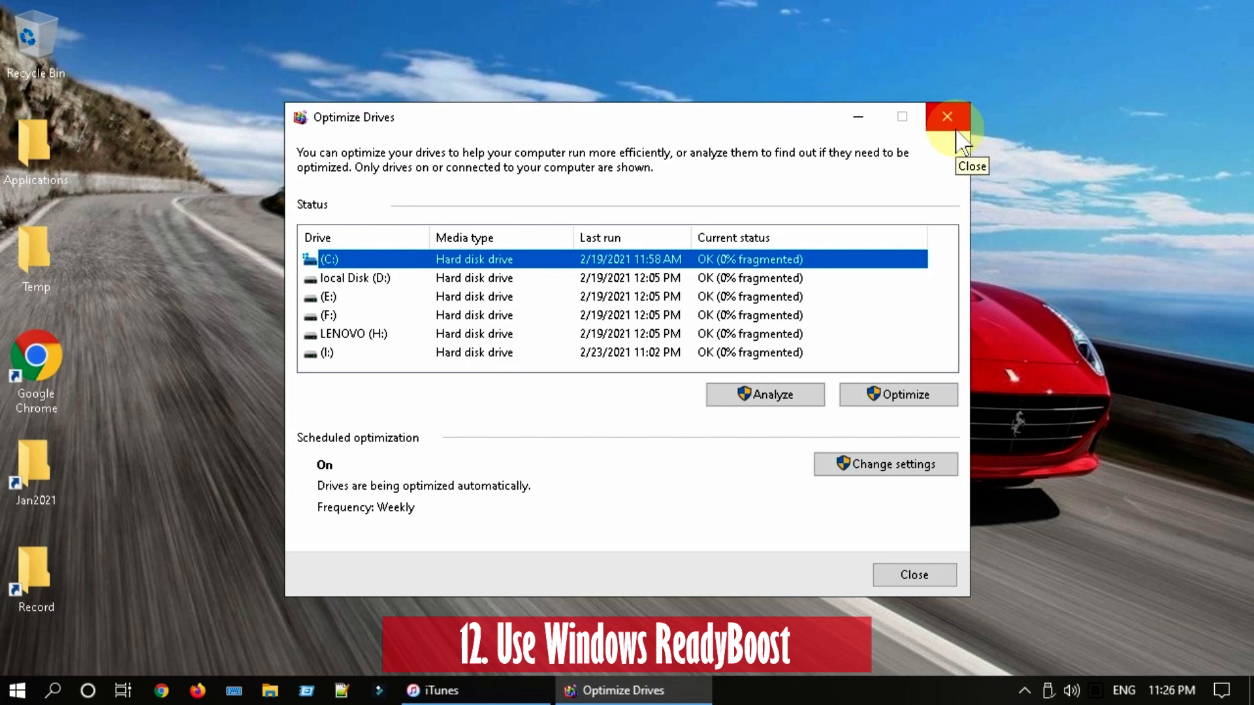
Launch Task Manager from the Win+X menu and view its Performance overview.
{"action": "right_click", "coordinate": [14, 690]}
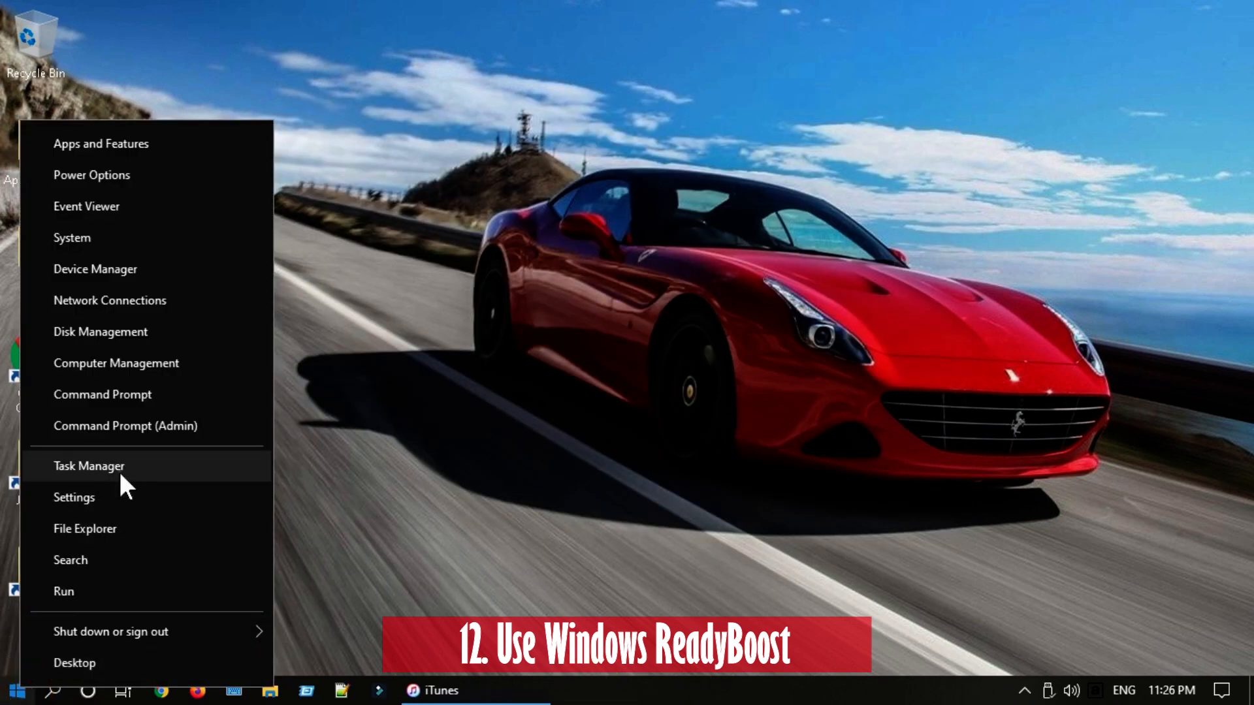
{"action": "left_click", "coordinate": [89, 466]}
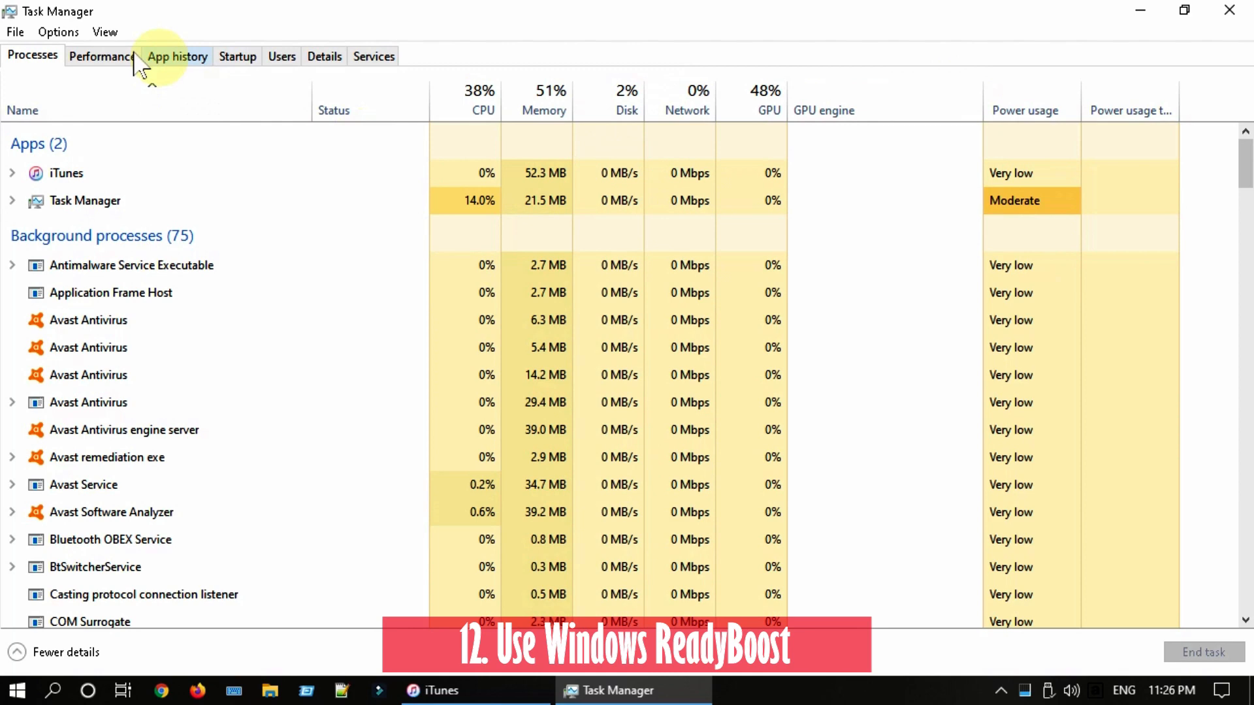
{"action": "left_click", "coordinate": [102, 56]}
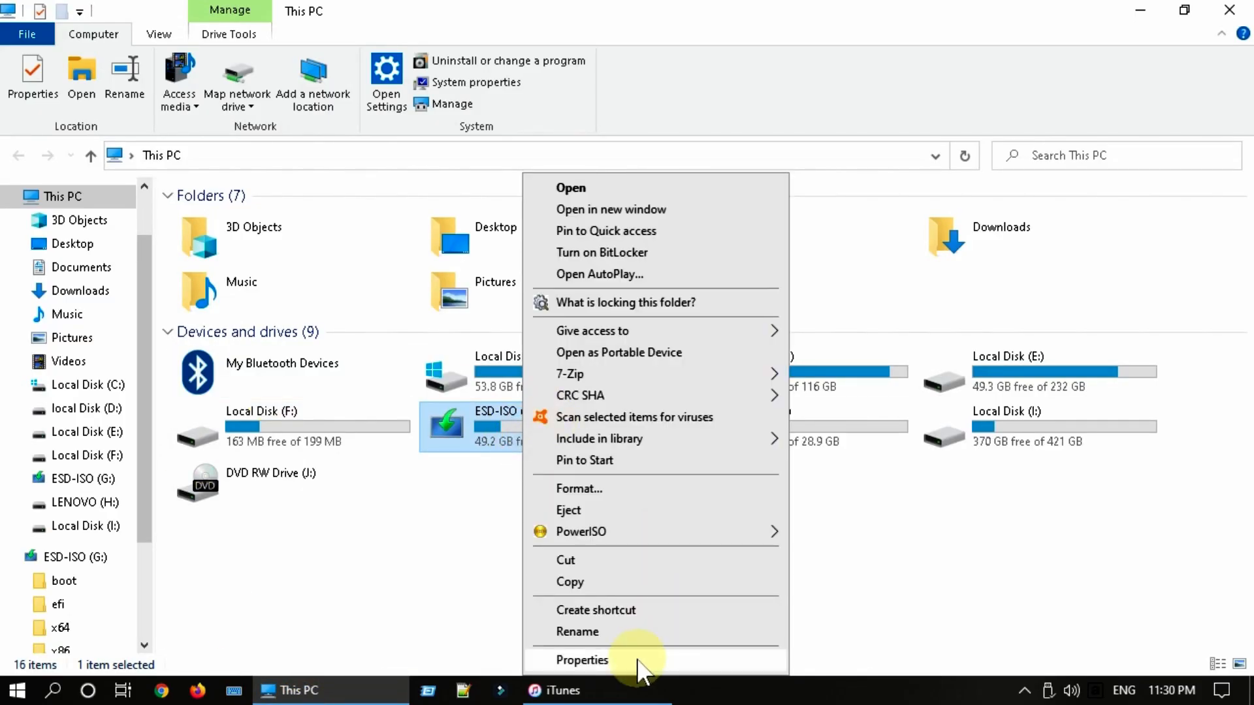
Turn on ReadyBoost with 'Use this device' for the ESD-ISO (G:) USB drive and apply it.
{"action": "left_click", "coordinate": [583, 660]}
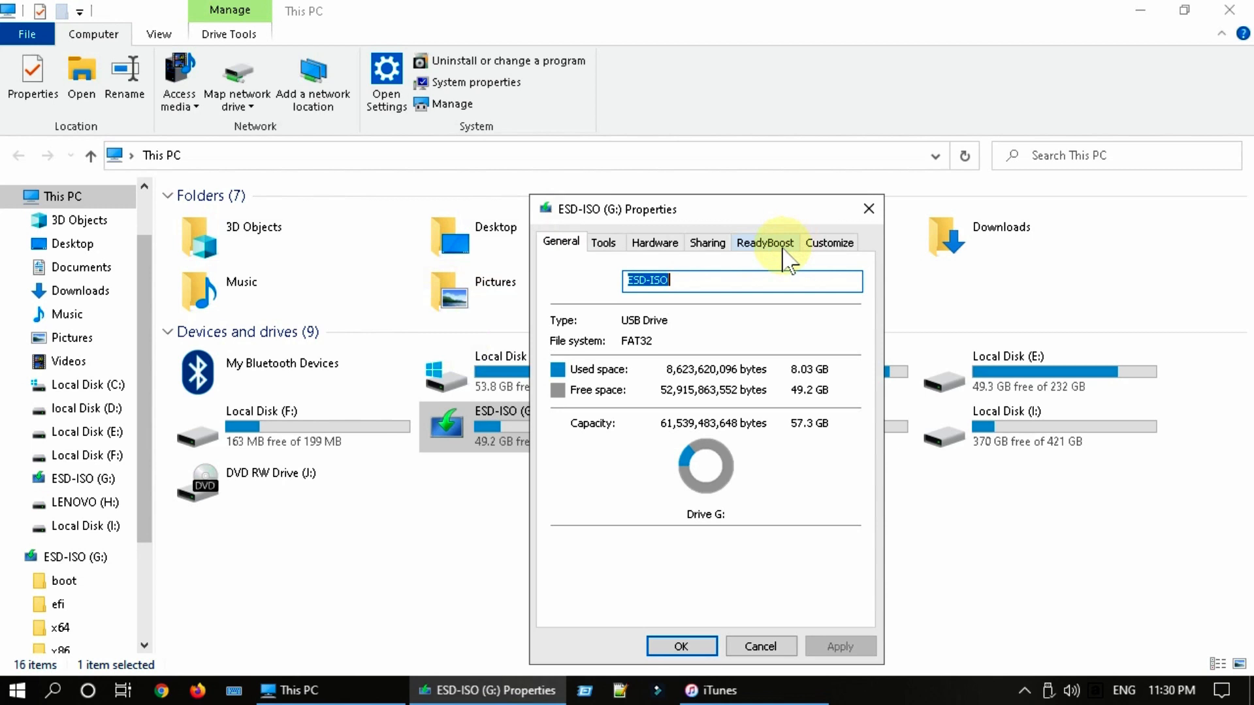
{"action": "left_click", "coordinate": [764, 243]}
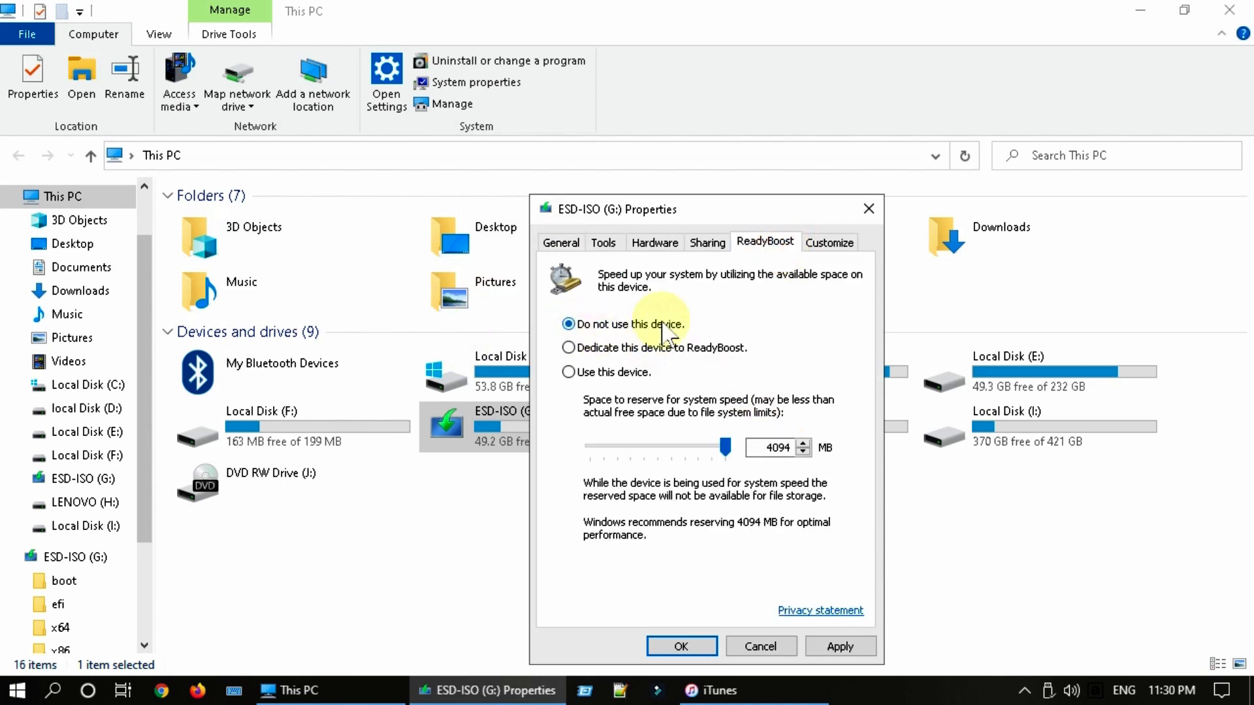
{"action": "left_click", "coordinate": [568, 372]}
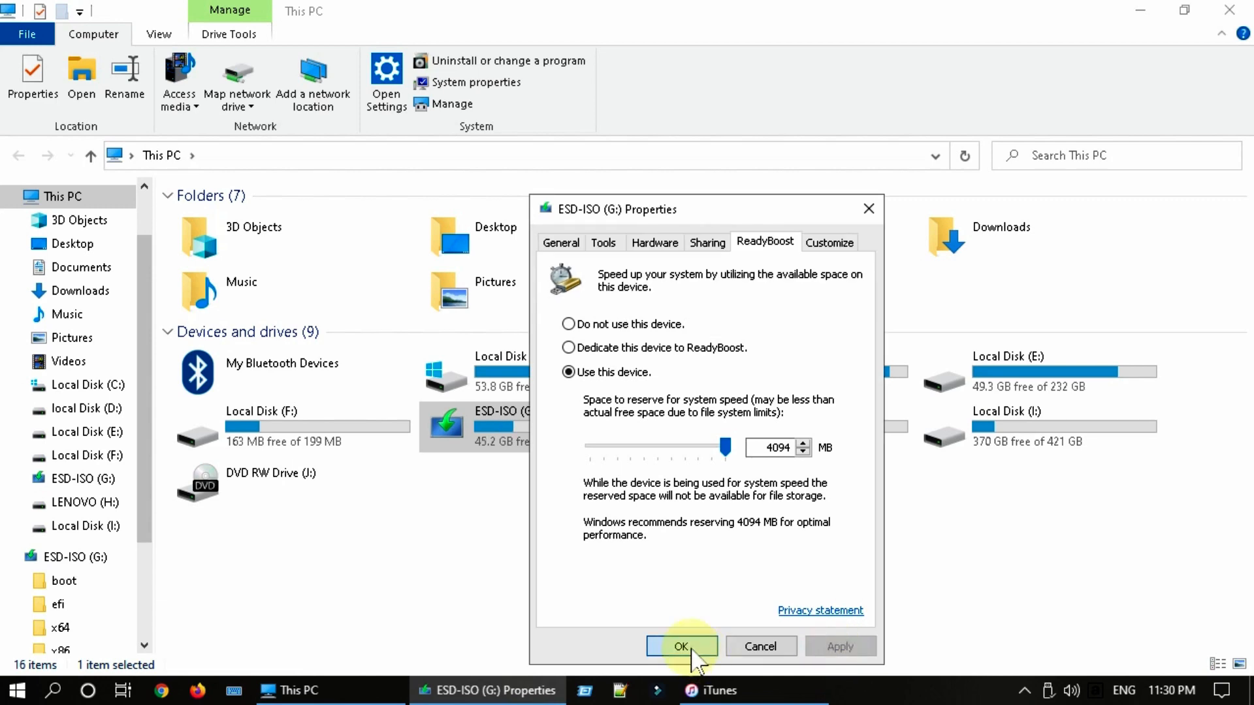
{"action": "left_click", "coordinate": [682, 646]}
{"action": "type", "text": "d"}
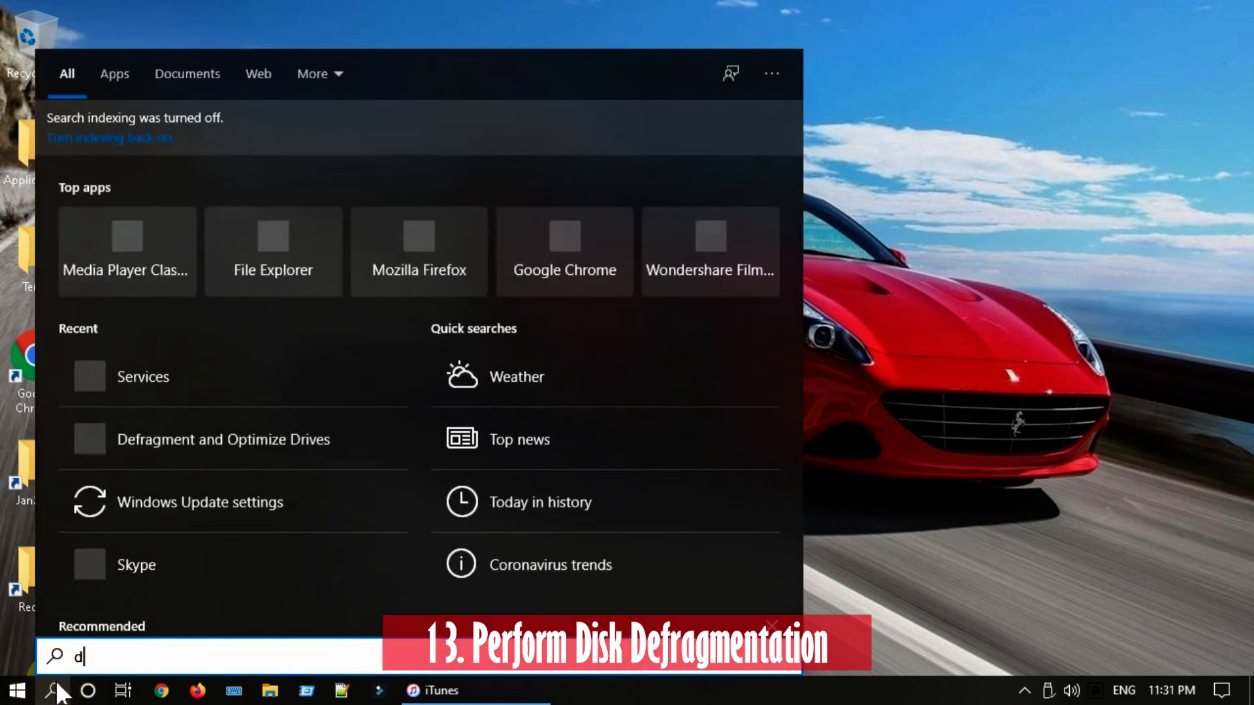
Search 'defra' to bring up Defragment and Optimize Drives for analysing drive C.
{"action": "type", "text": "efra"}
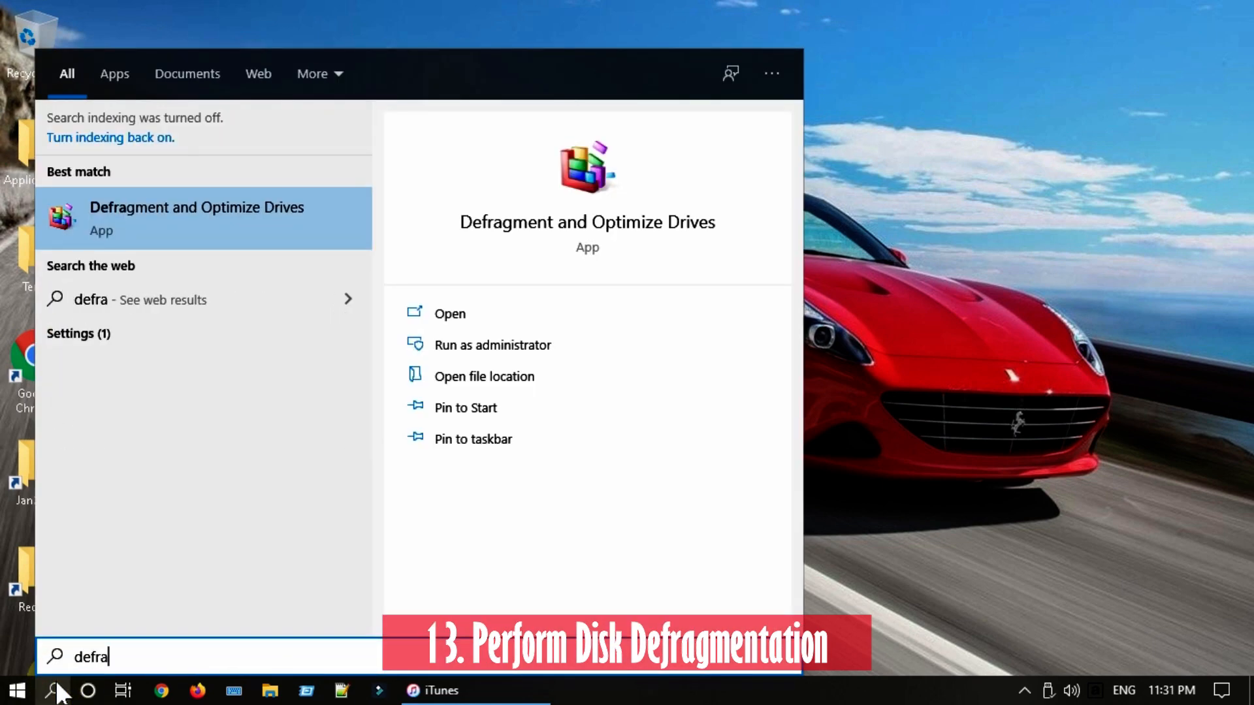
{"action": "mouse_move", "coordinate": [220, 223]}
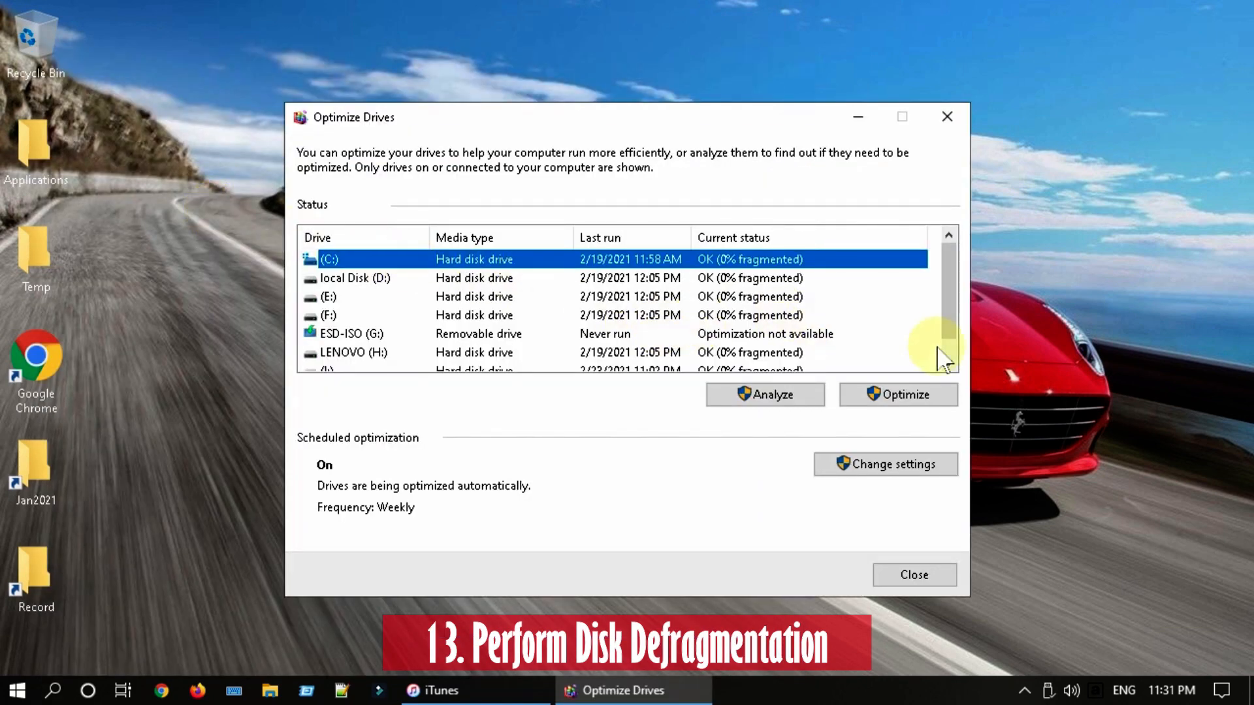
{"action": "mouse_move", "coordinate": [768, 276]}
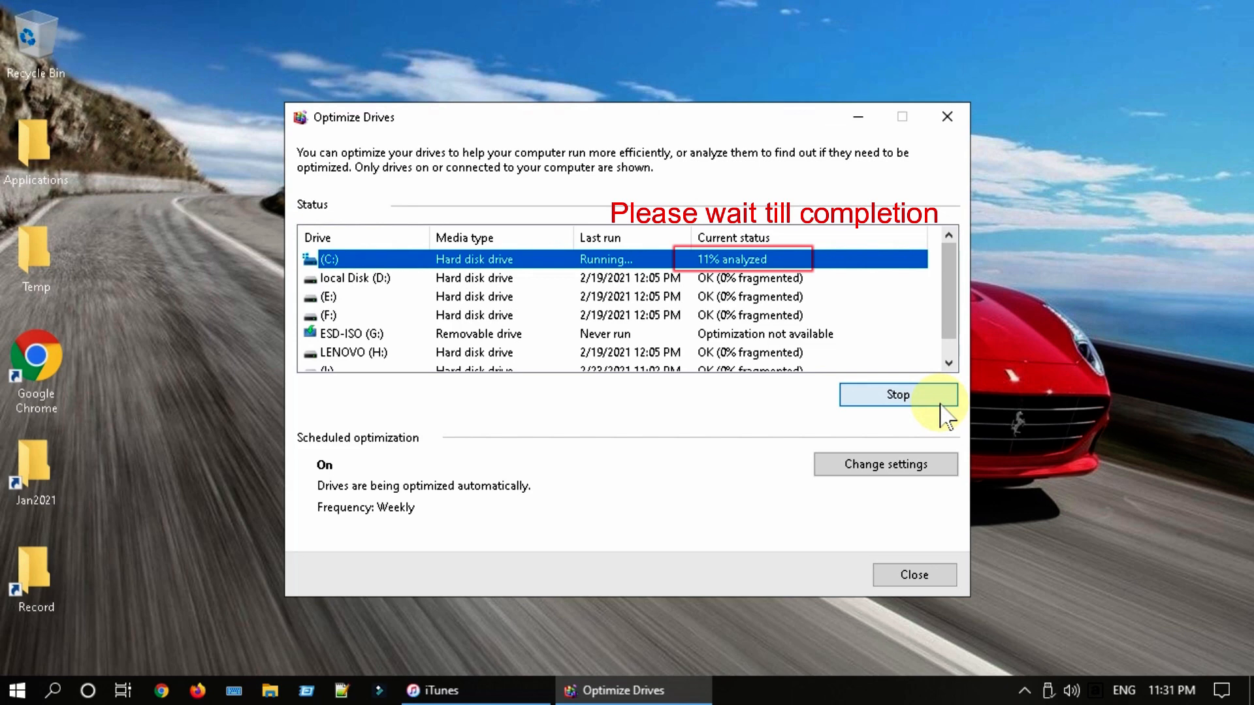
{"action": "mouse_move", "coordinate": [791, 402]}
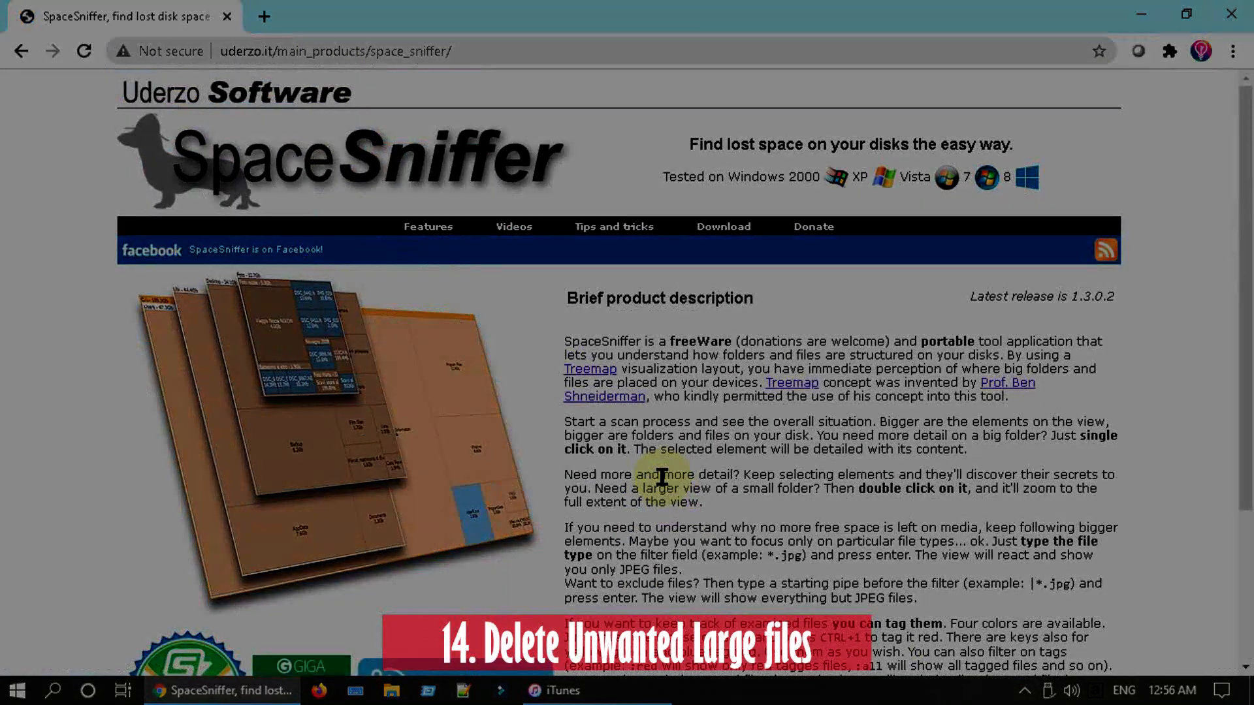
Launch SpaceSniffer.exe to scan drive E into a size treemap.
{"action": "left_click", "coordinate": [306, 690]}
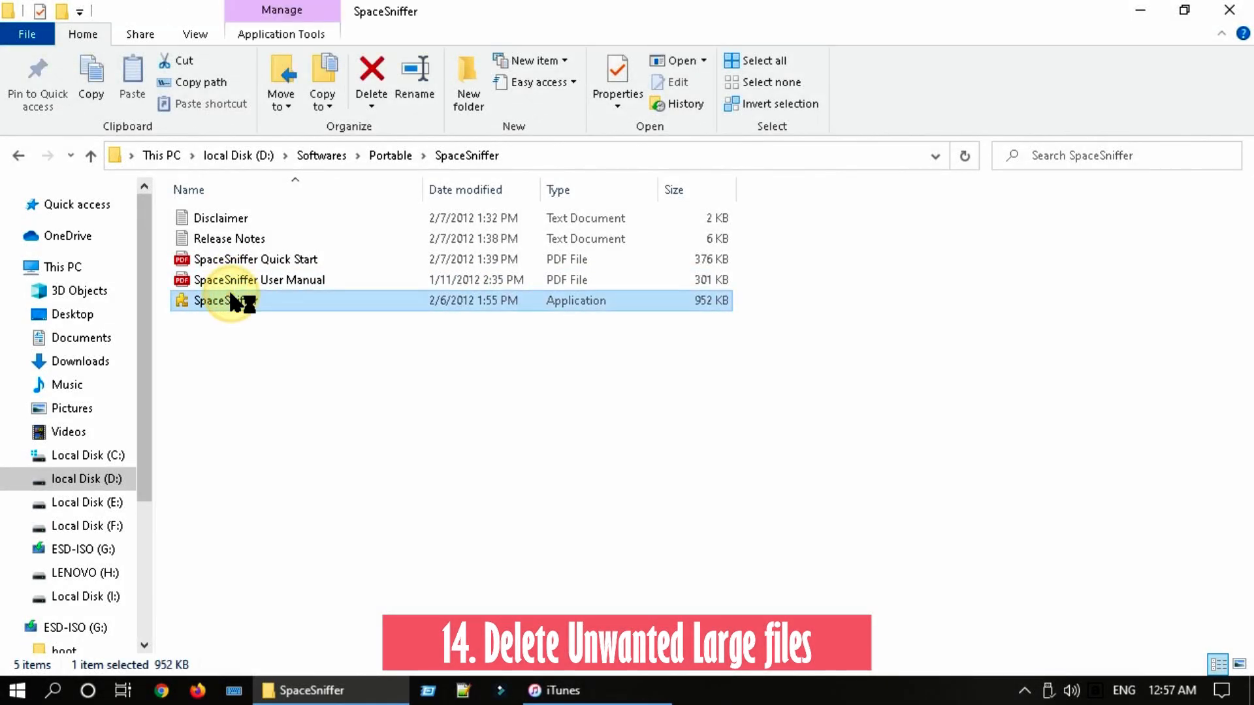
{"action": "double_click", "coordinate": [226, 301]}
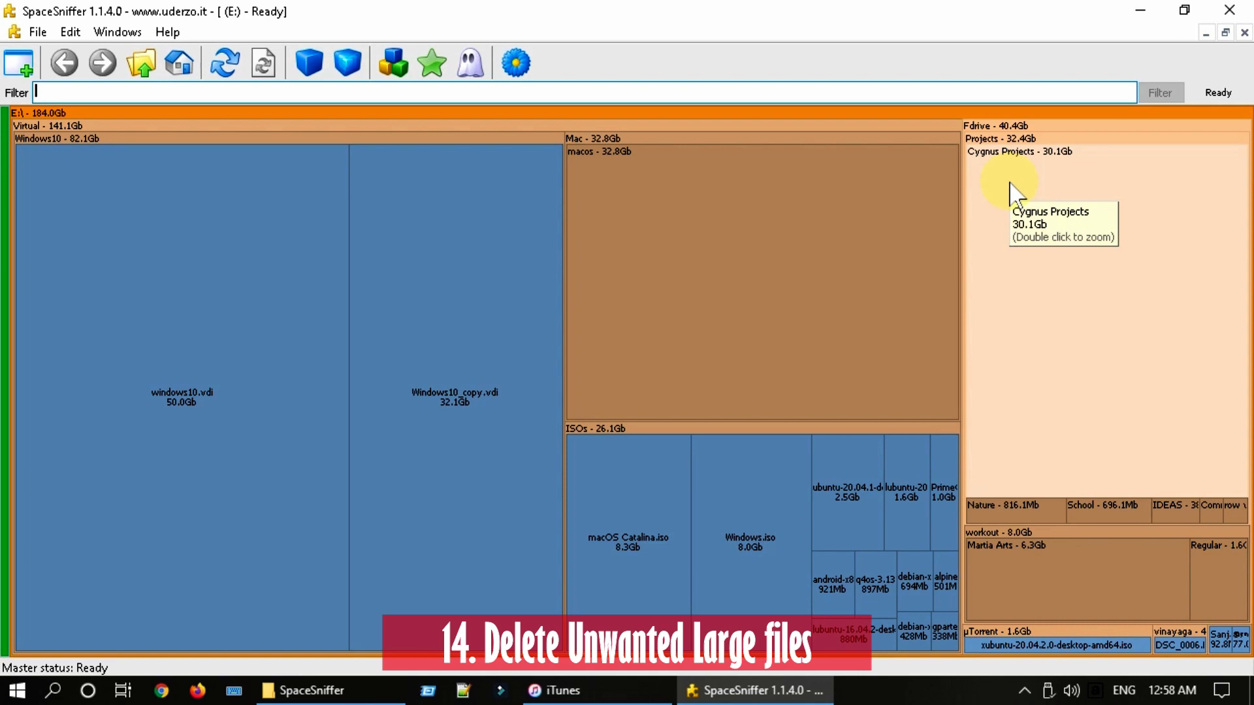
{"action": "mouse_move", "coordinate": [1017, 196]}
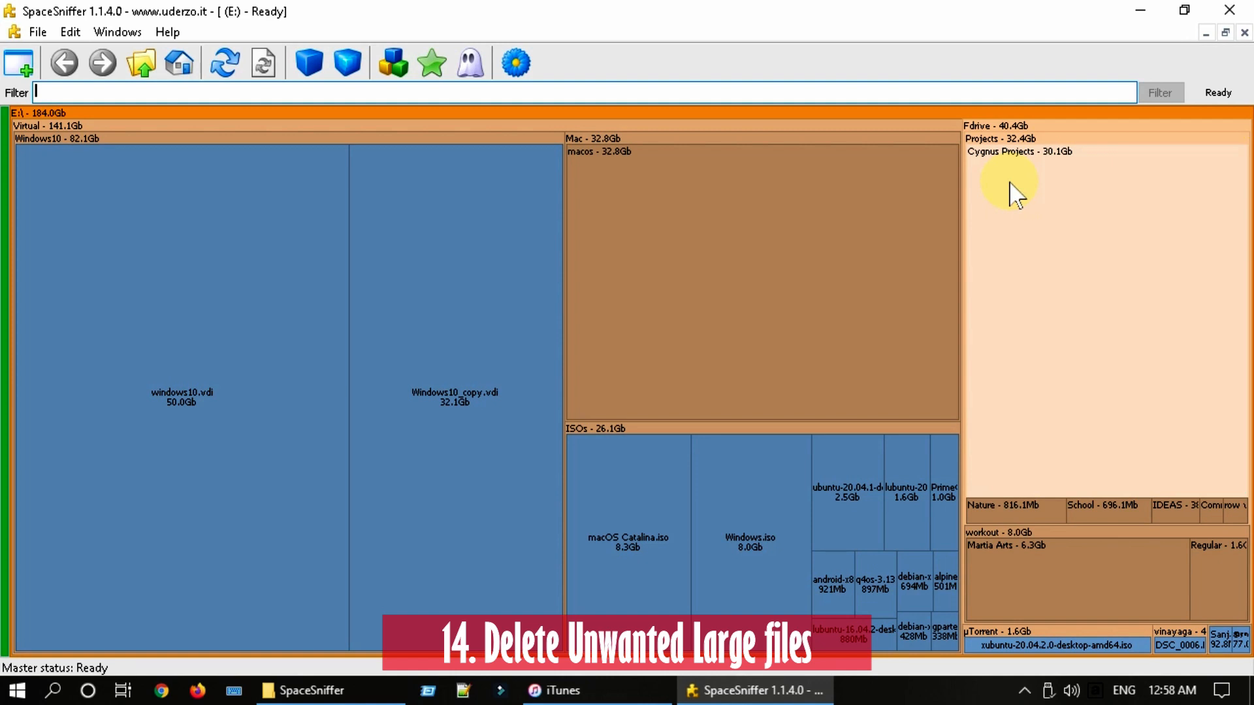
{"action": "mouse_move", "coordinate": [1016, 199]}
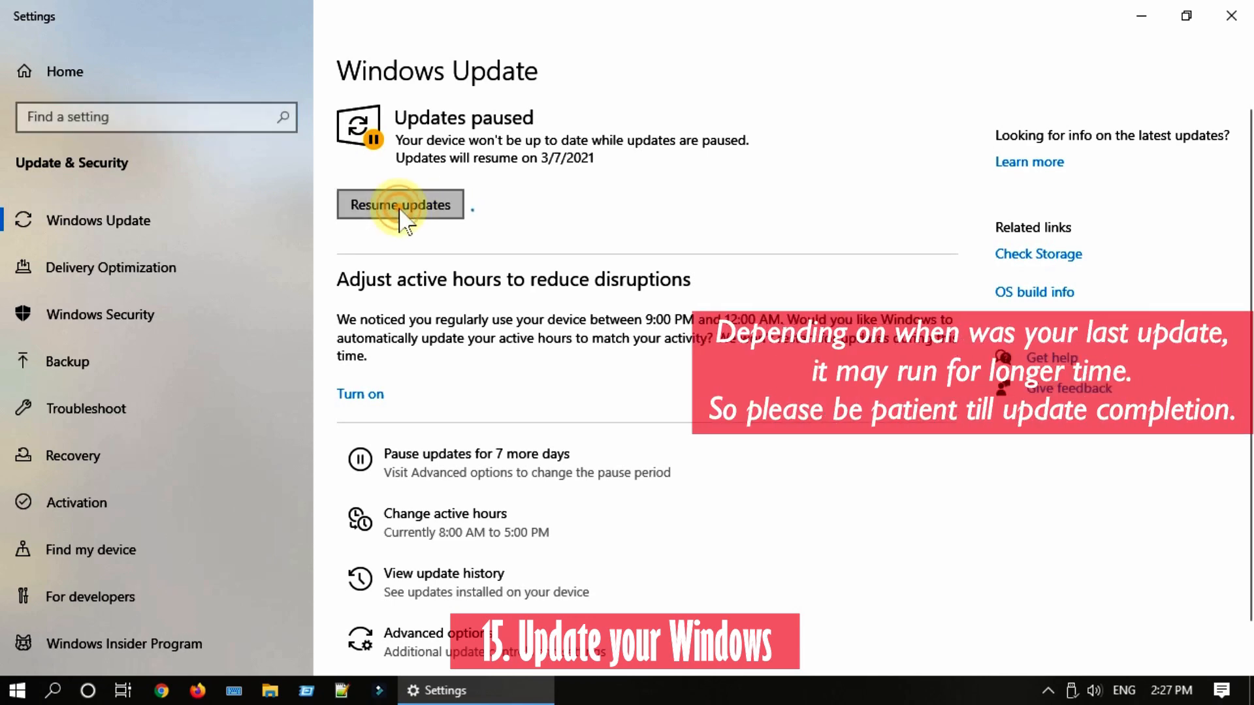
Resume the paused Windows updates in Update & Security.
{"action": "left_click", "coordinate": [399, 205]}
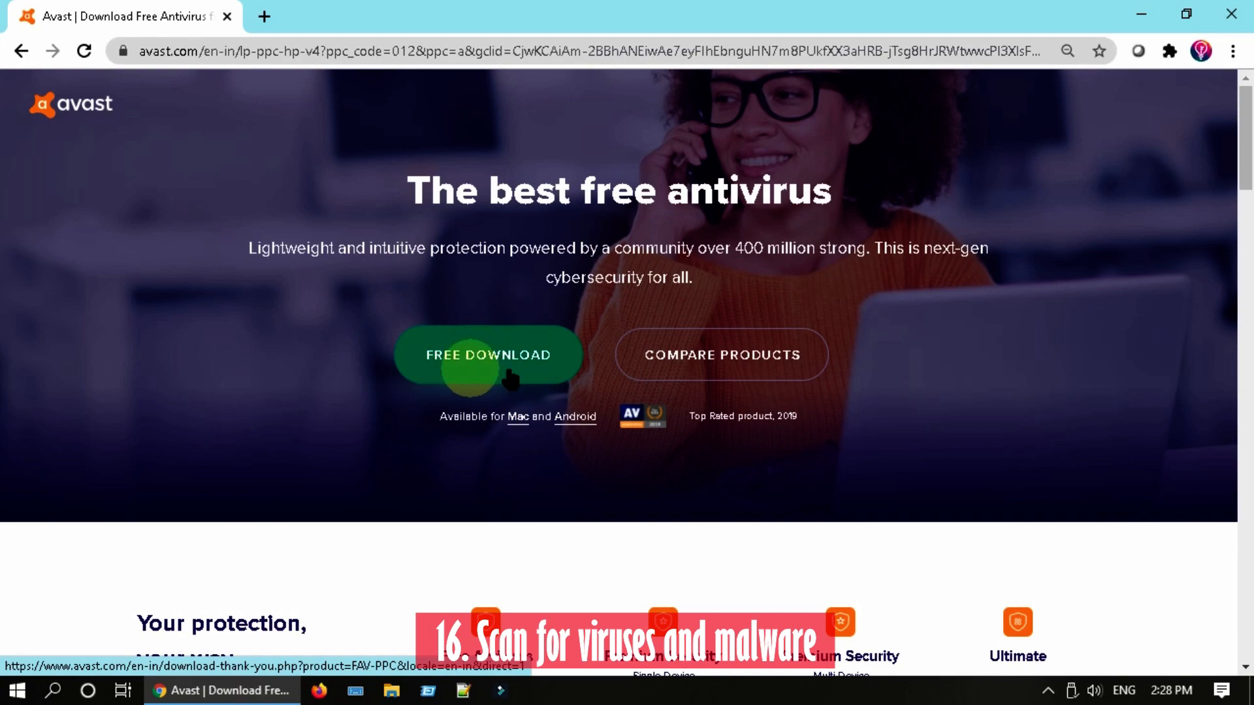
Launch Avast via search and start a Full Virus Scan from Protection > Virus Scans.
{"action": "type", "text": "ava"}
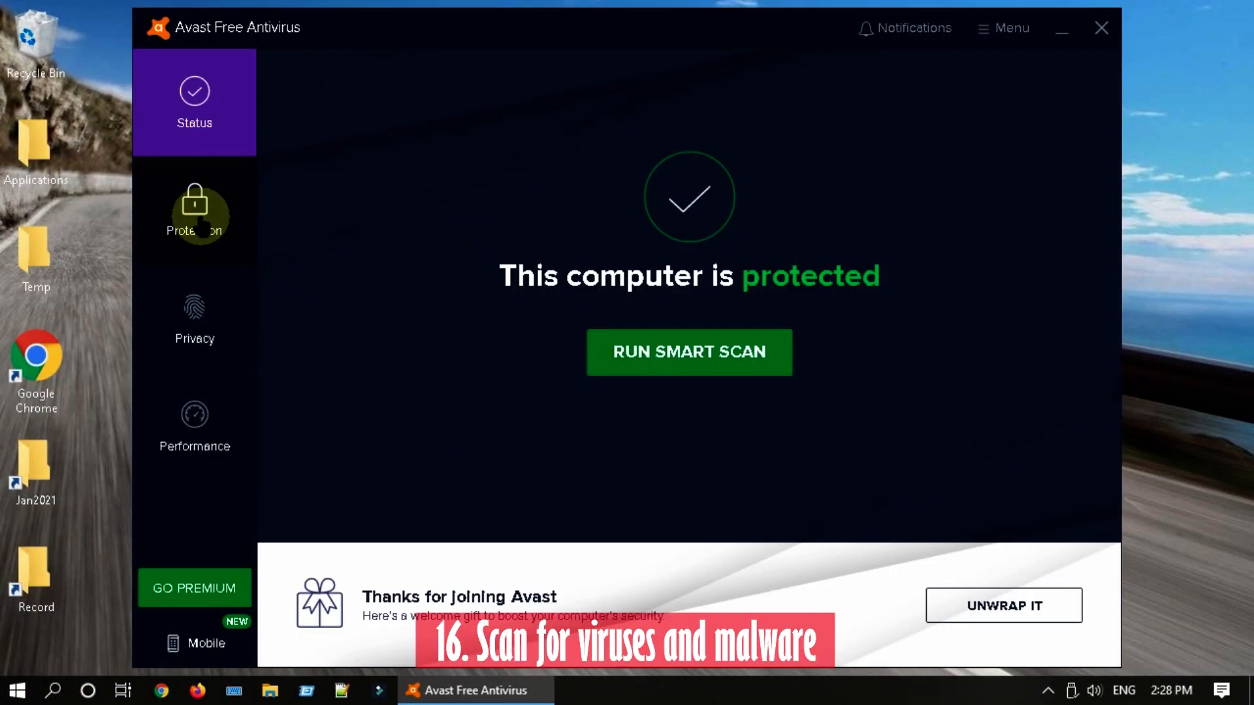
{"action": "left_click", "coordinate": [193, 212]}
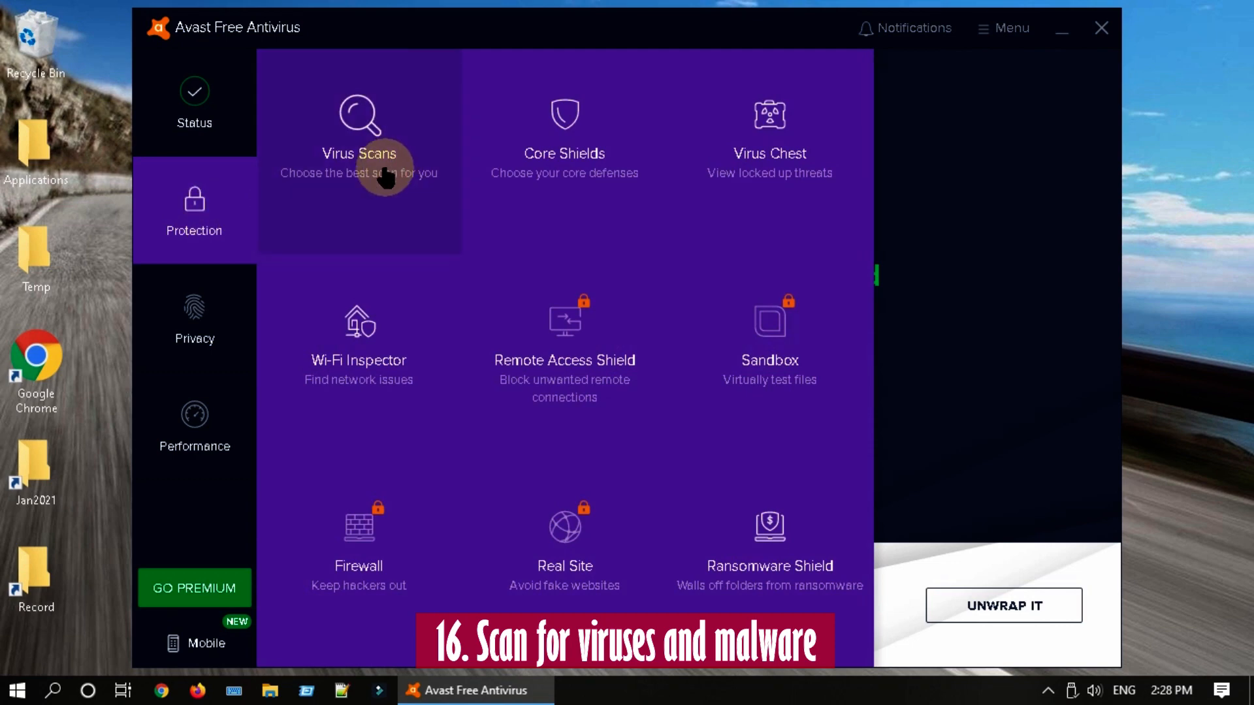
{"action": "left_click", "coordinate": [357, 140]}
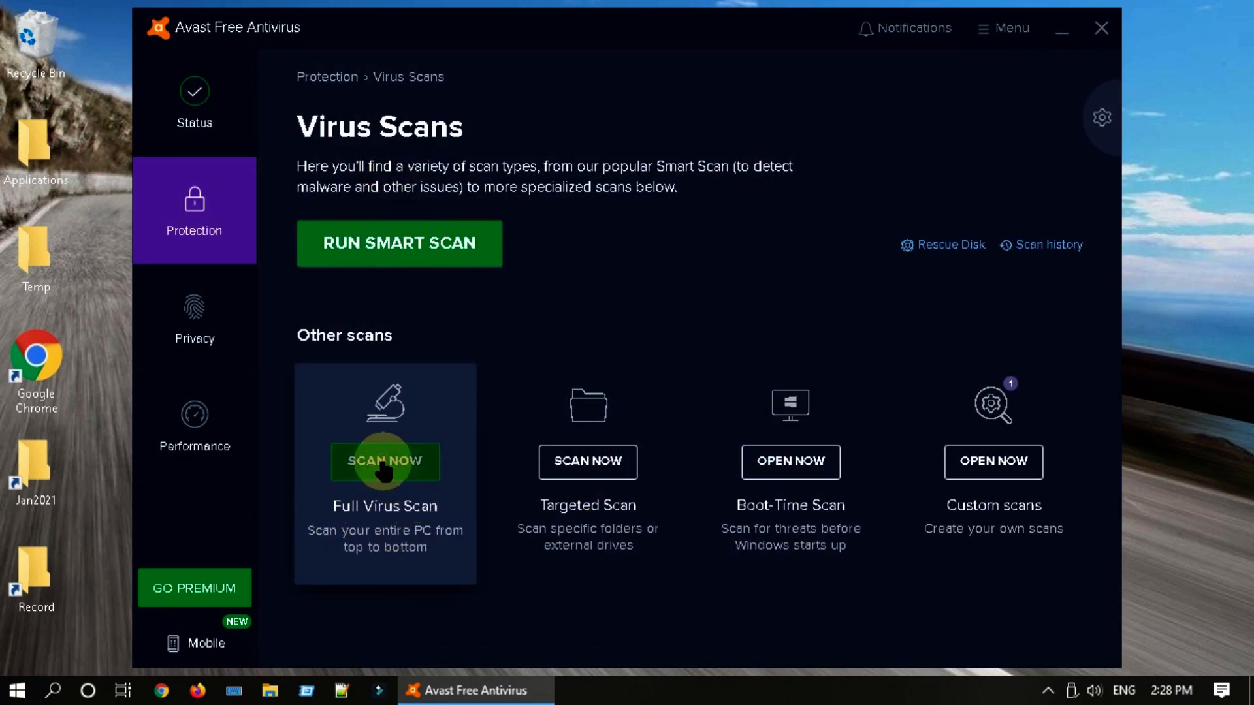
{"action": "left_click", "coordinate": [384, 461]}
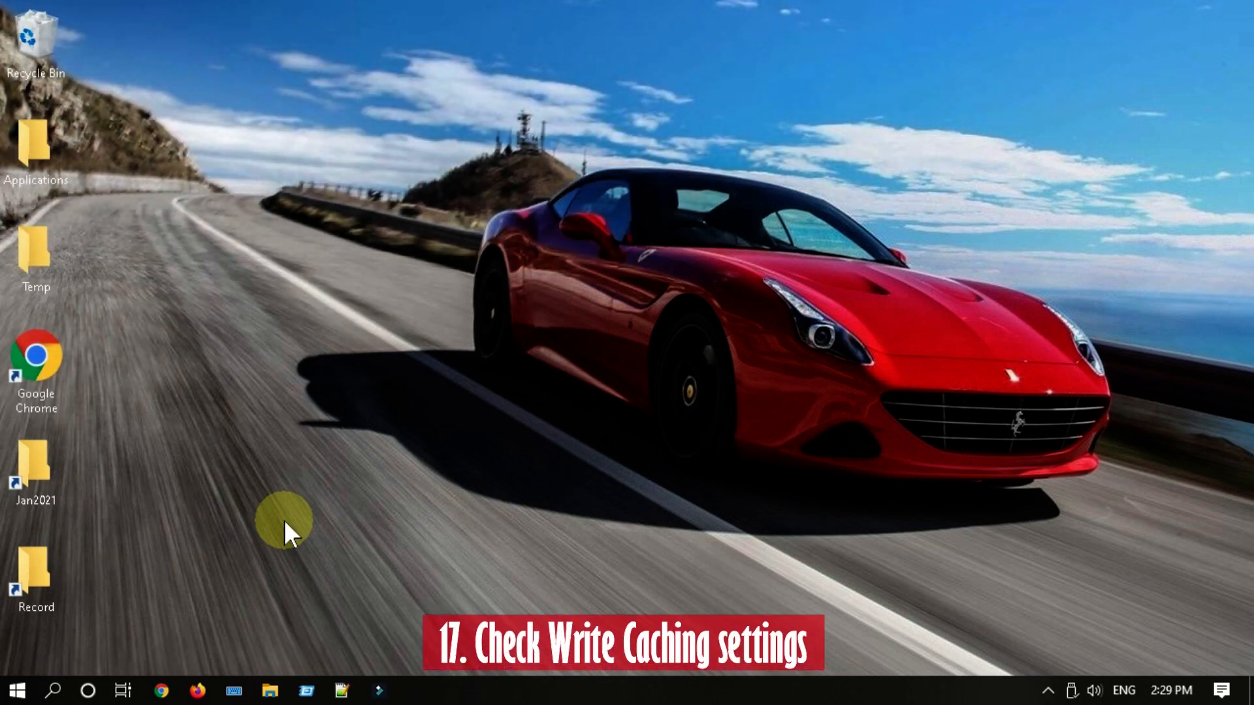
From the Start menu's Disk Management, confirm Disk 0's write-caching policy enabled in its Properties.
{"action": "right_click", "coordinate": [15, 690]}
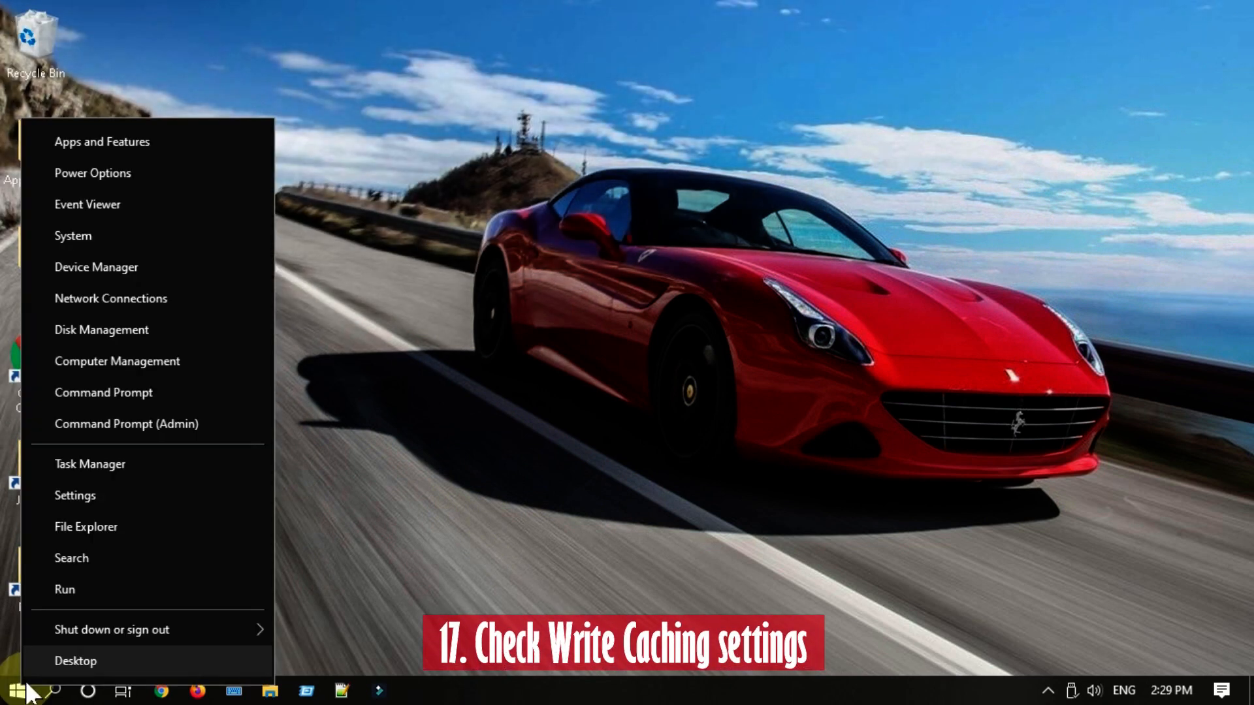
{"action": "mouse_move", "coordinate": [202, 341]}
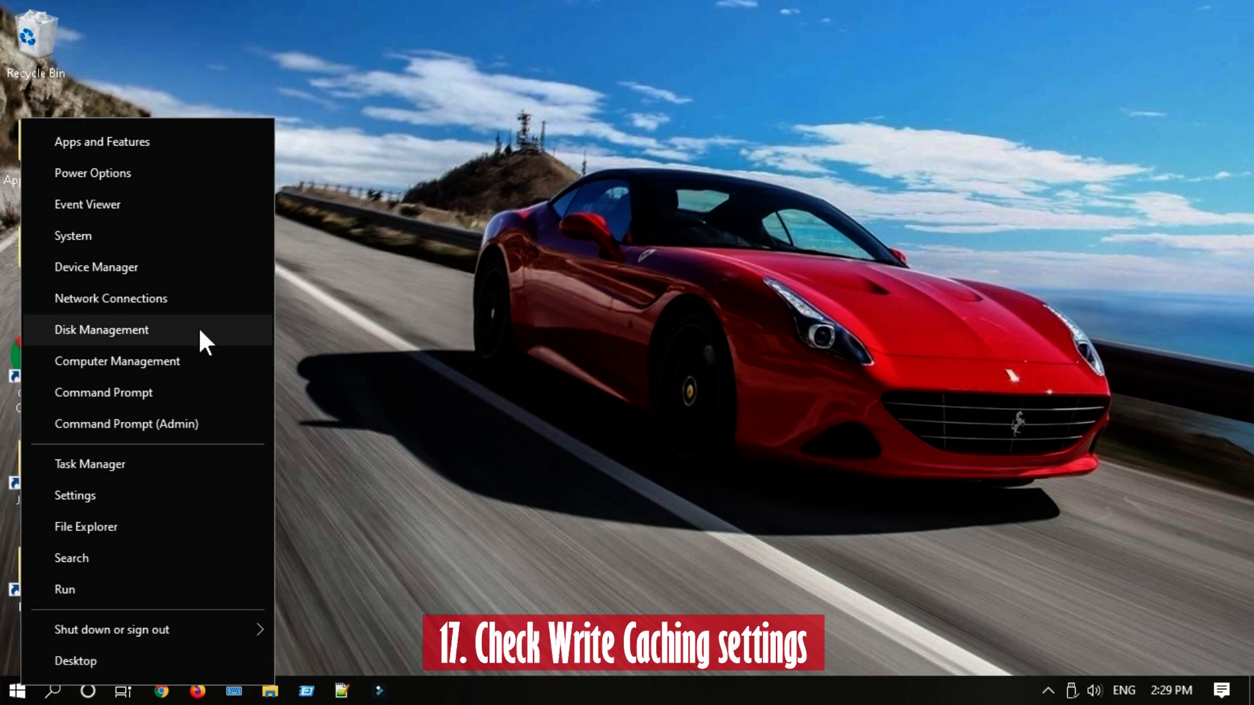
{"action": "left_click", "coordinate": [102, 329]}
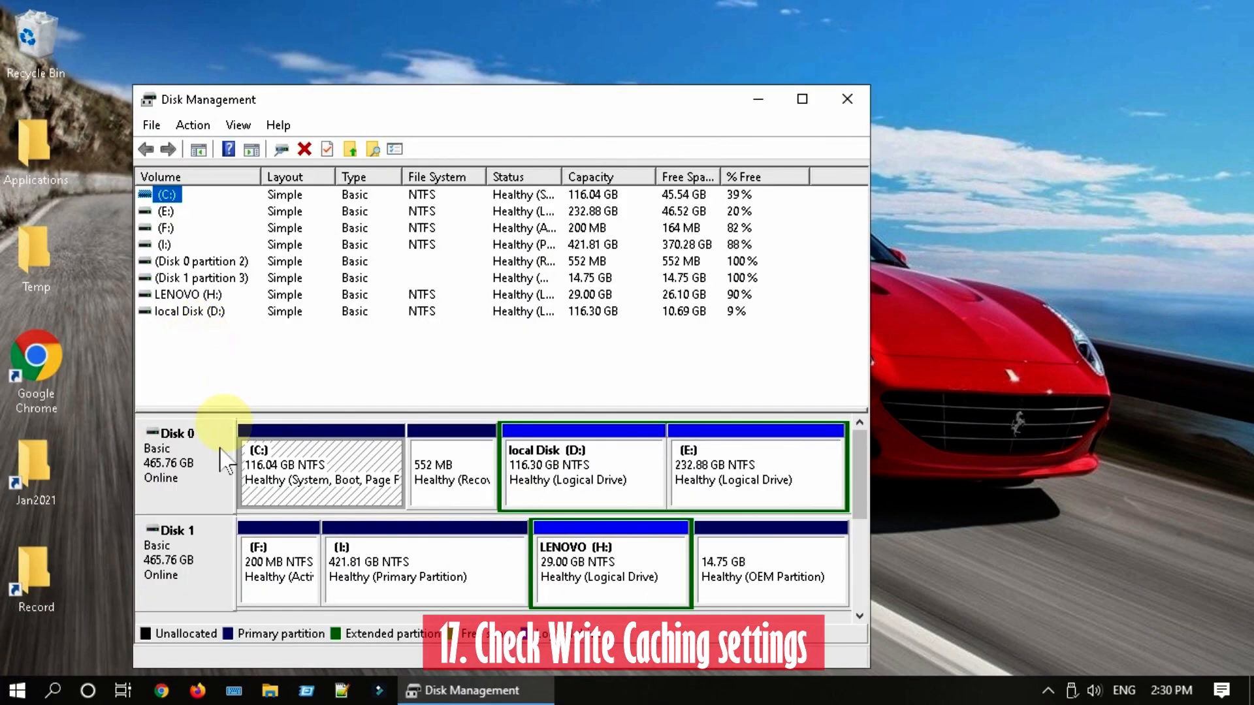
{"action": "right_click", "coordinate": [184, 456]}
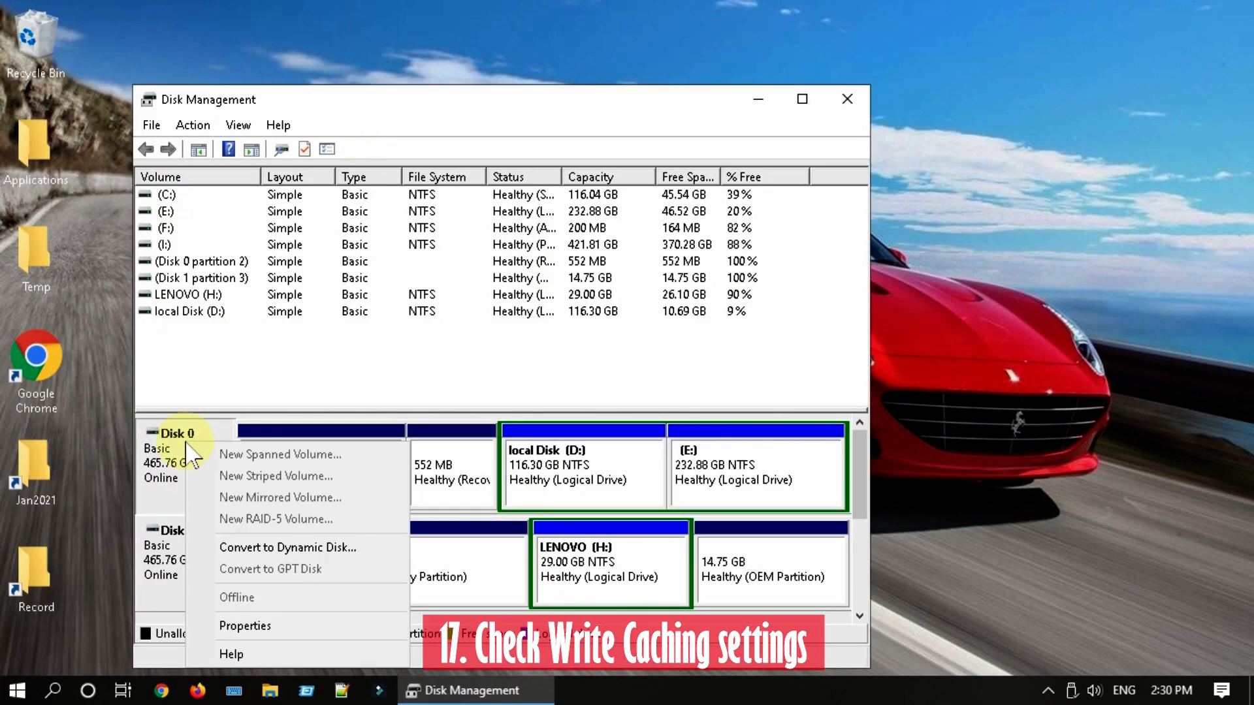
{"action": "left_click", "coordinate": [245, 626]}
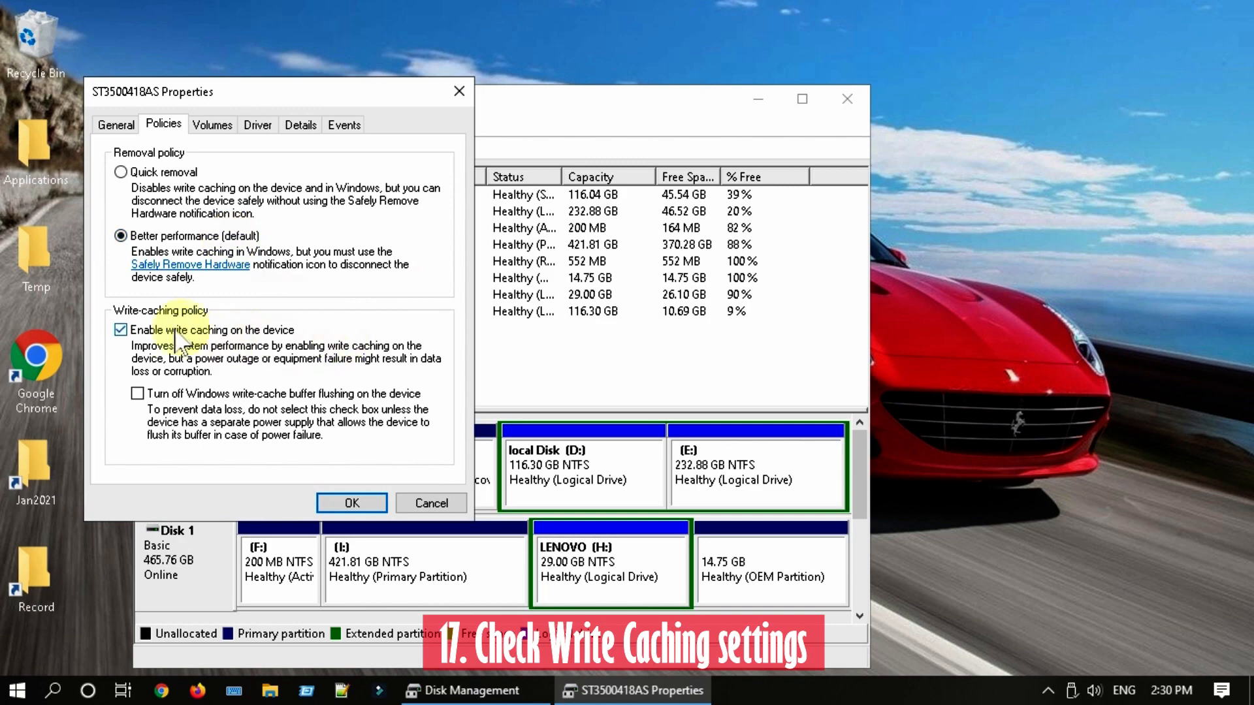
{"action": "mouse_move", "coordinate": [252, 348]}
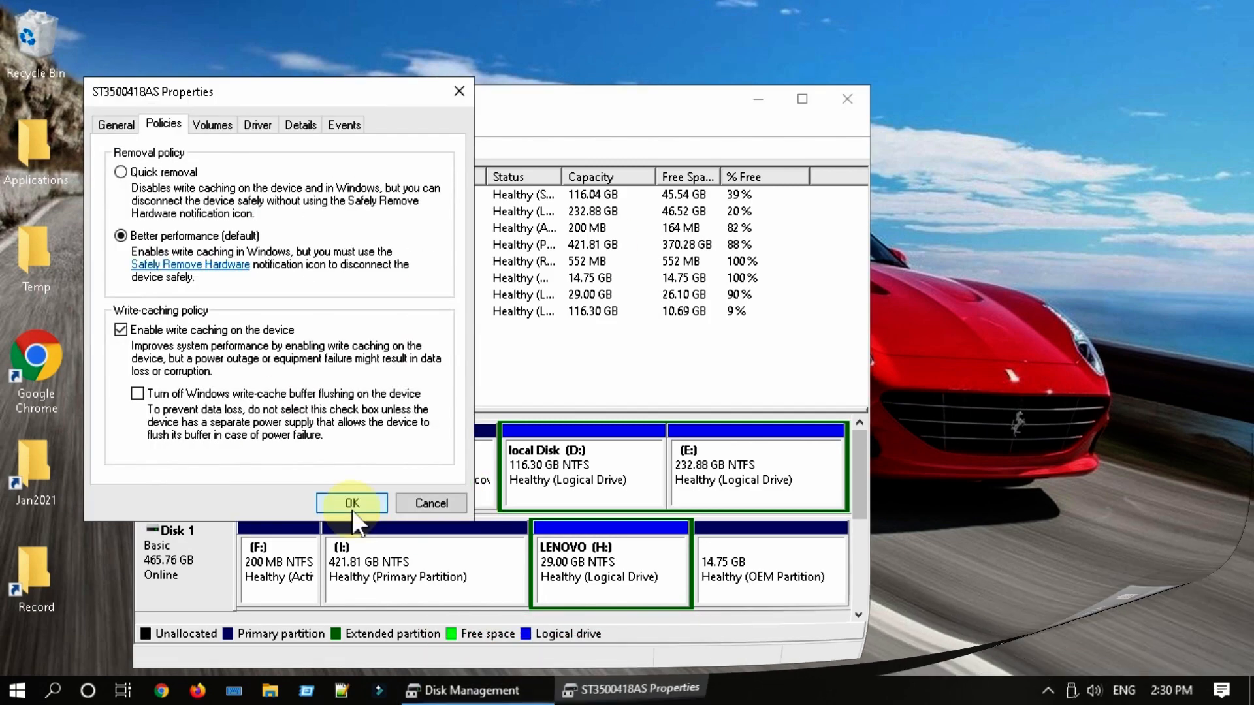
{"action": "left_click", "coordinate": [352, 503]}
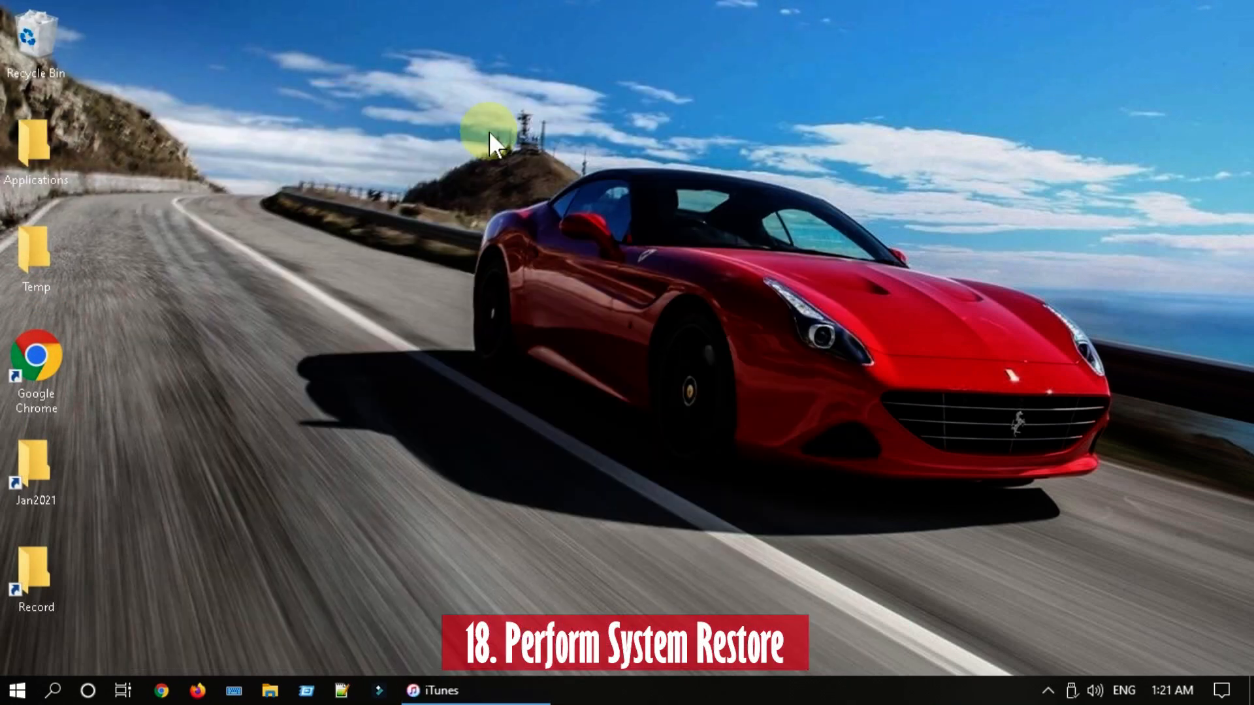
{"action": "mouse_move", "coordinate": [234, 524]}
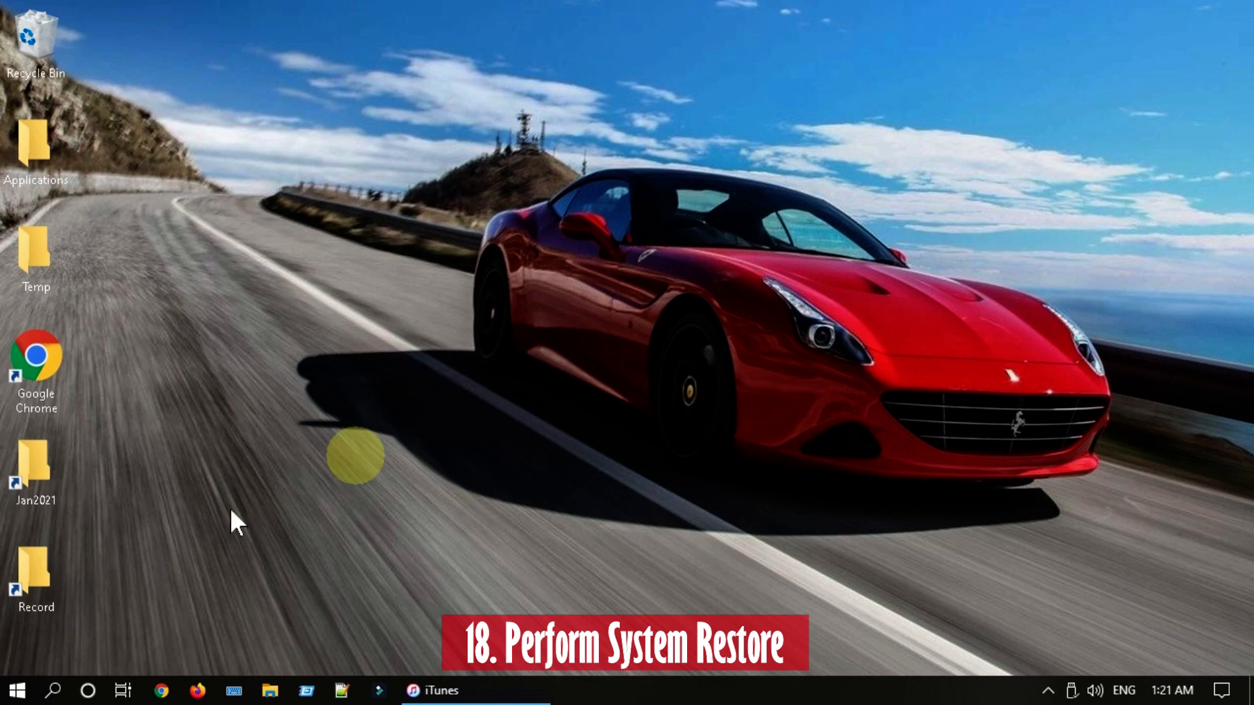
Search 'create re' to launch the System Restore wizard and continue past its introduction.
{"action": "left_click", "coordinate": [53, 689]}
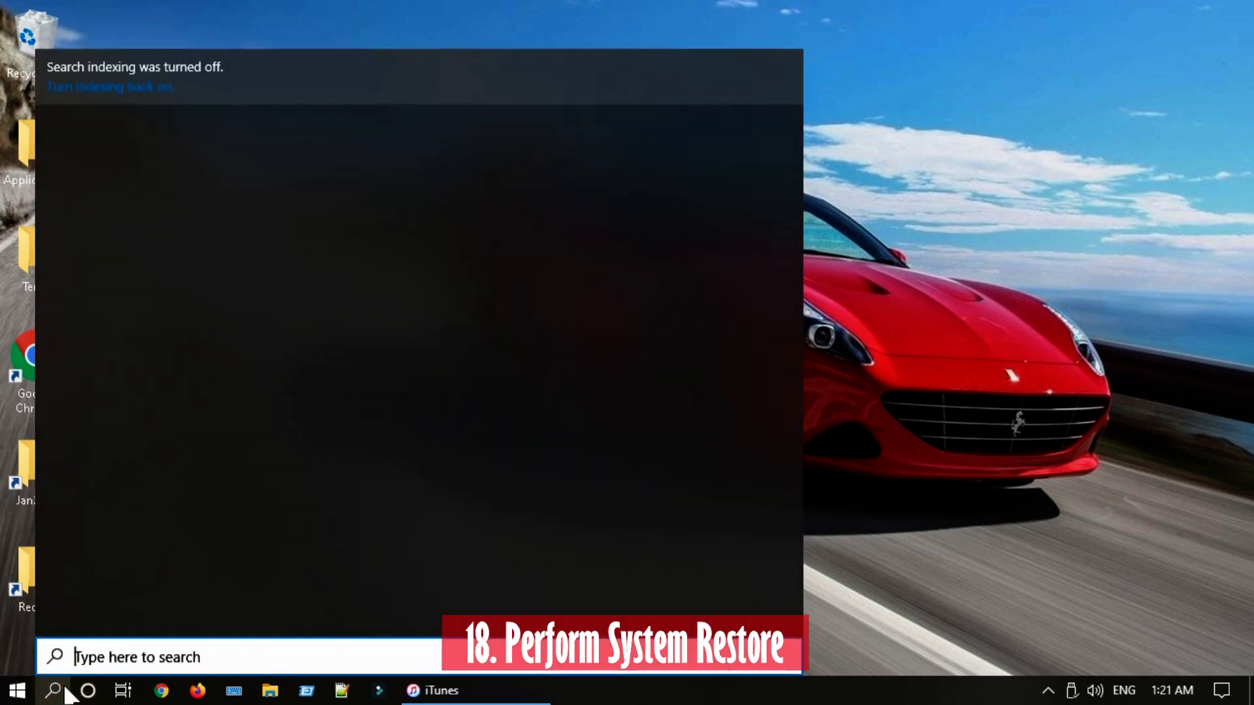
{"action": "type", "text": "create re"}
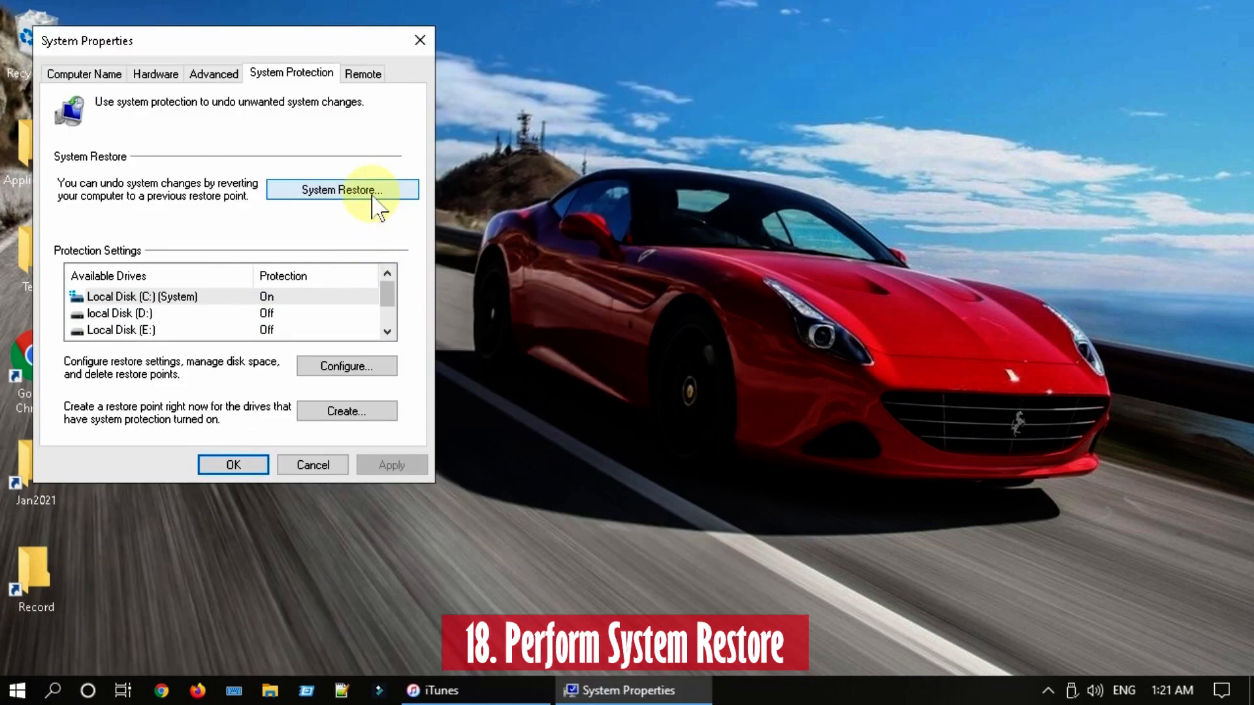
{"action": "left_click", "coordinate": [341, 189]}
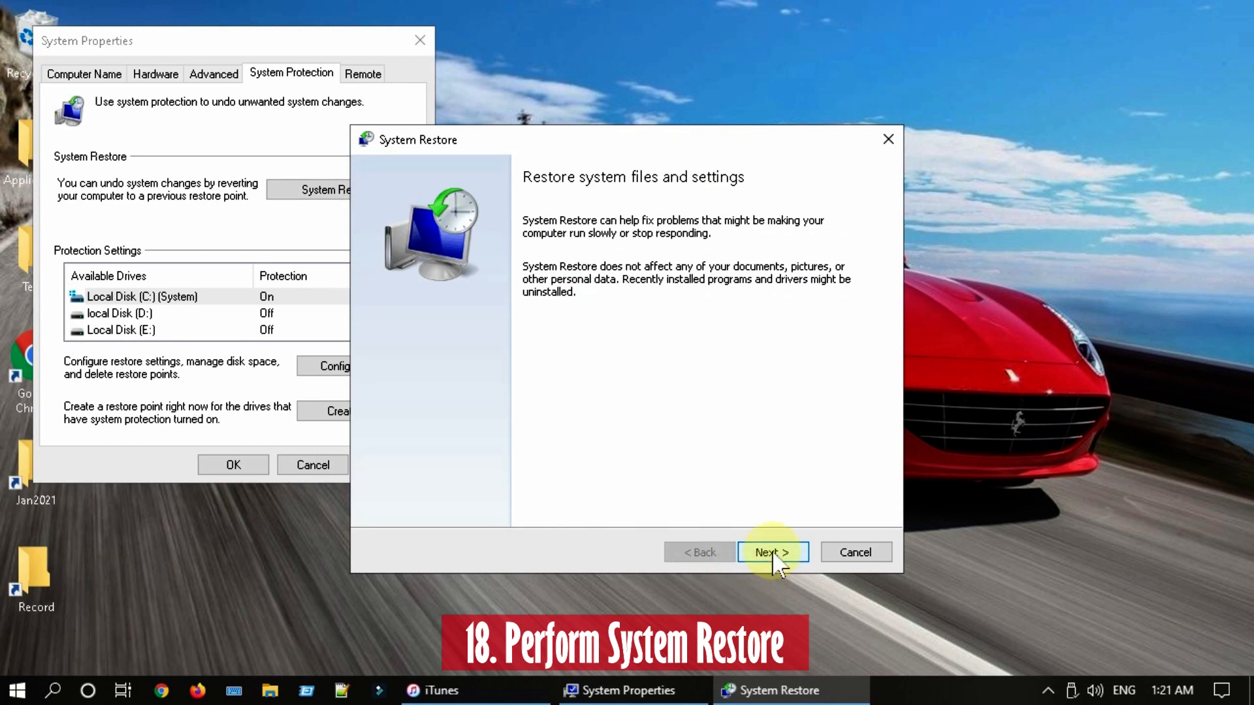
{"action": "left_click", "coordinate": [772, 551]}
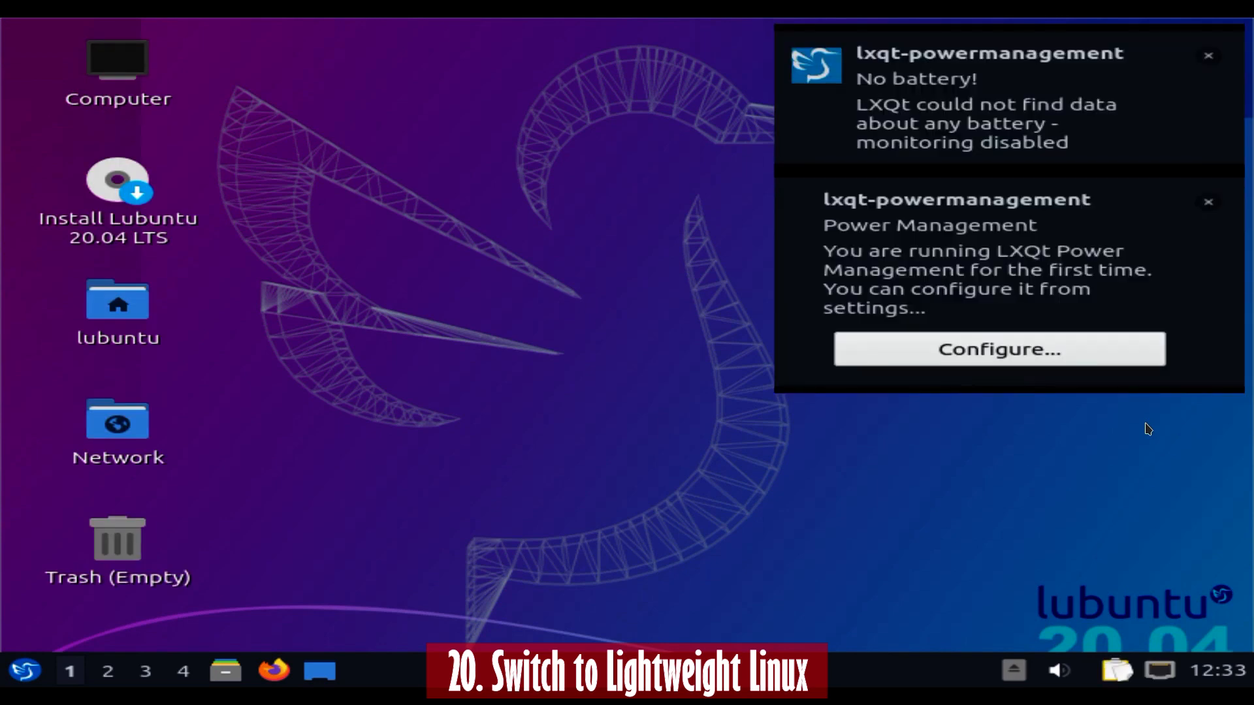
{"action": "mouse_move", "coordinate": [1216, 66]}
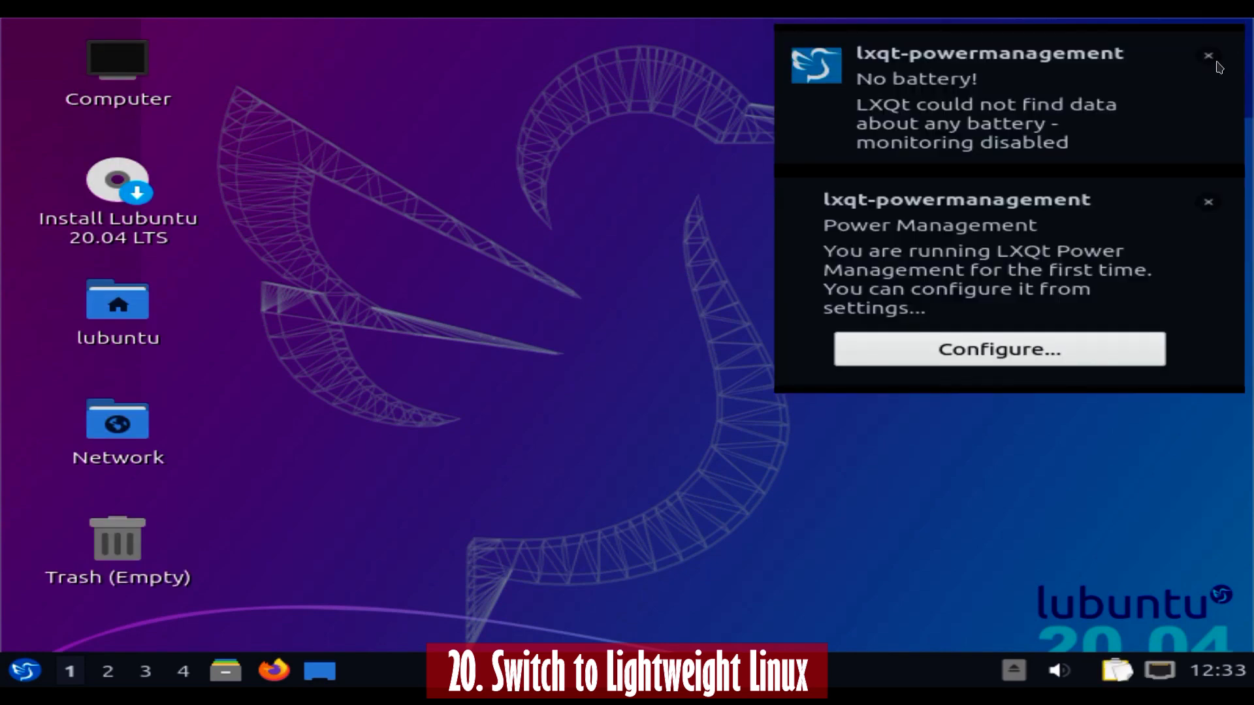
Dismiss the LXQt power-management notifications and select the Computer icon on the desktop.
{"action": "left_click", "coordinate": [1209, 56]}
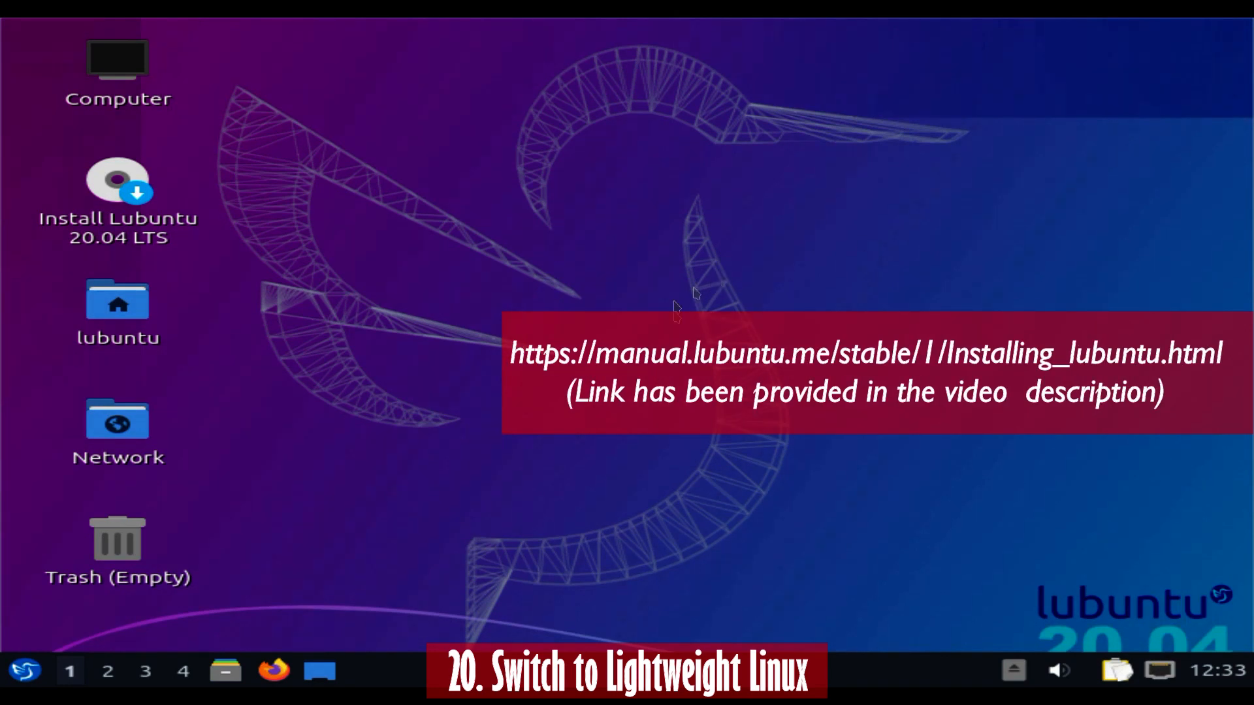
{"action": "mouse_move", "coordinate": [728, 276]}
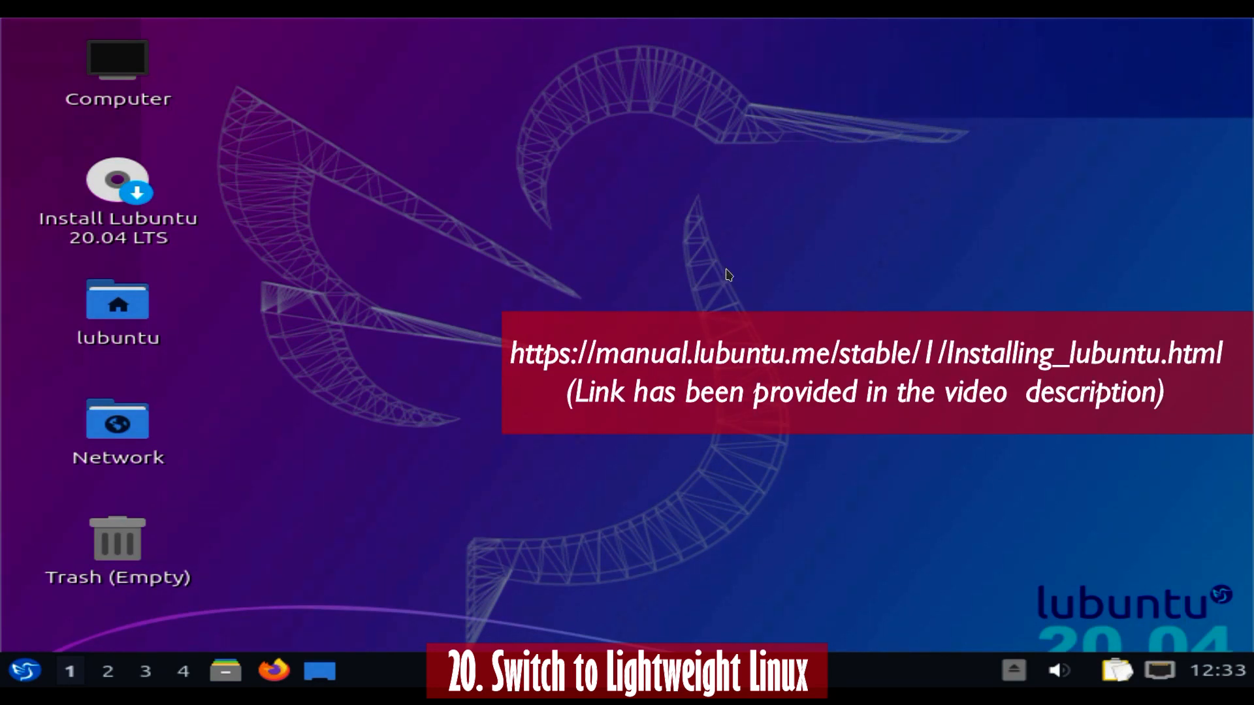
{"action": "mouse_move", "coordinate": [324, 333]}
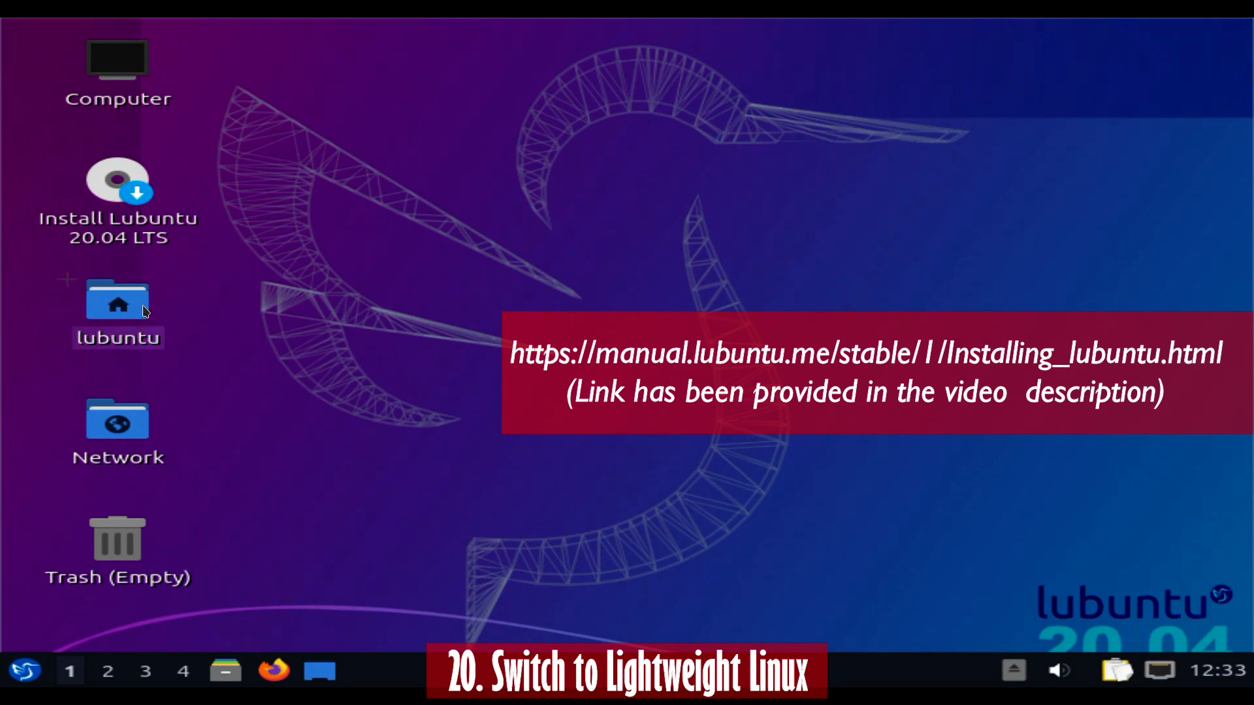
{"action": "left_click", "coordinate": [118, 60]}
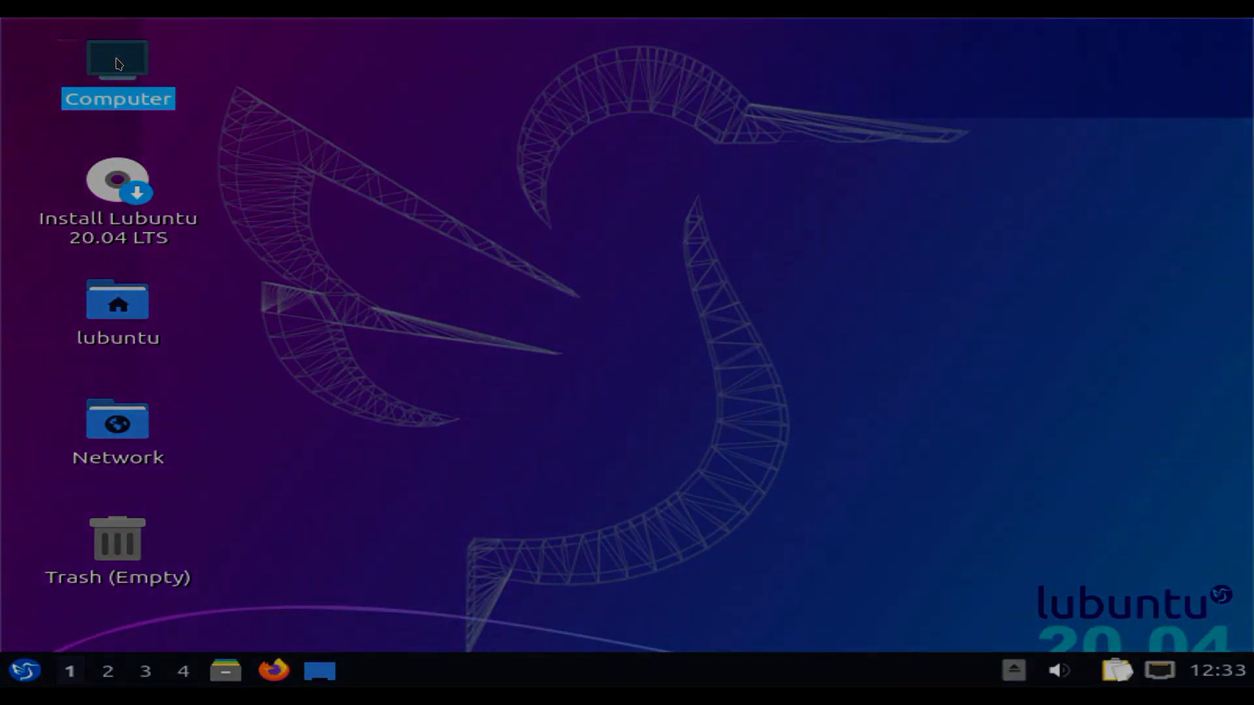